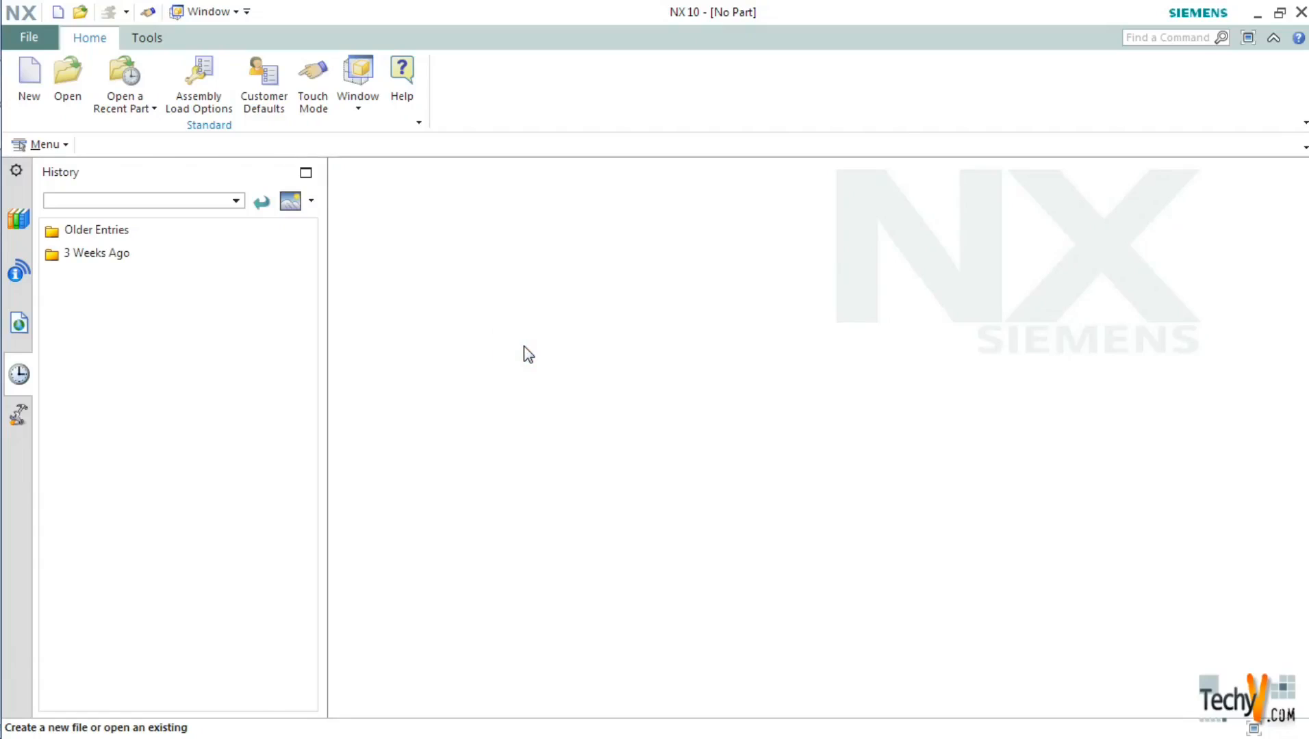
mouse_move(523, 375)
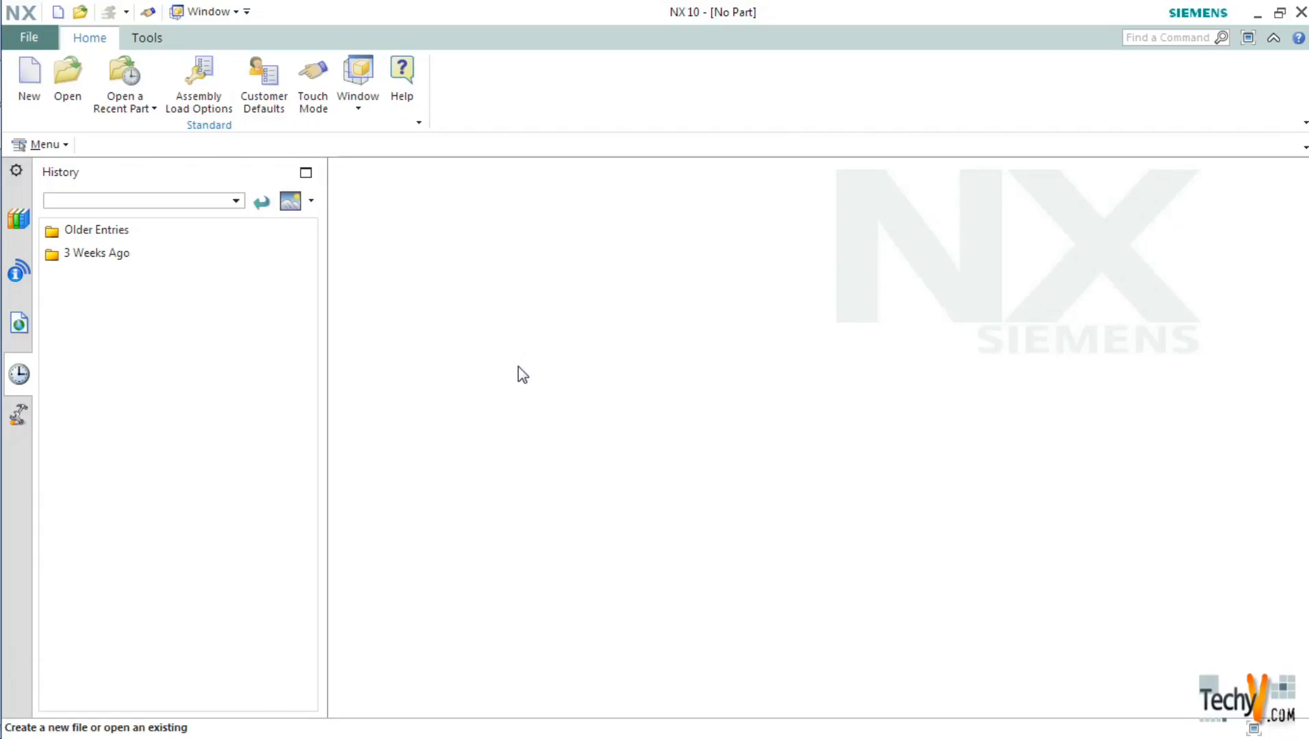
mouse_move(720, 326)
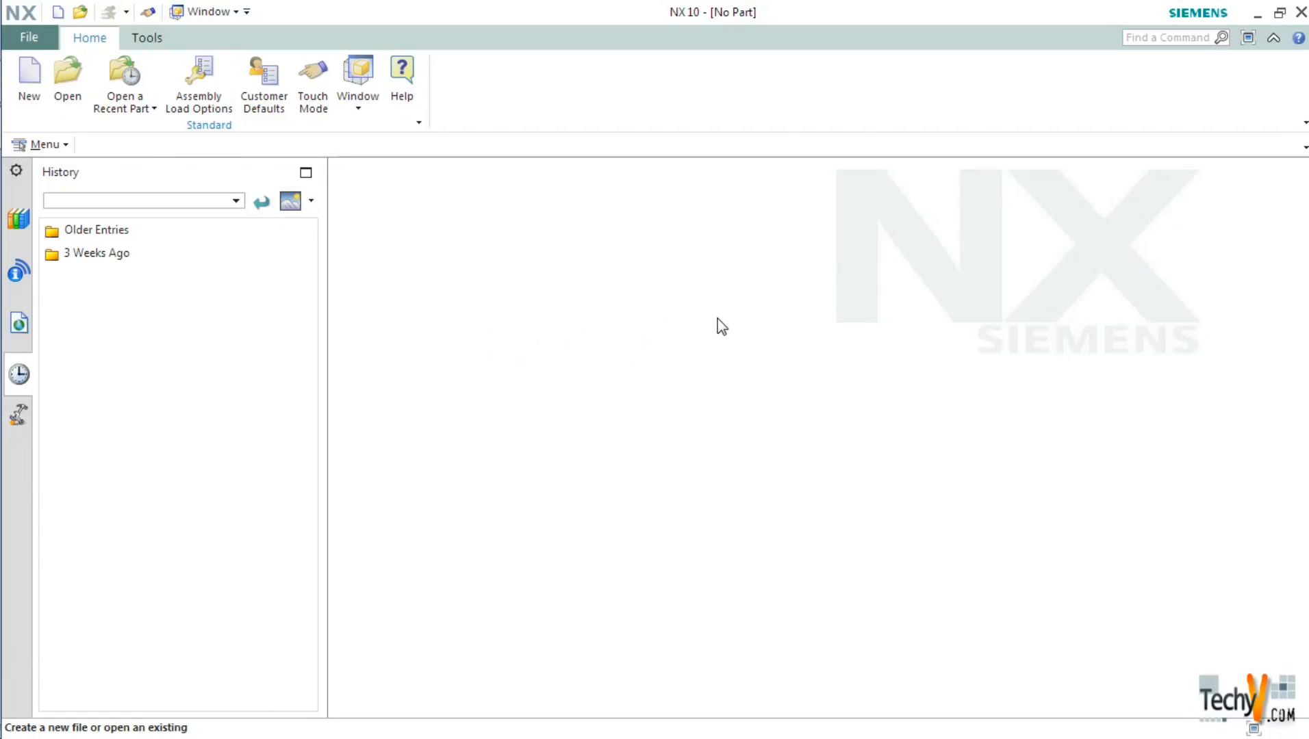
mouse_move(28, 79)
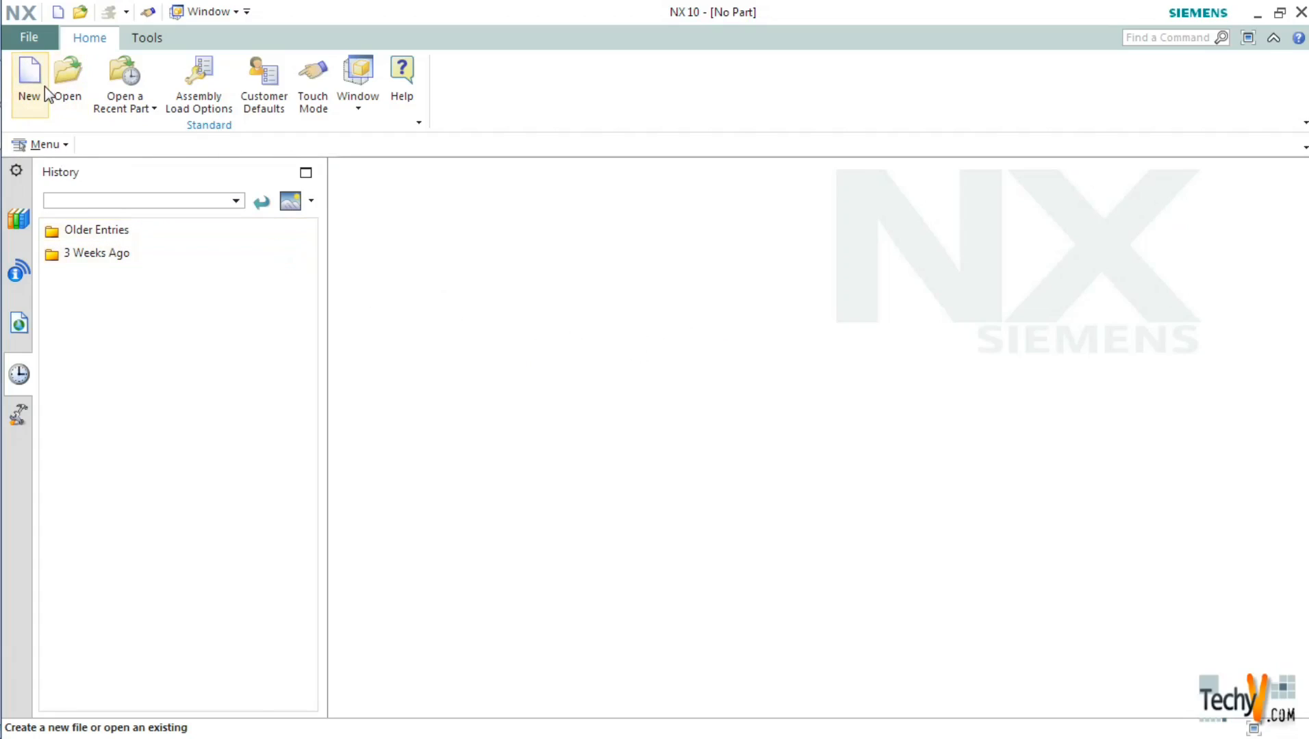
Create a new part, model1.prt, from the millimetre Model template
left_click(28, 80)
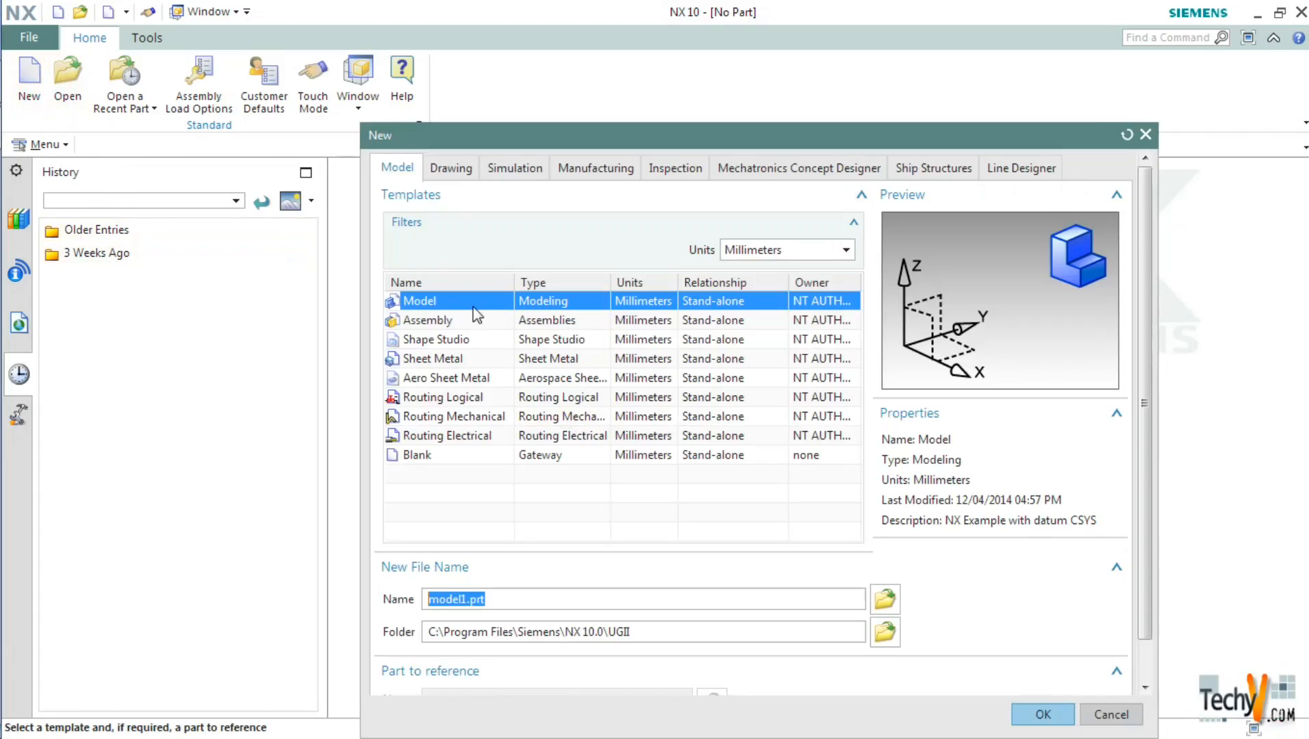
left_click(1041, 715)
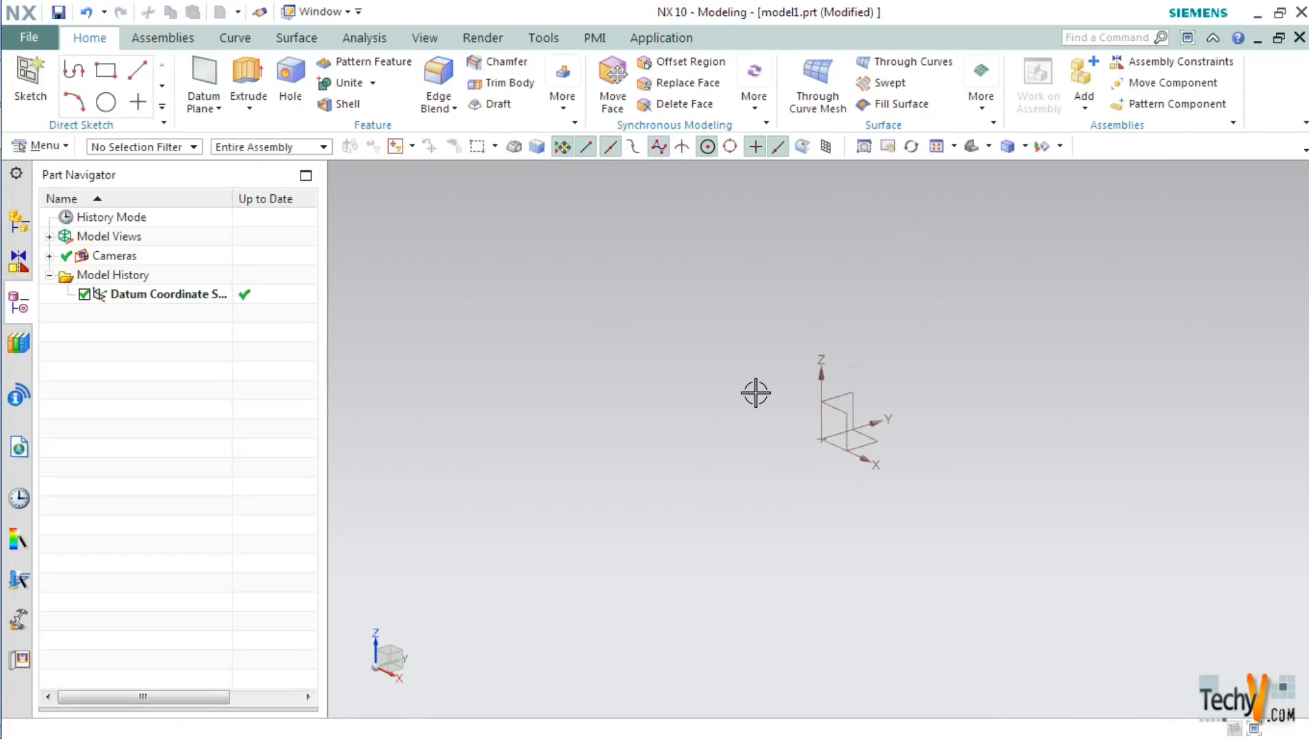
mouse_move(907, 342)
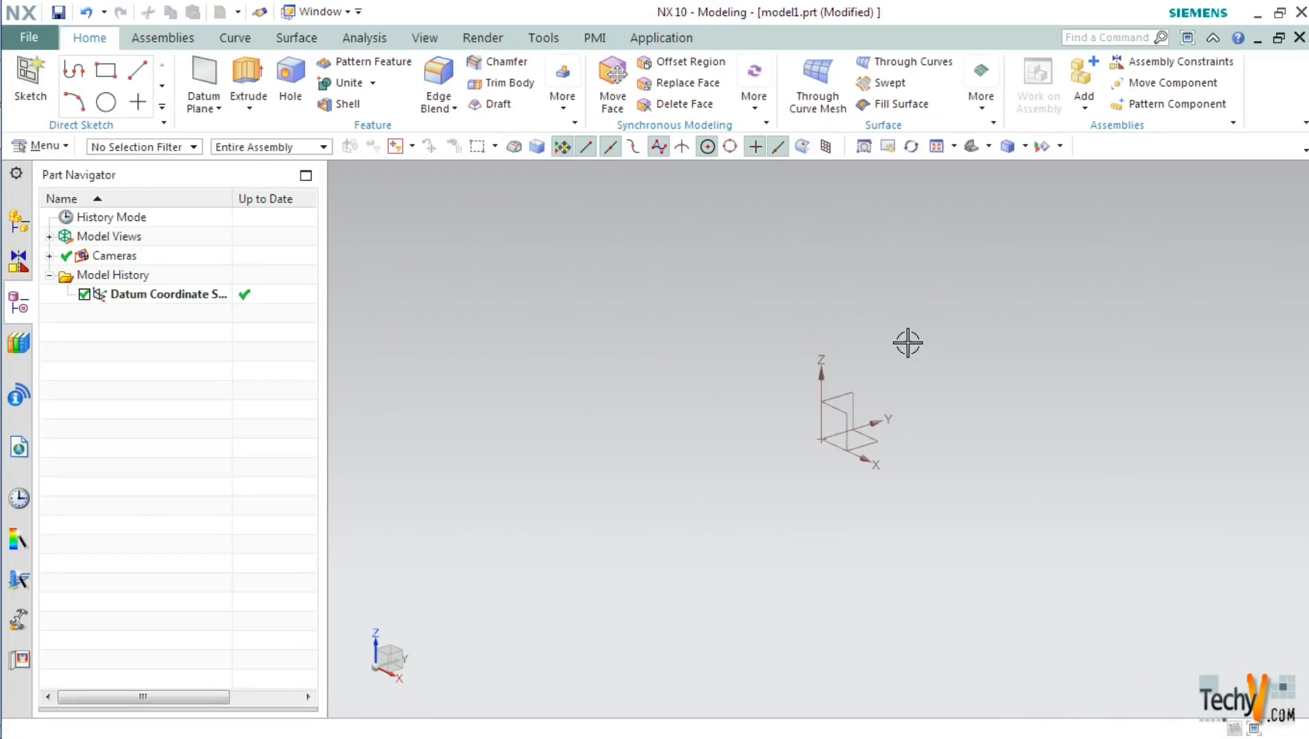
mouse_move(881, 400)
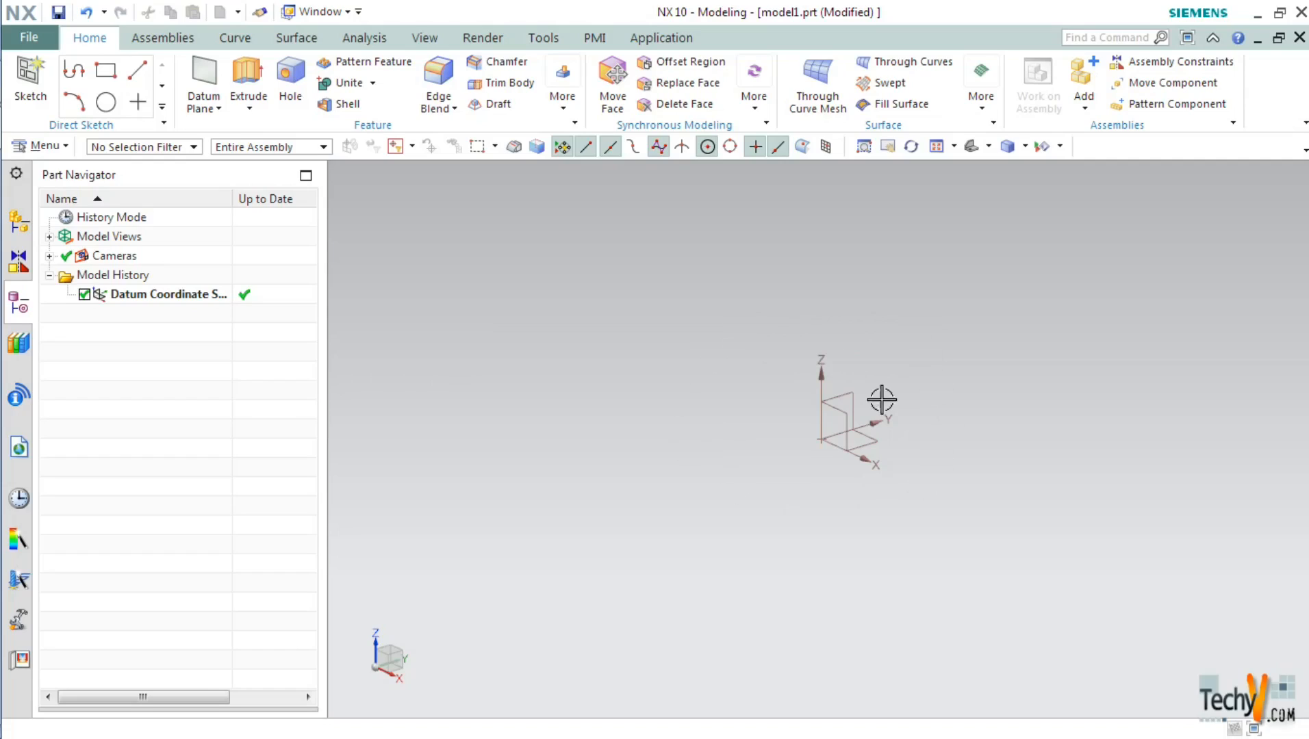
mouse_move(710, 371)
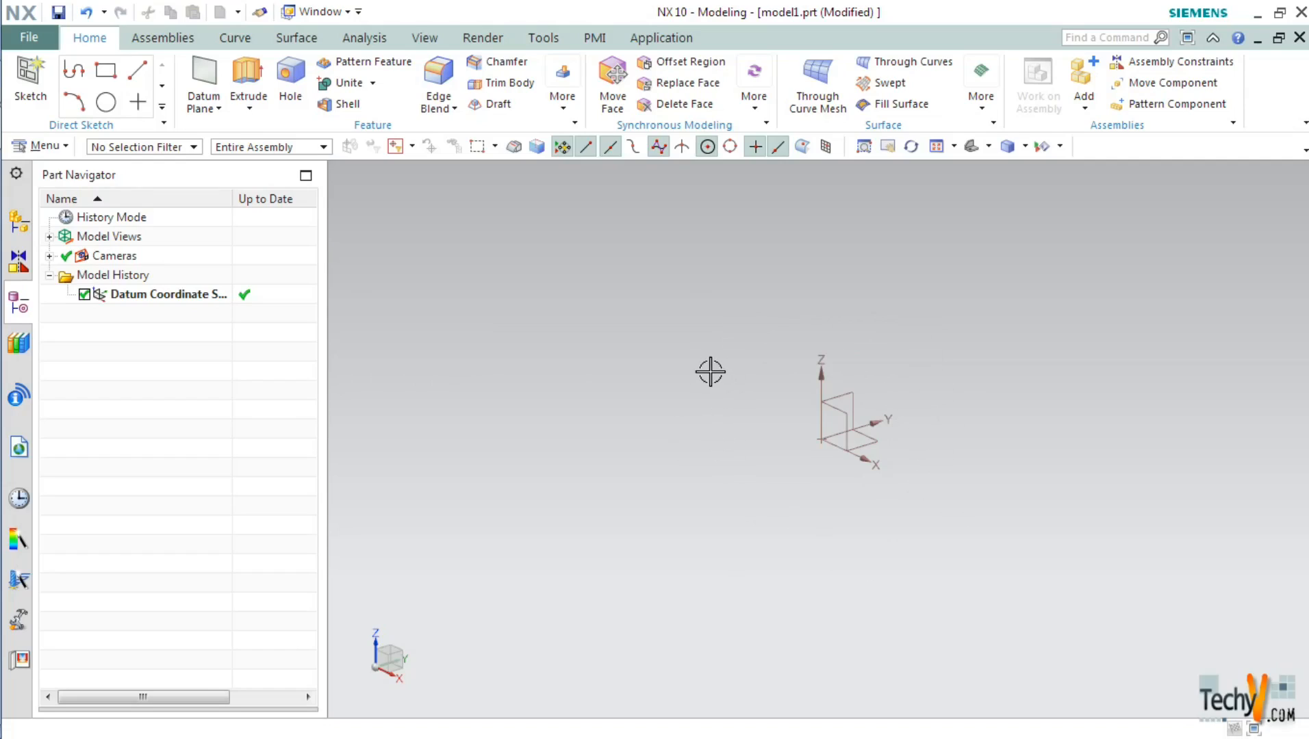
Begin Sketch (1) on the datum XY plane from the Curve tools
left_click(234, 37)
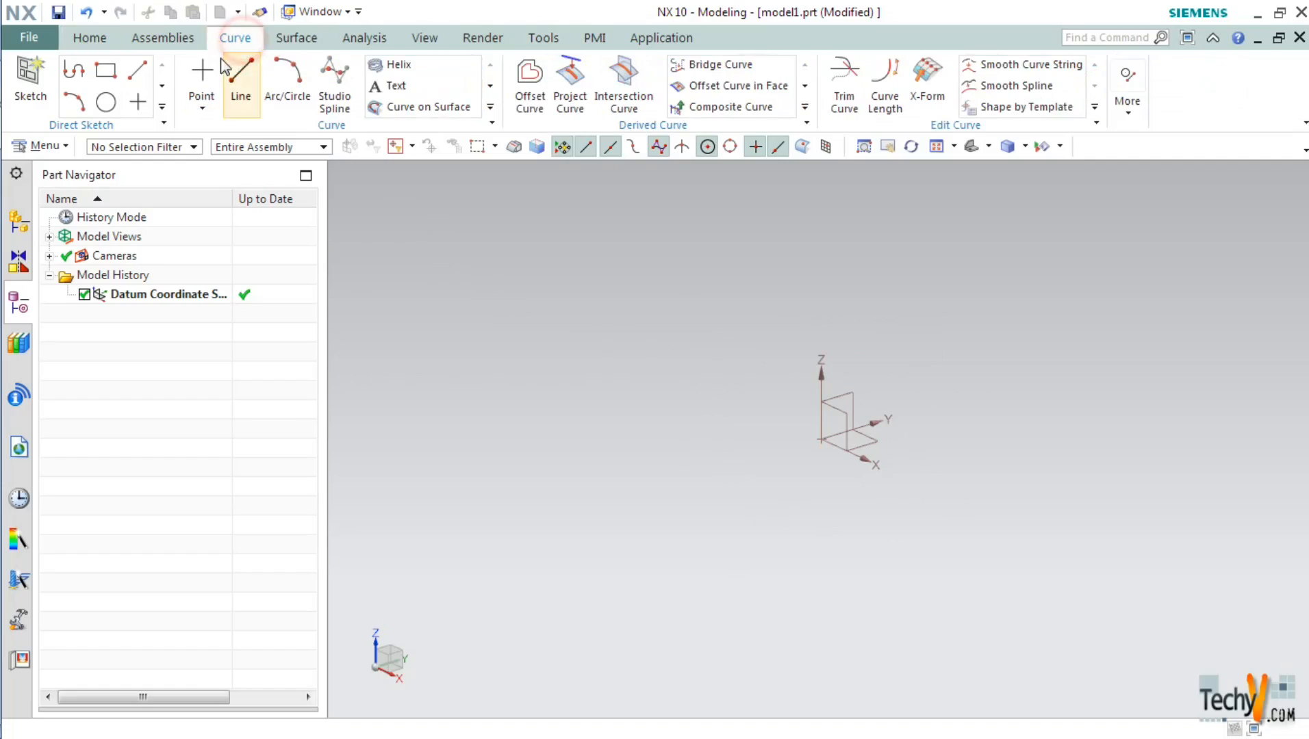
left_click(30, 81)
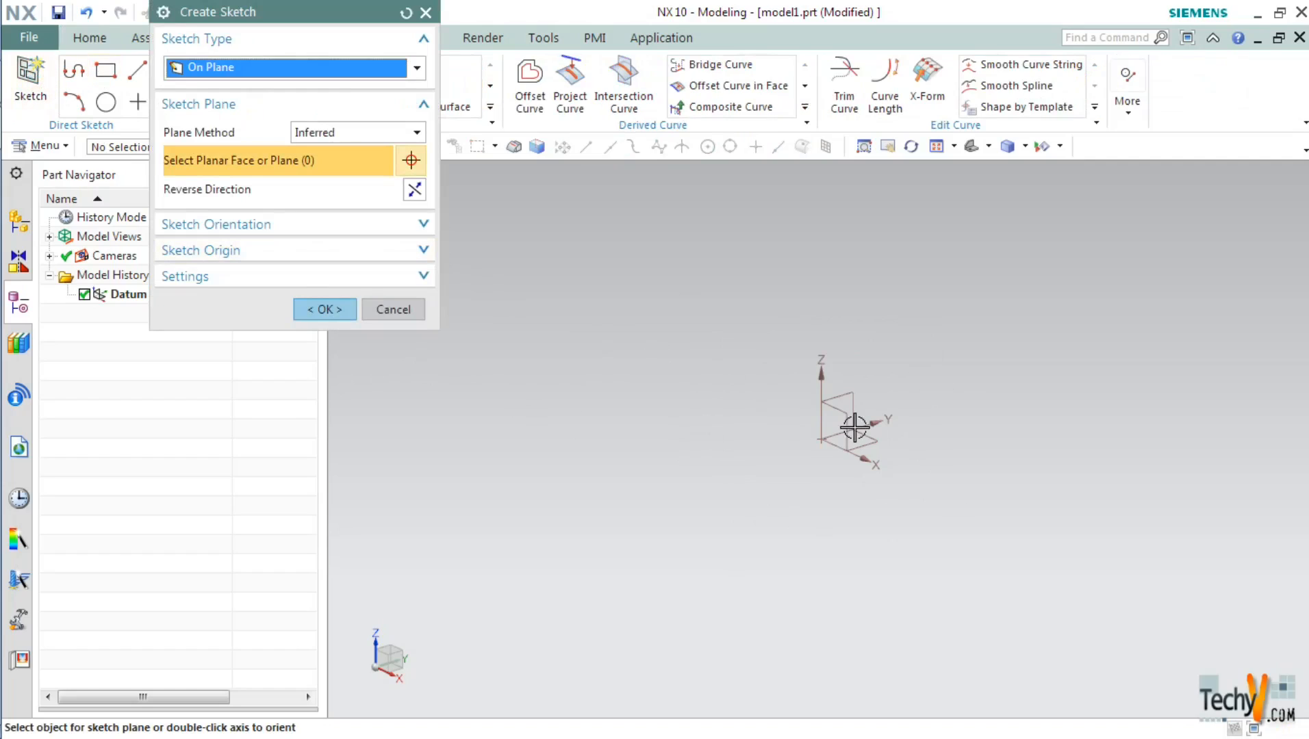
left_click(847, 410)
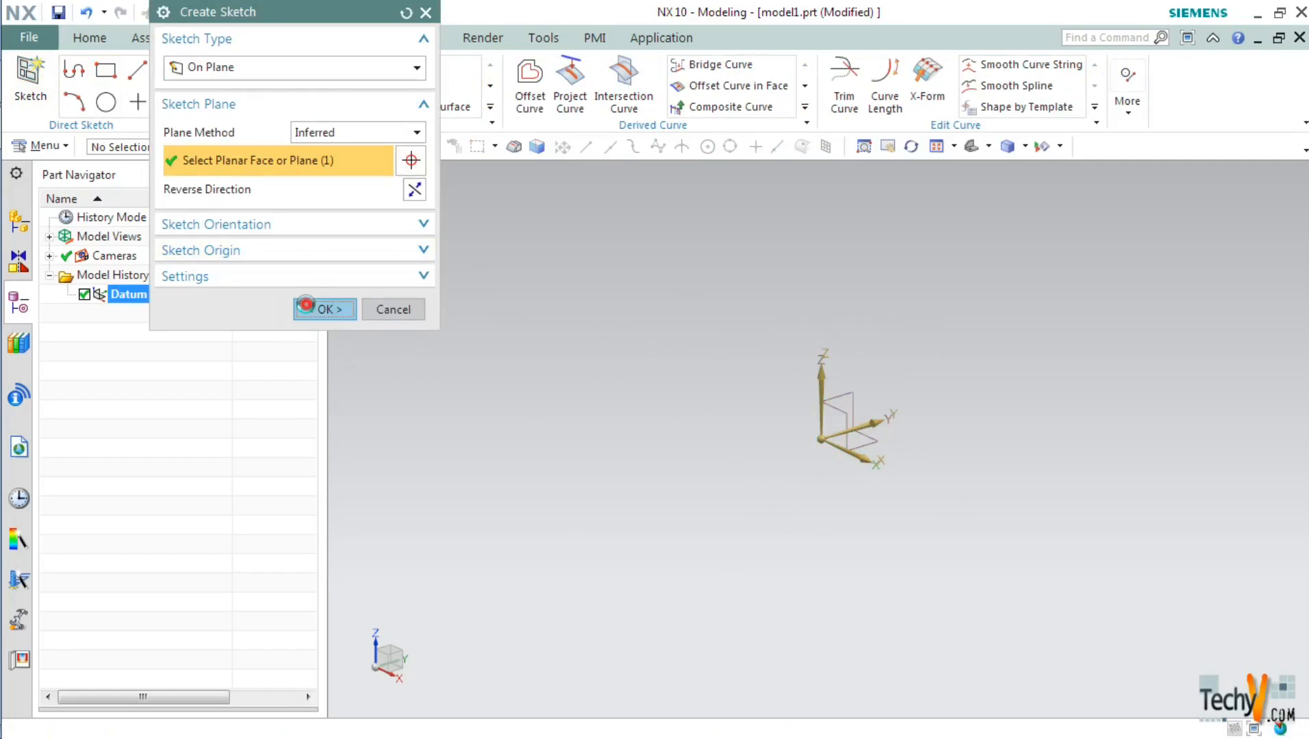
left_click(323, 309)
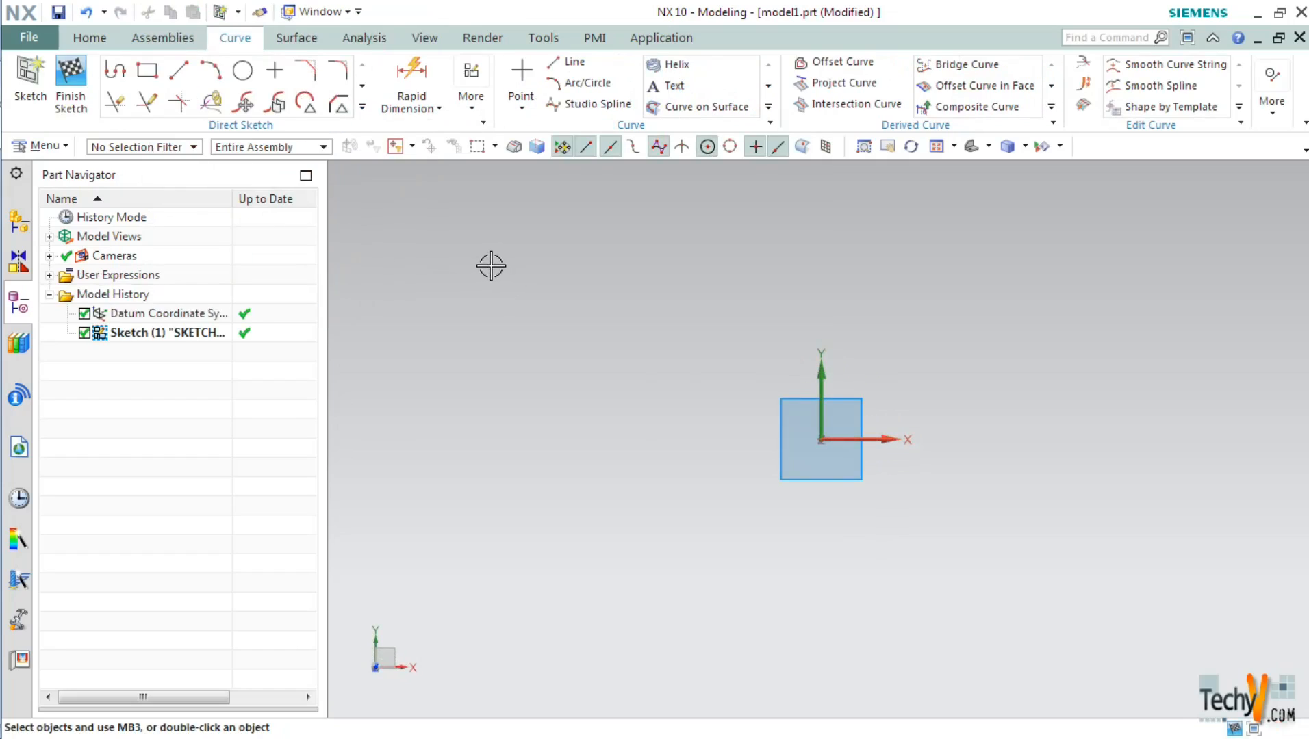
Draw two overlapping circles, roughly 68.6 and 101.5 in diameter, left smaller than right
left_click(243, 70)
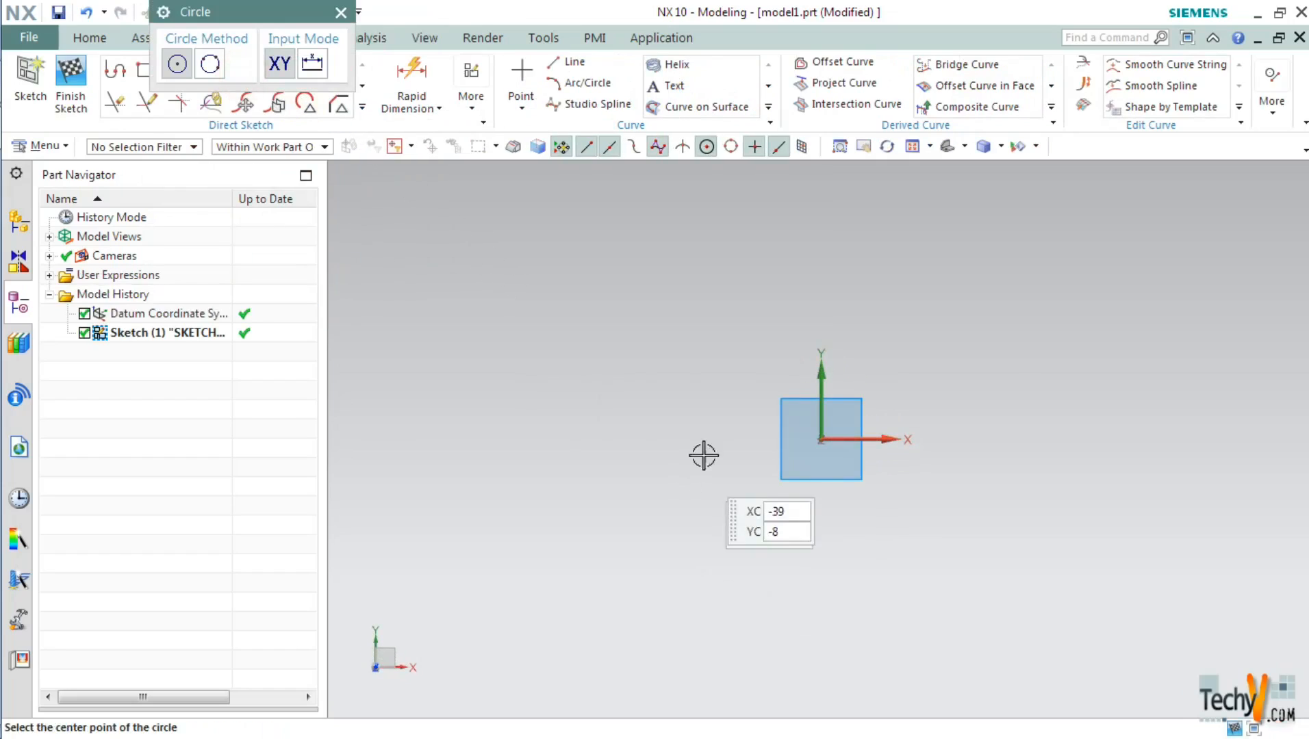
mouse_move(839, 439)
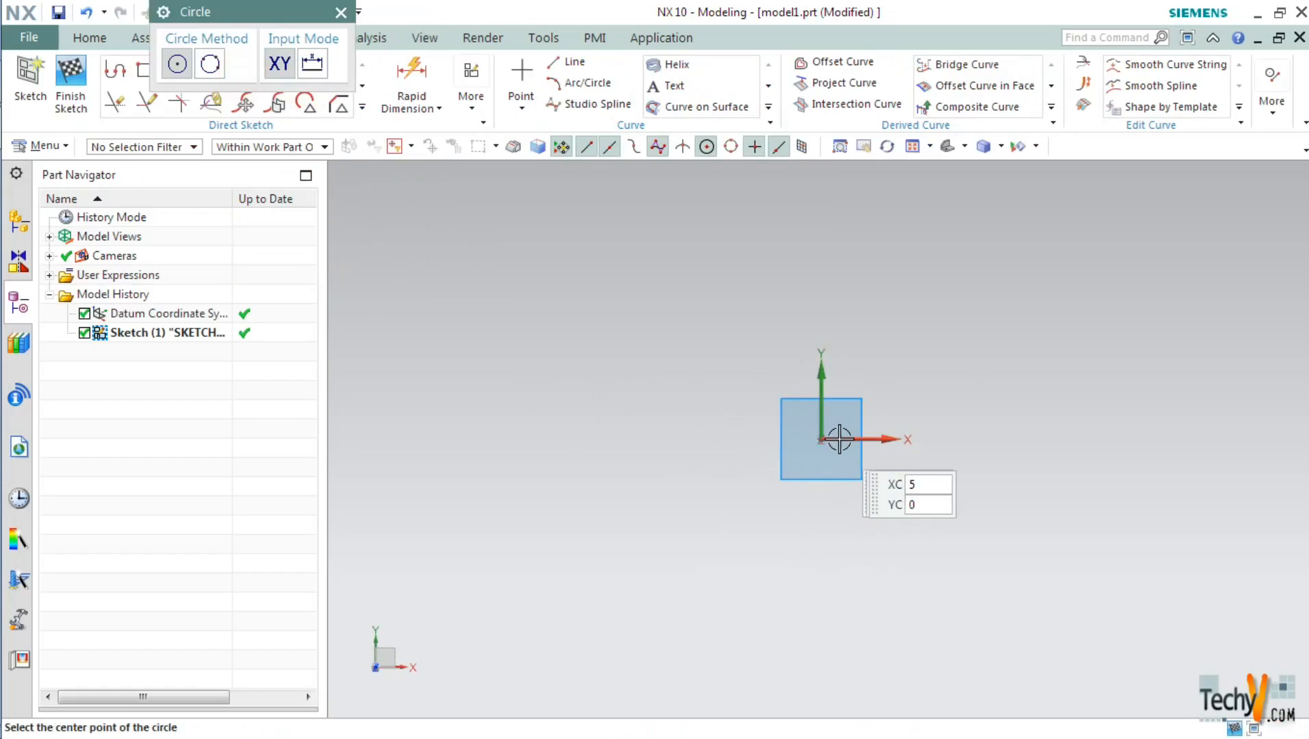
left_click(821, 440)
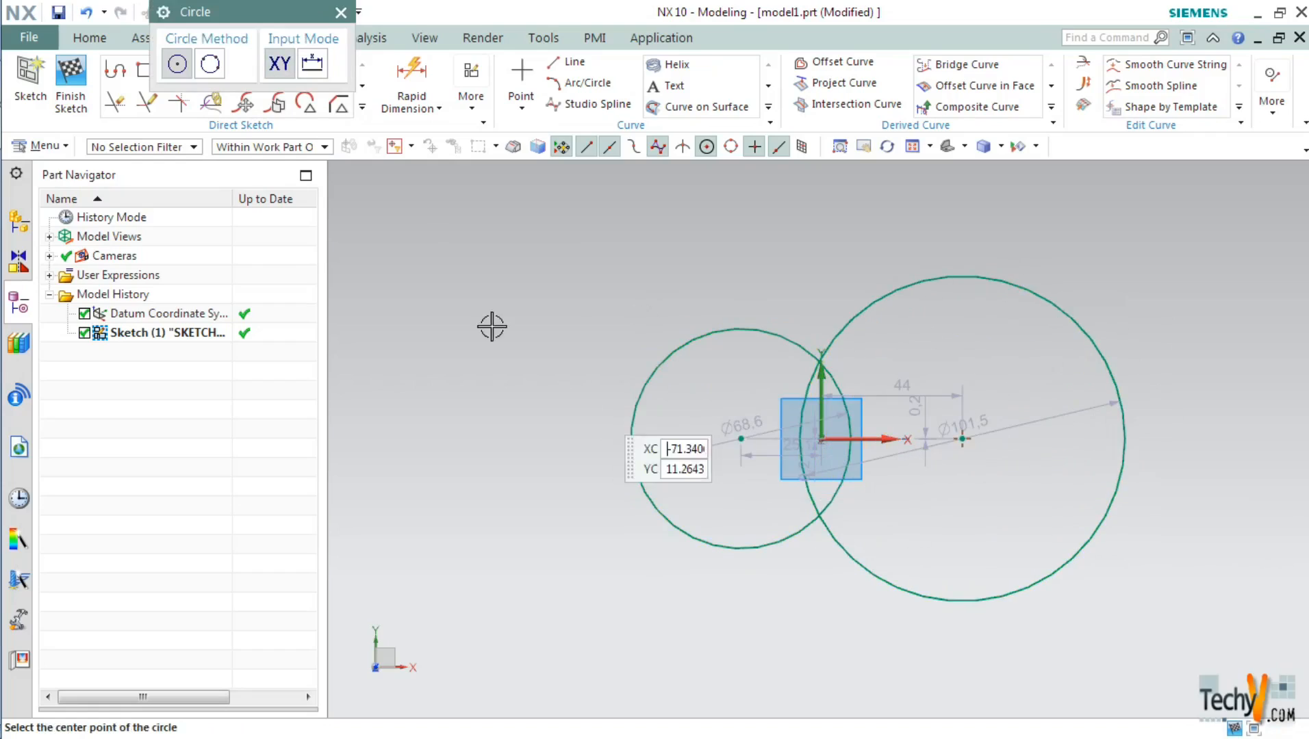
left_click(341, 12)
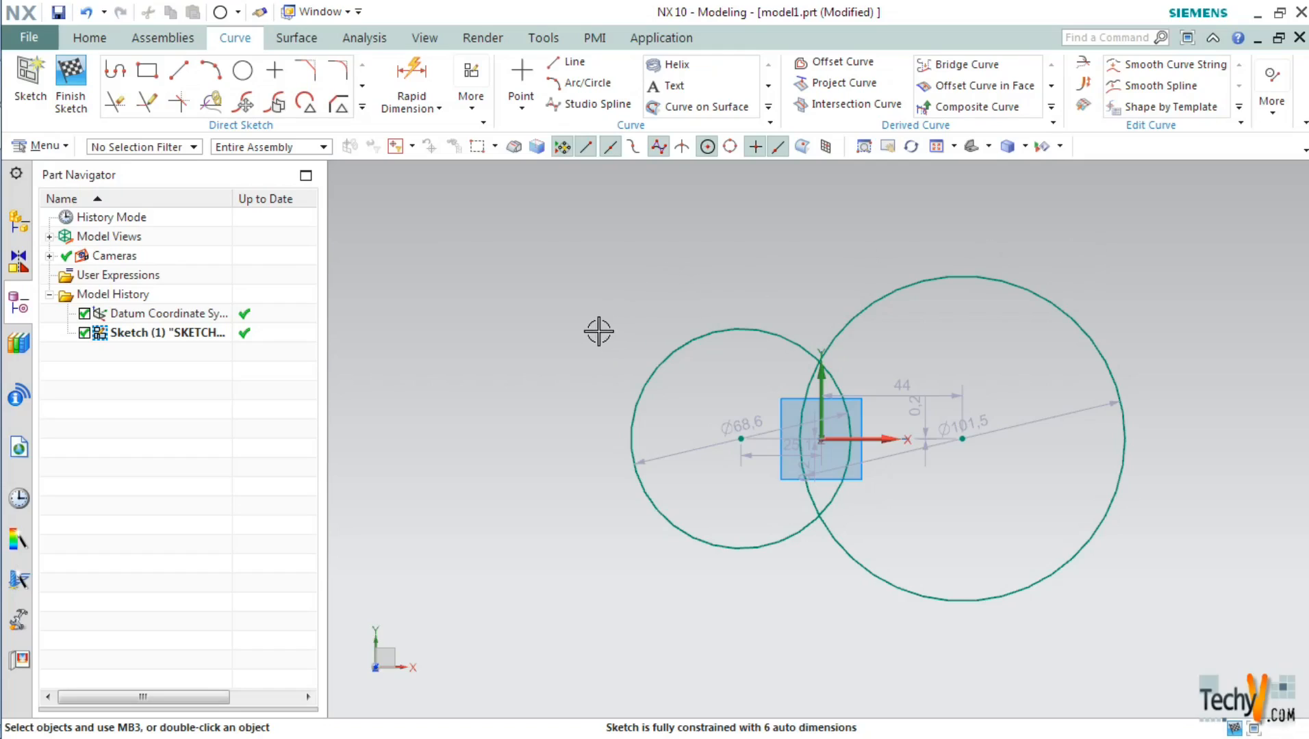
mouse_move(512, 366)
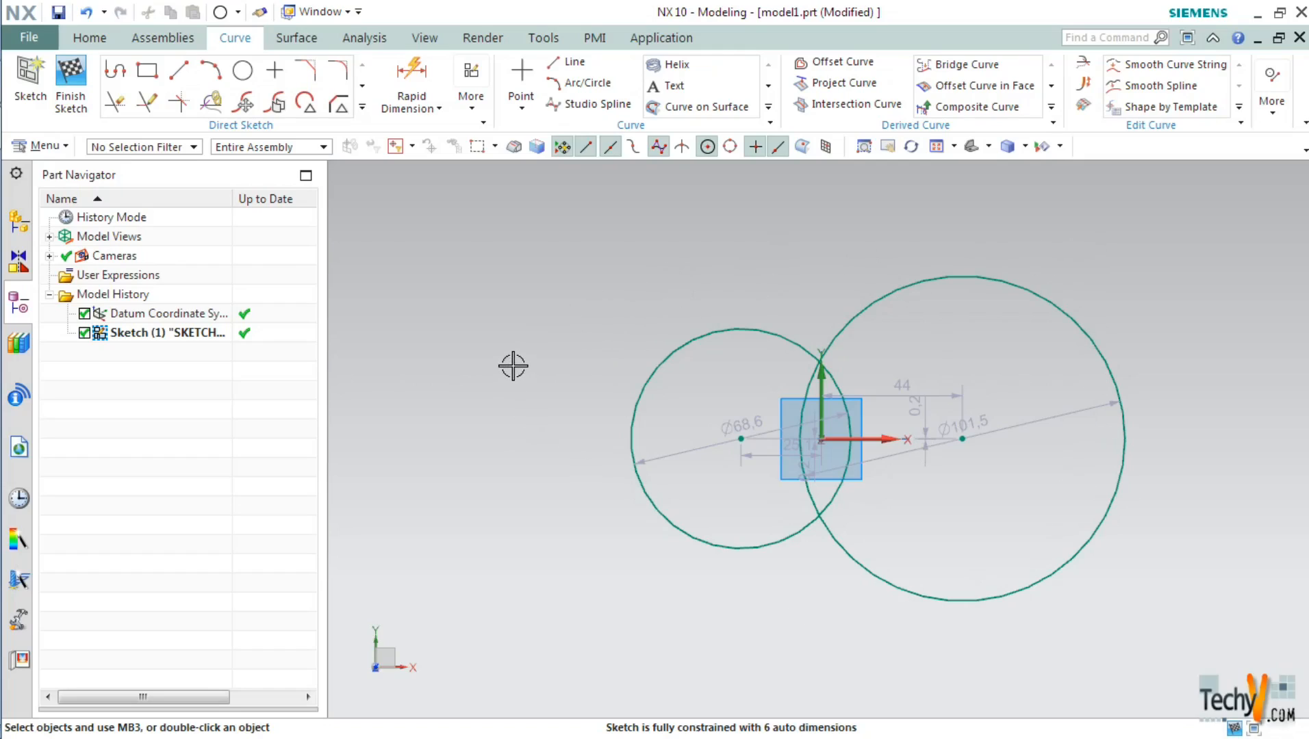
mouse_move(512, 367)
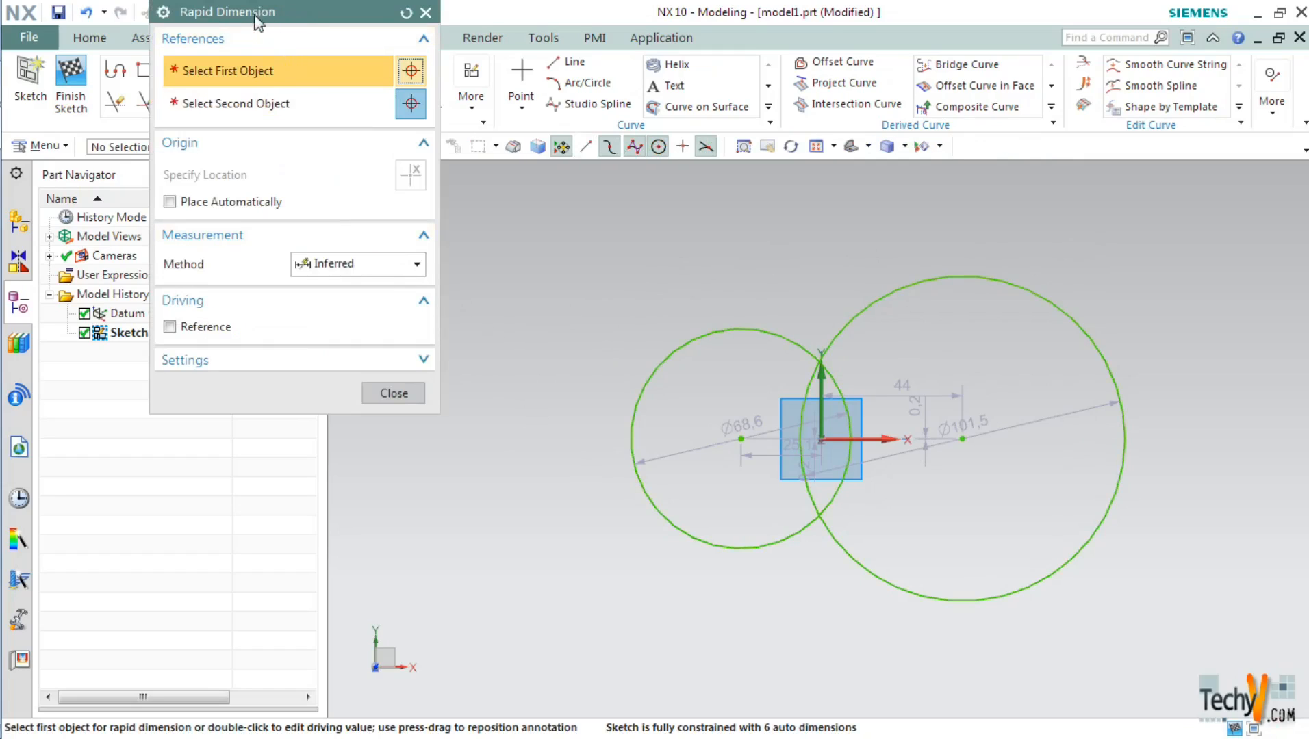
mouse_move(651, 598)
type("90")
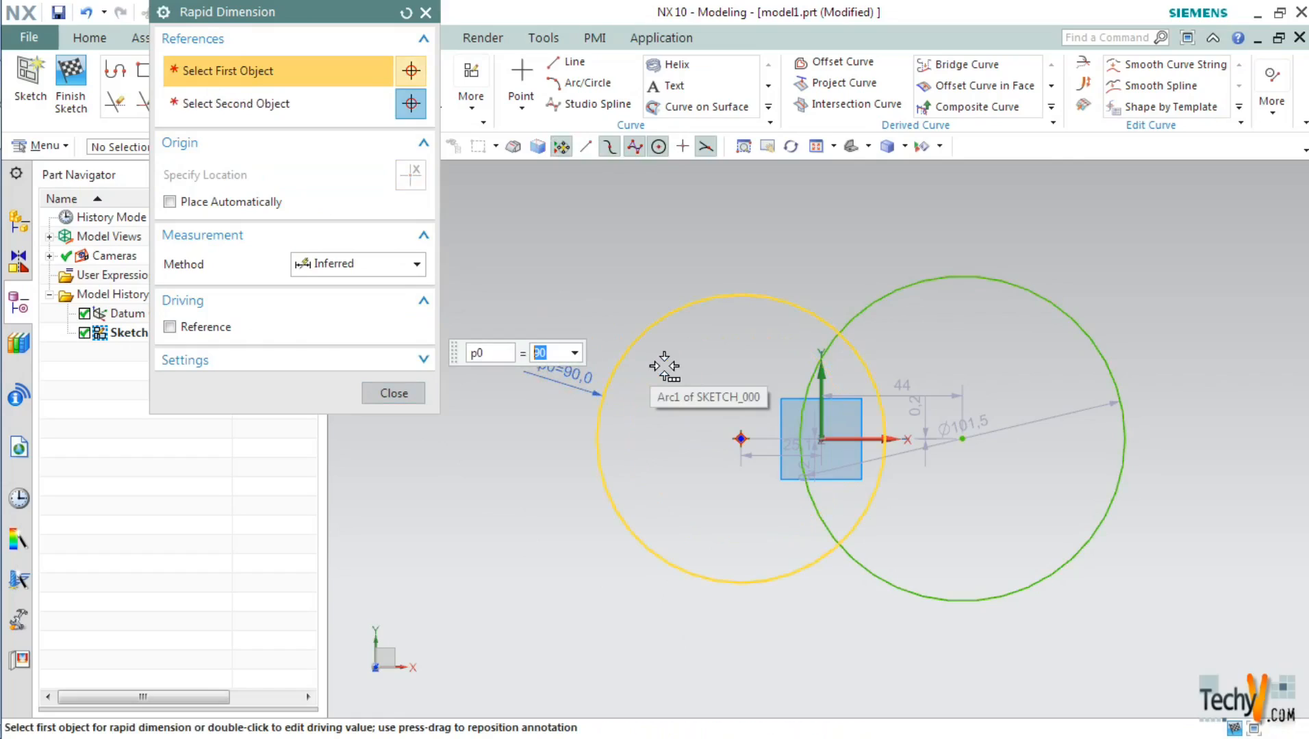
mouse_move(1039, 288)
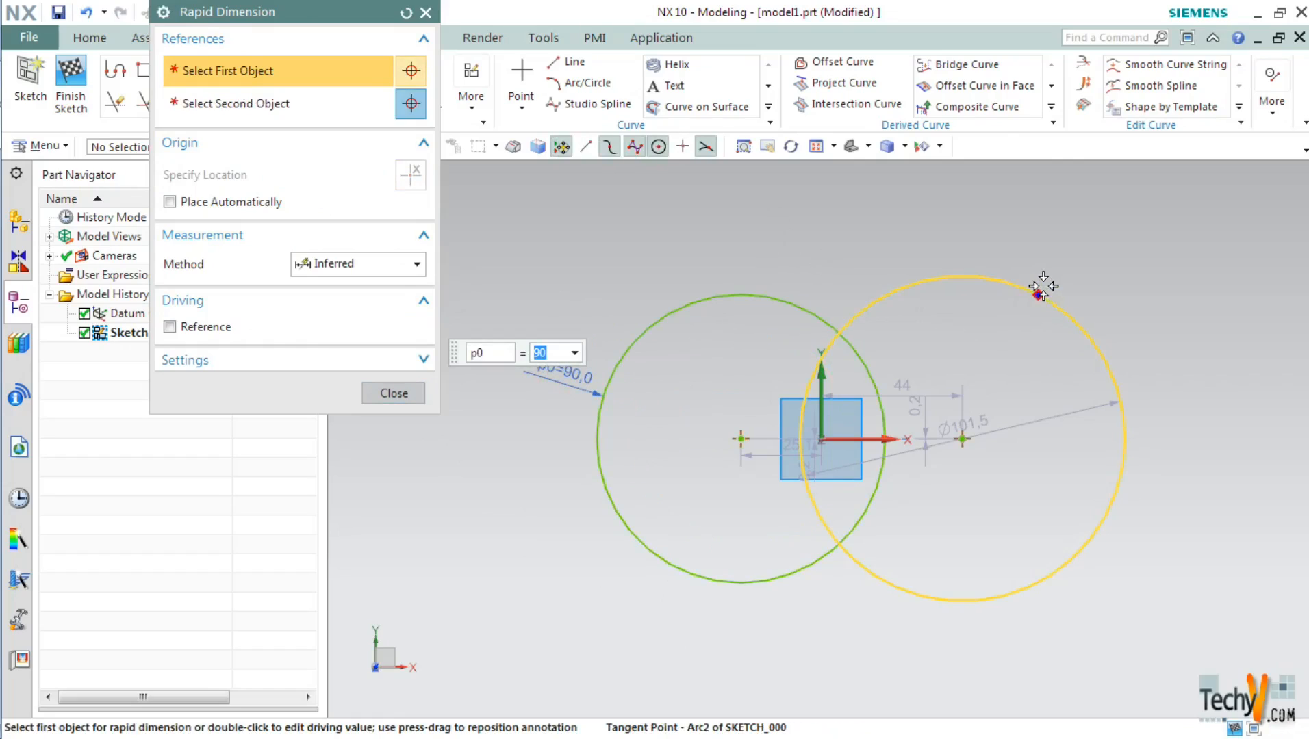
Dimension the circles to diameters 90 and 150 with their centres 90 apart
left_click(1042, 287)
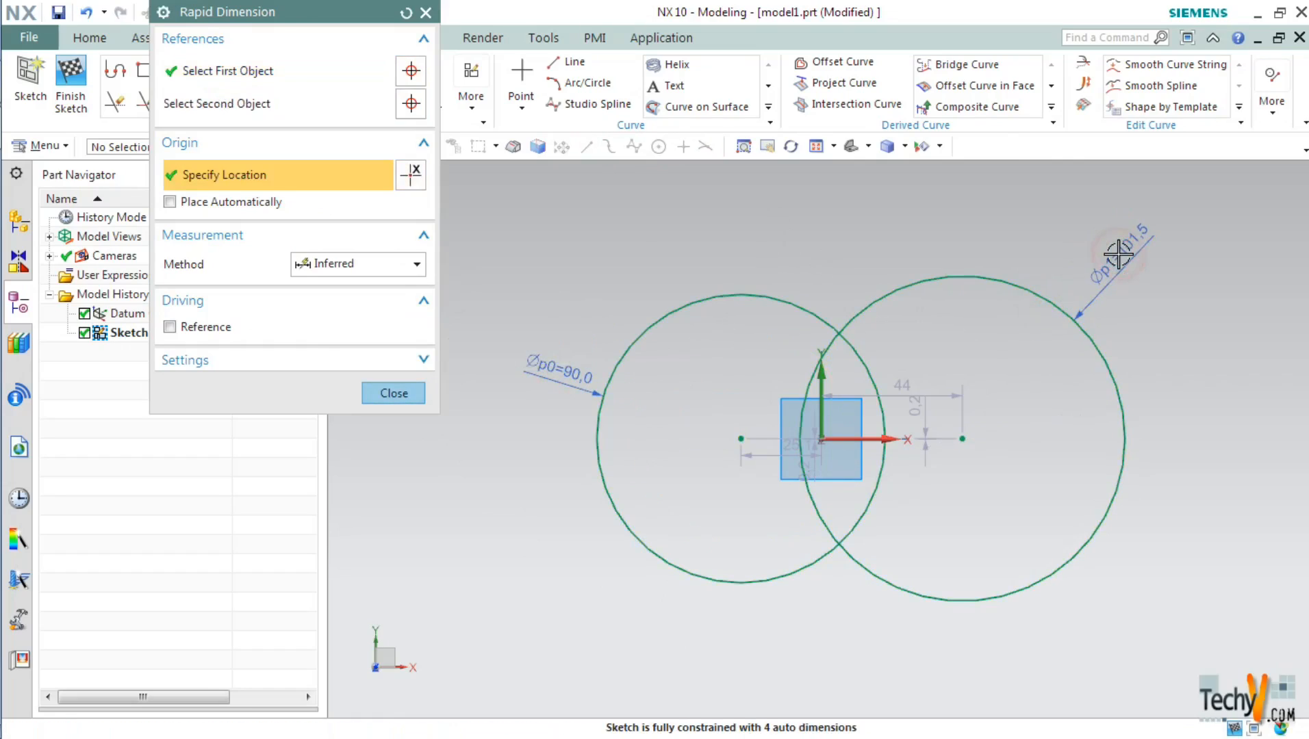
left_click(1119, 255)
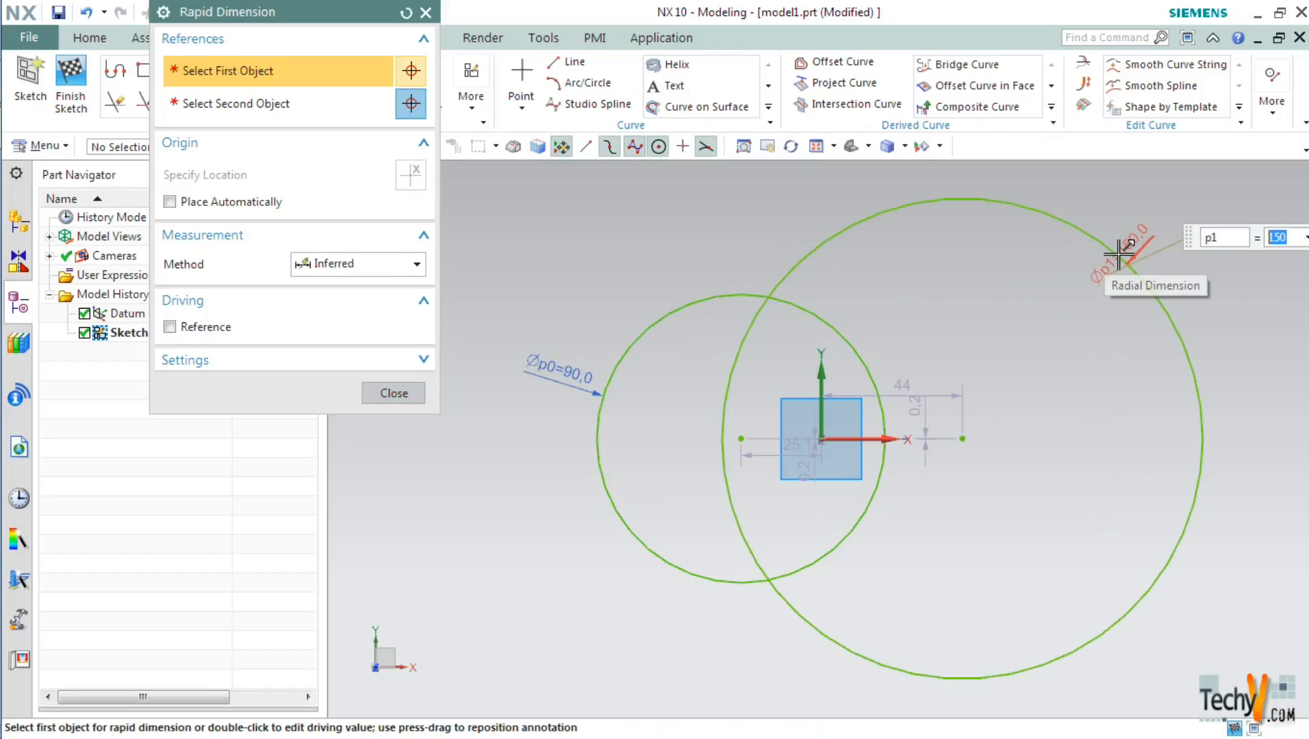
mouse_move(725, 469)
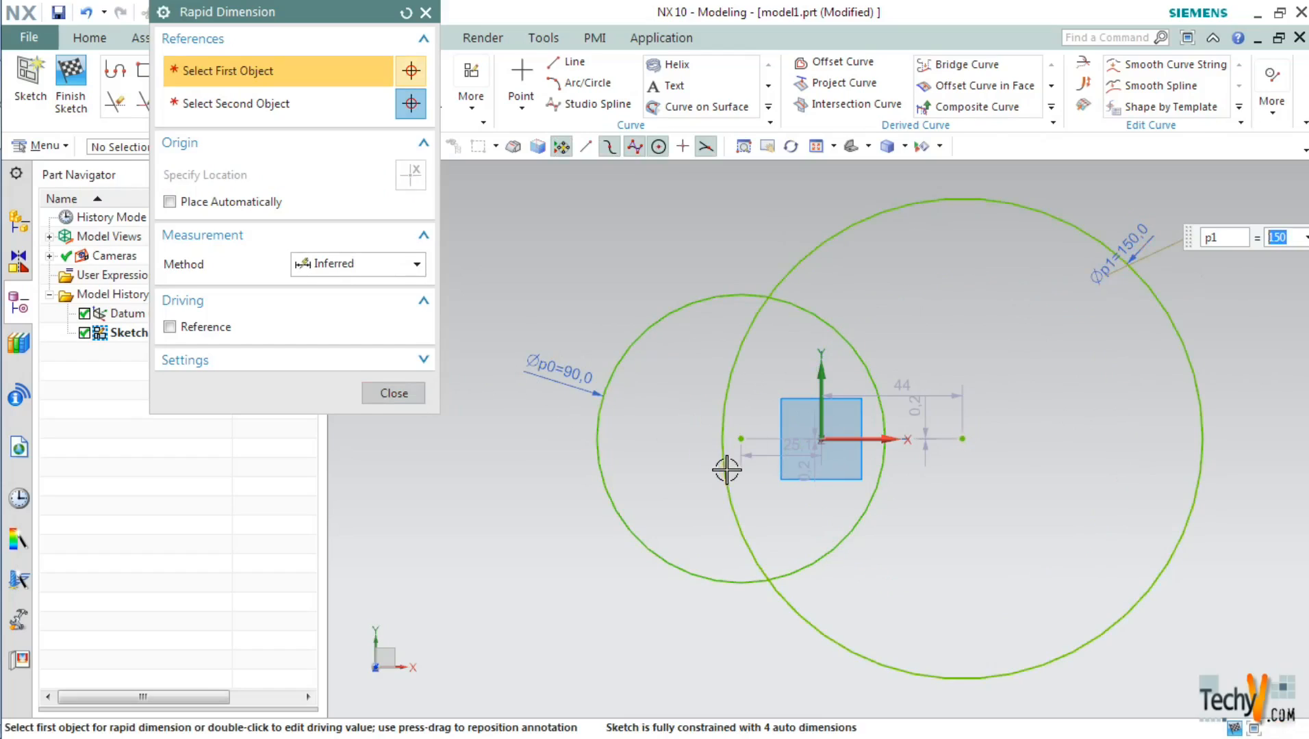
left_click(726, 470)
type("90")
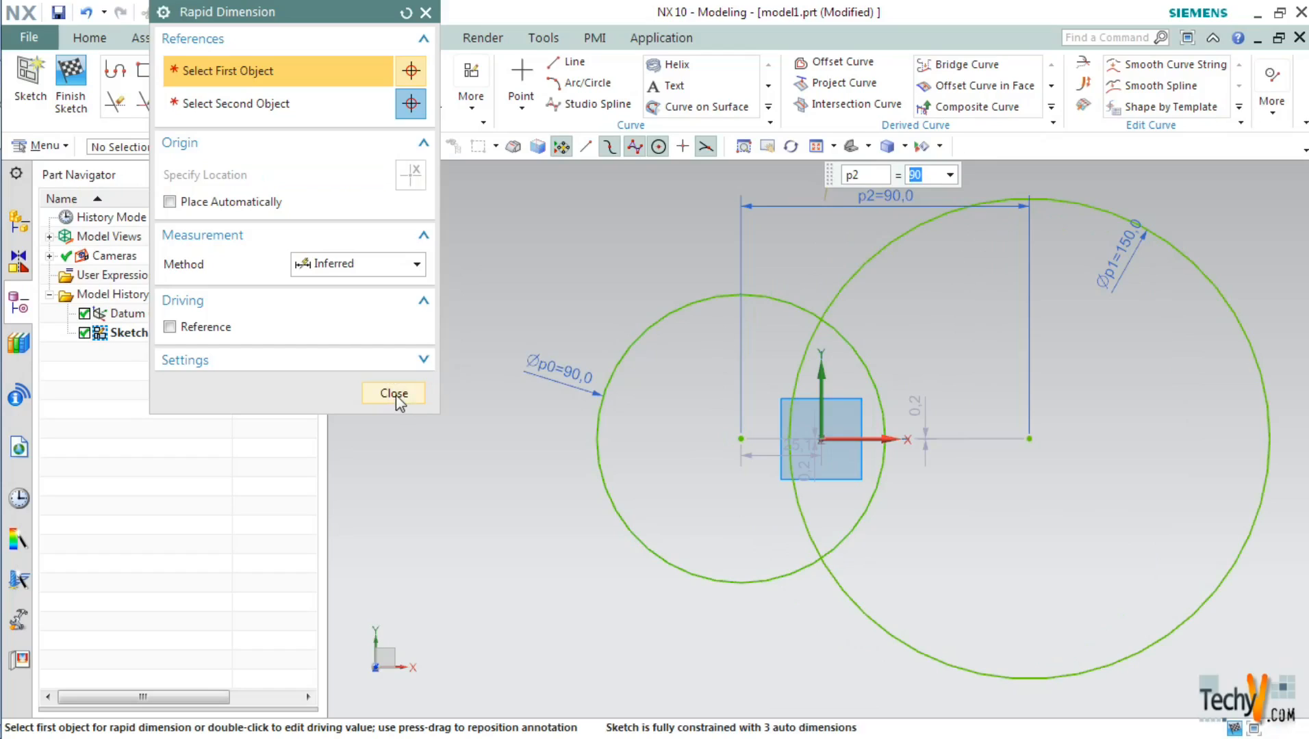
left_click(393, 393)
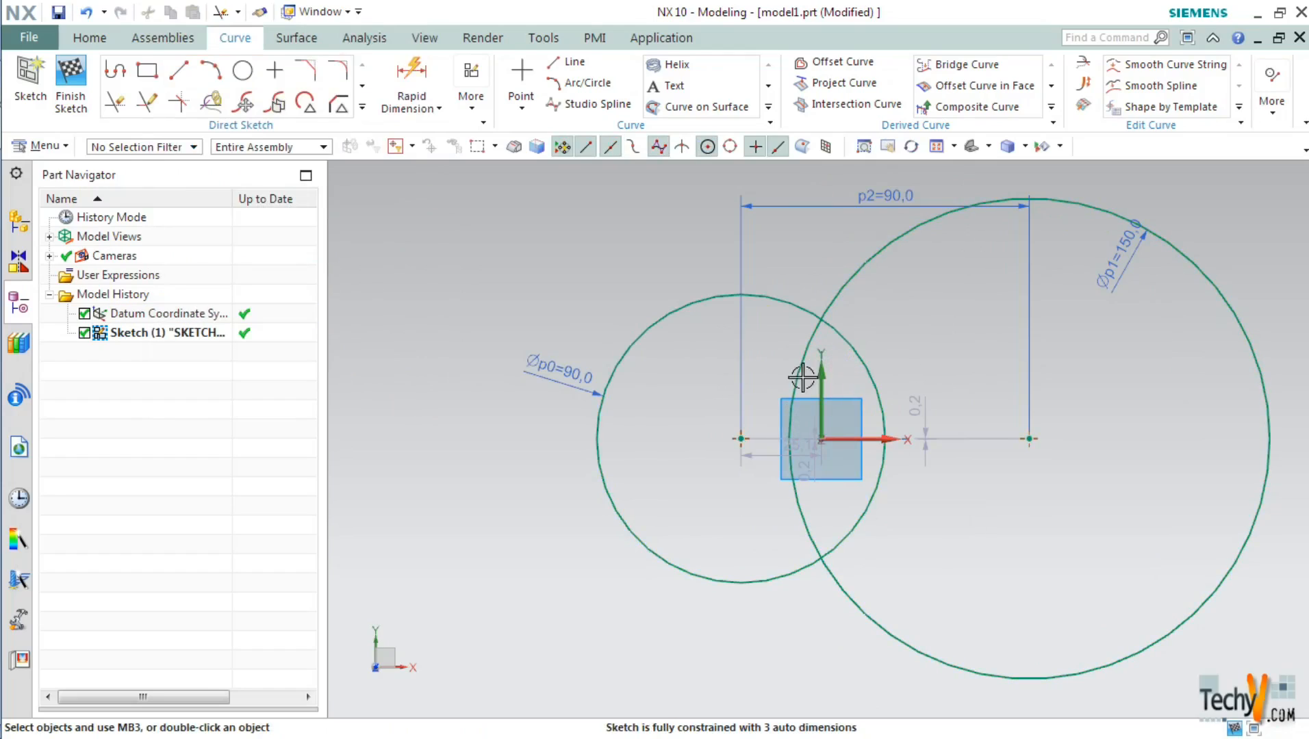
Quick Trim the inner overlapping arcs so both circles merge into one closed outline
left_click(115, 101)
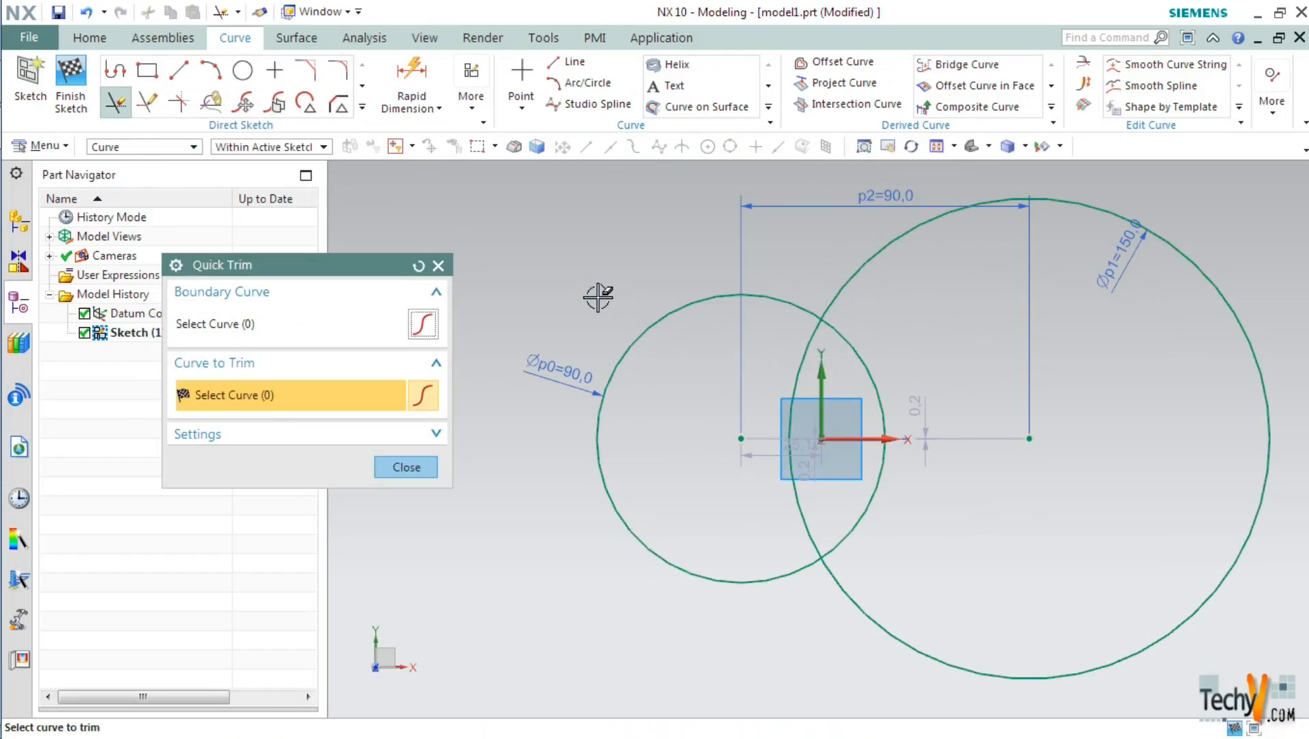
mouse_move(808, 354)
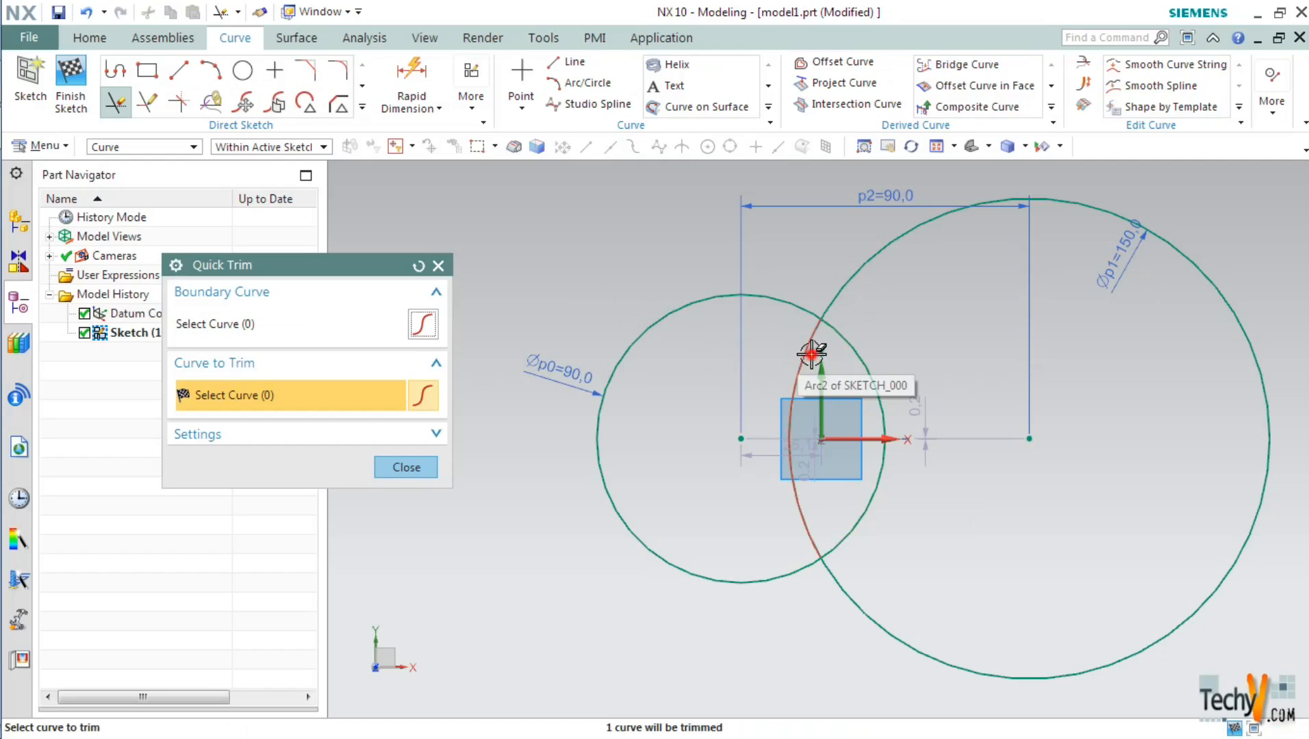
left_click(810, 354)
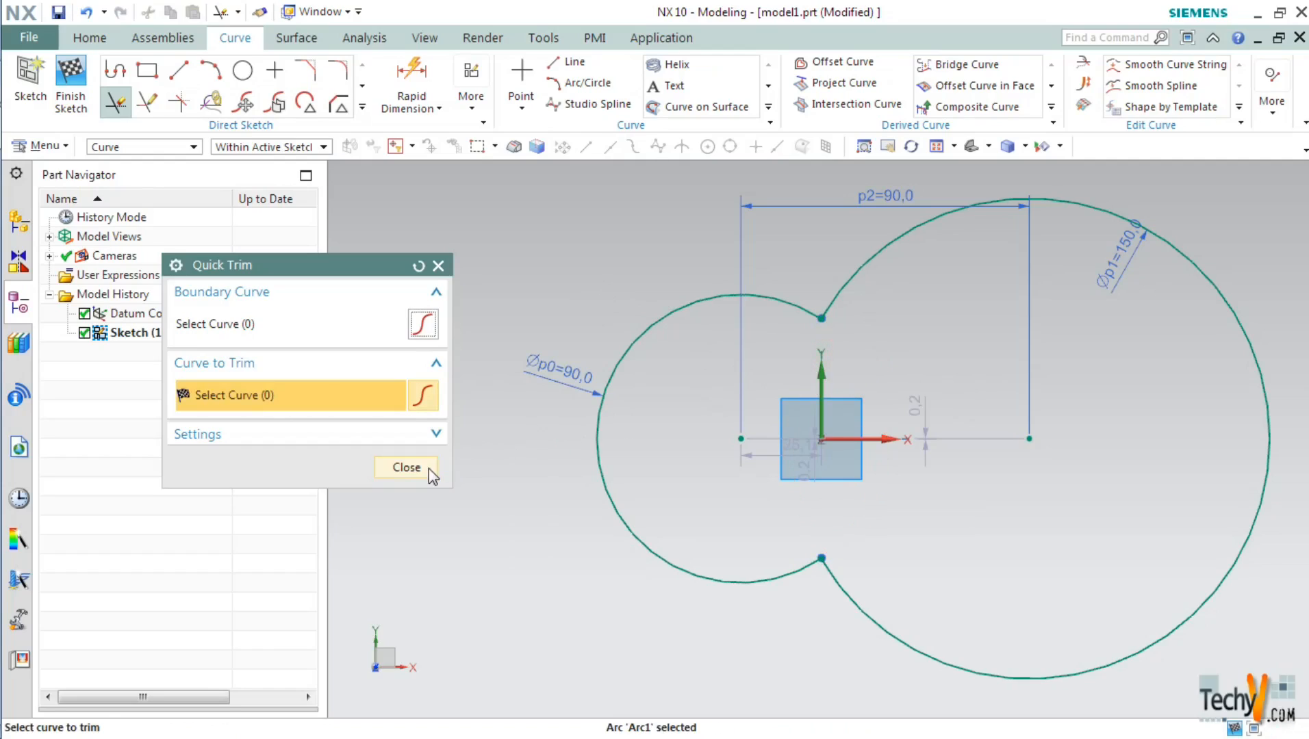
left_click(405, 467)
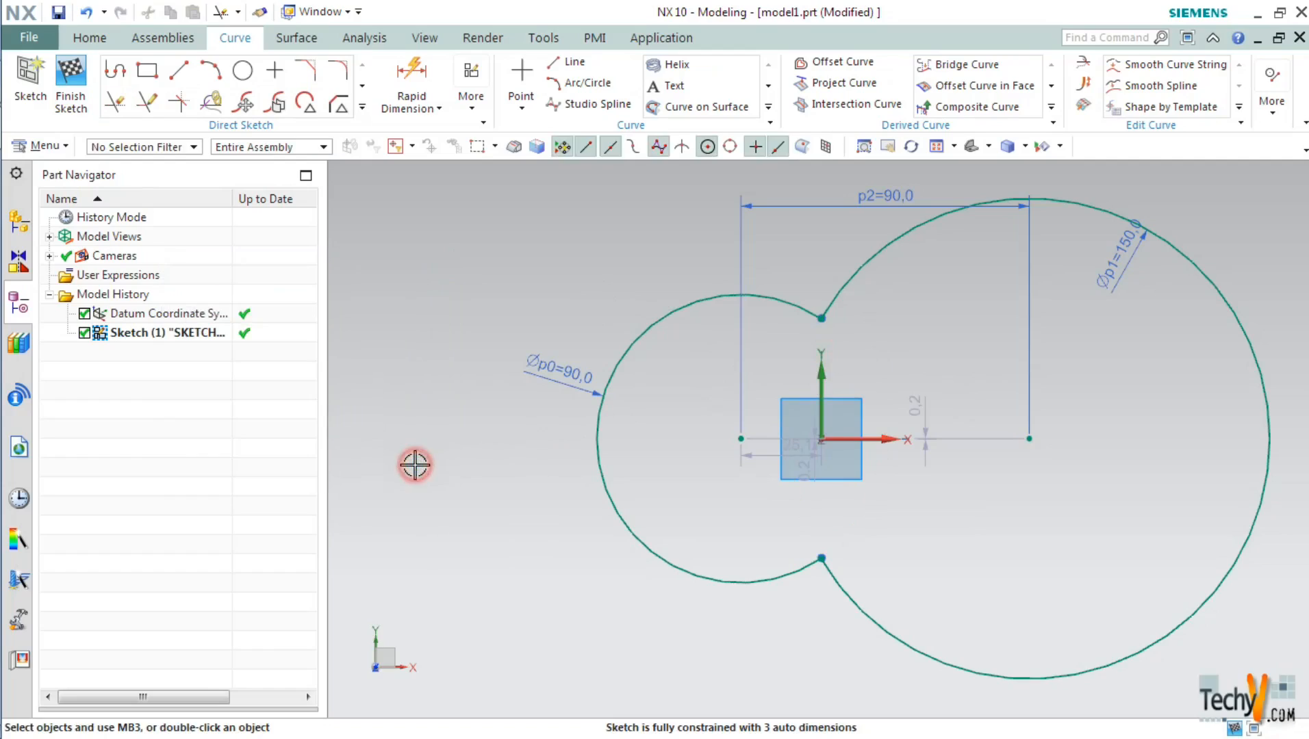
mouse_move(804, 377)
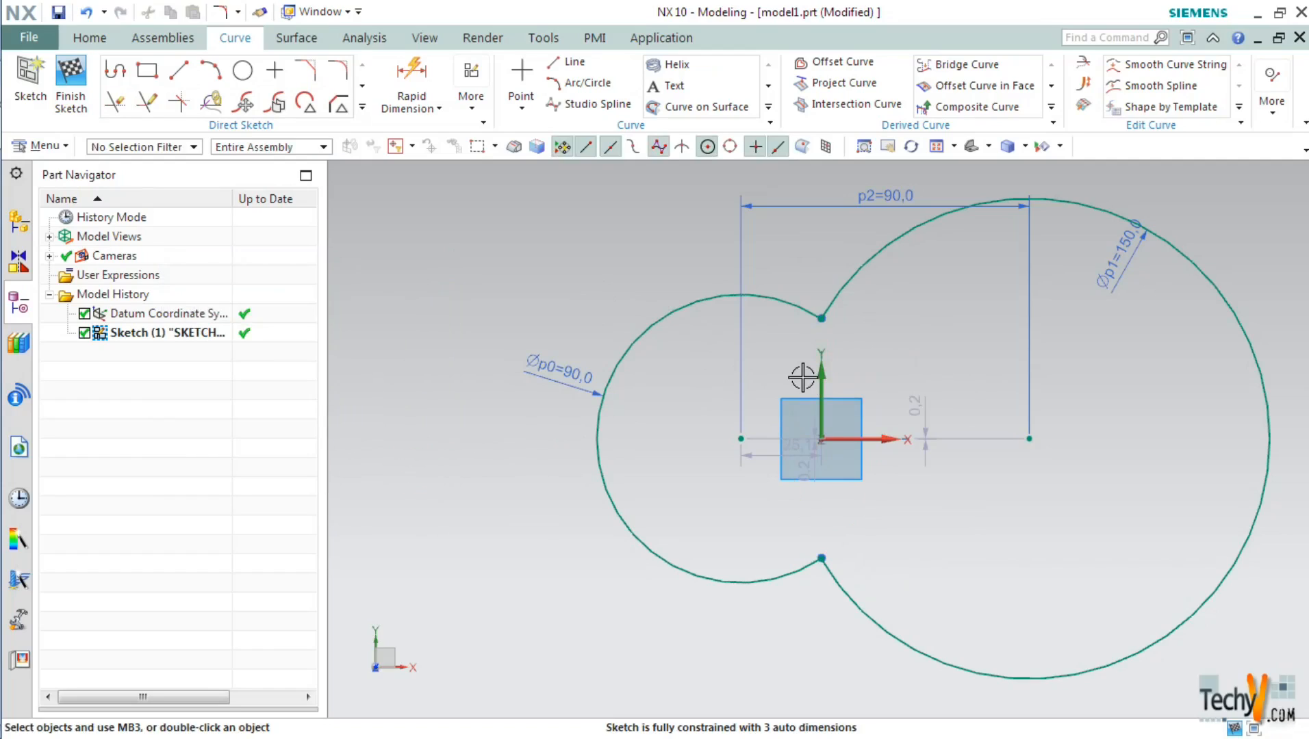
Fillet the upper and lower neck corners of the outline with radius 10
left_click(337, 69)
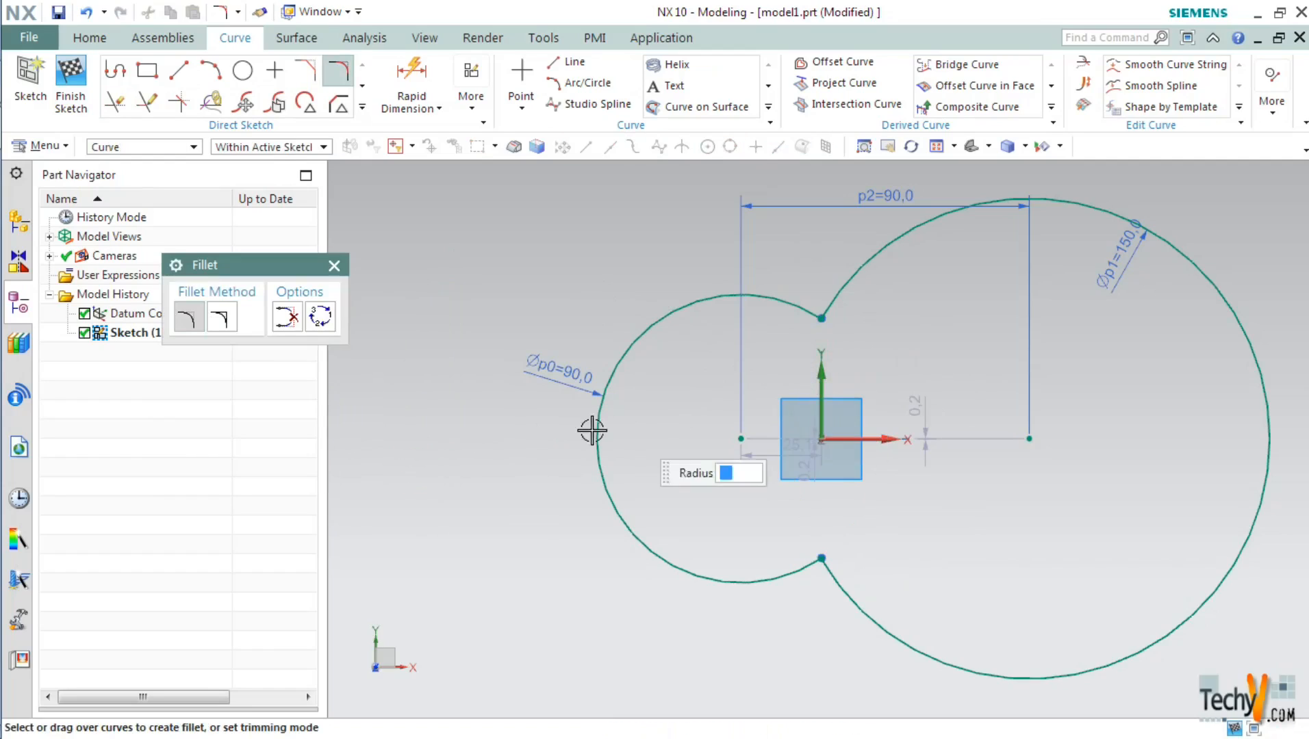
mouse_move(823, 319)
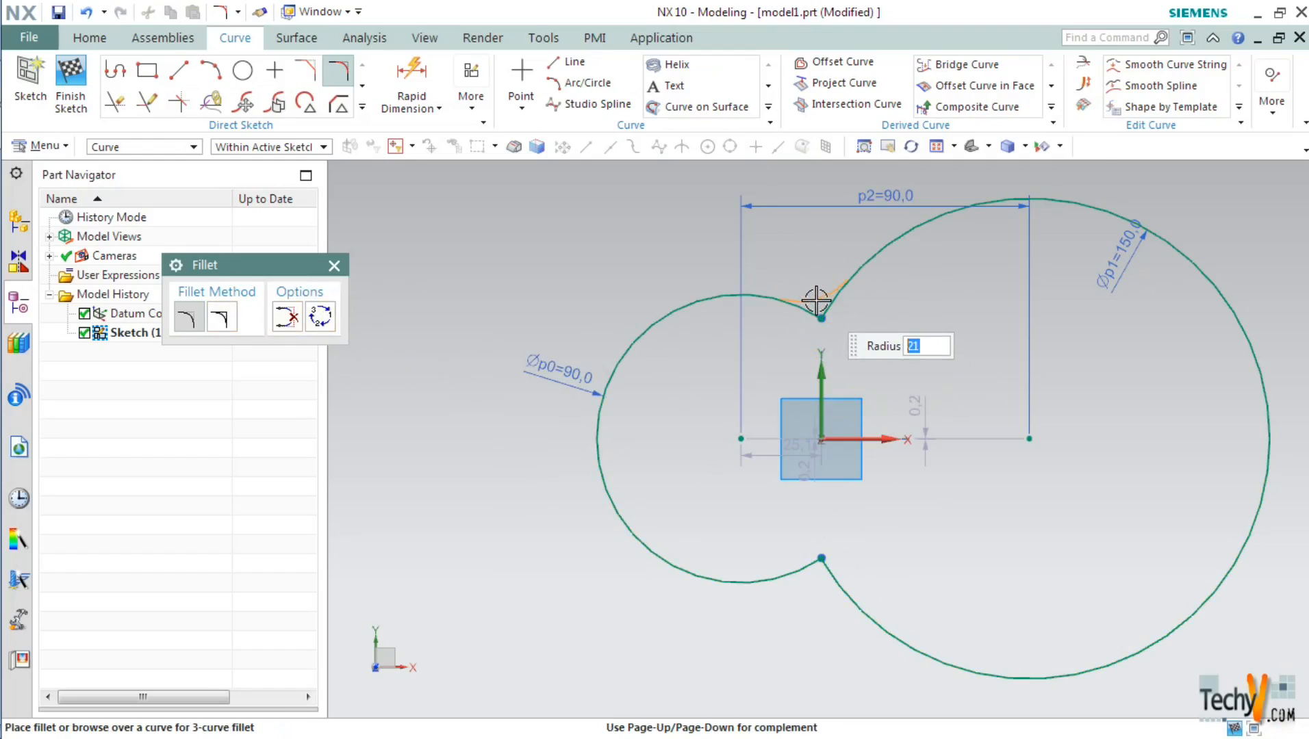
type("10")
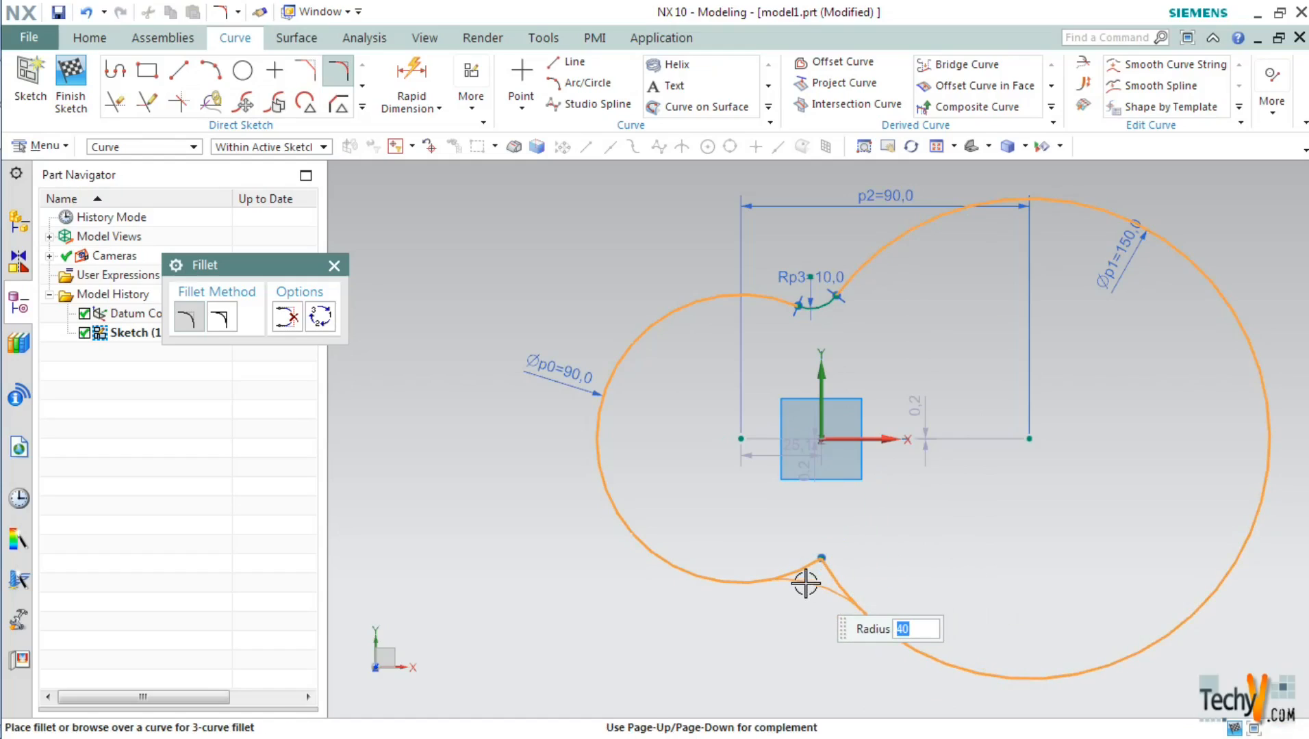
left_click(805, 582)
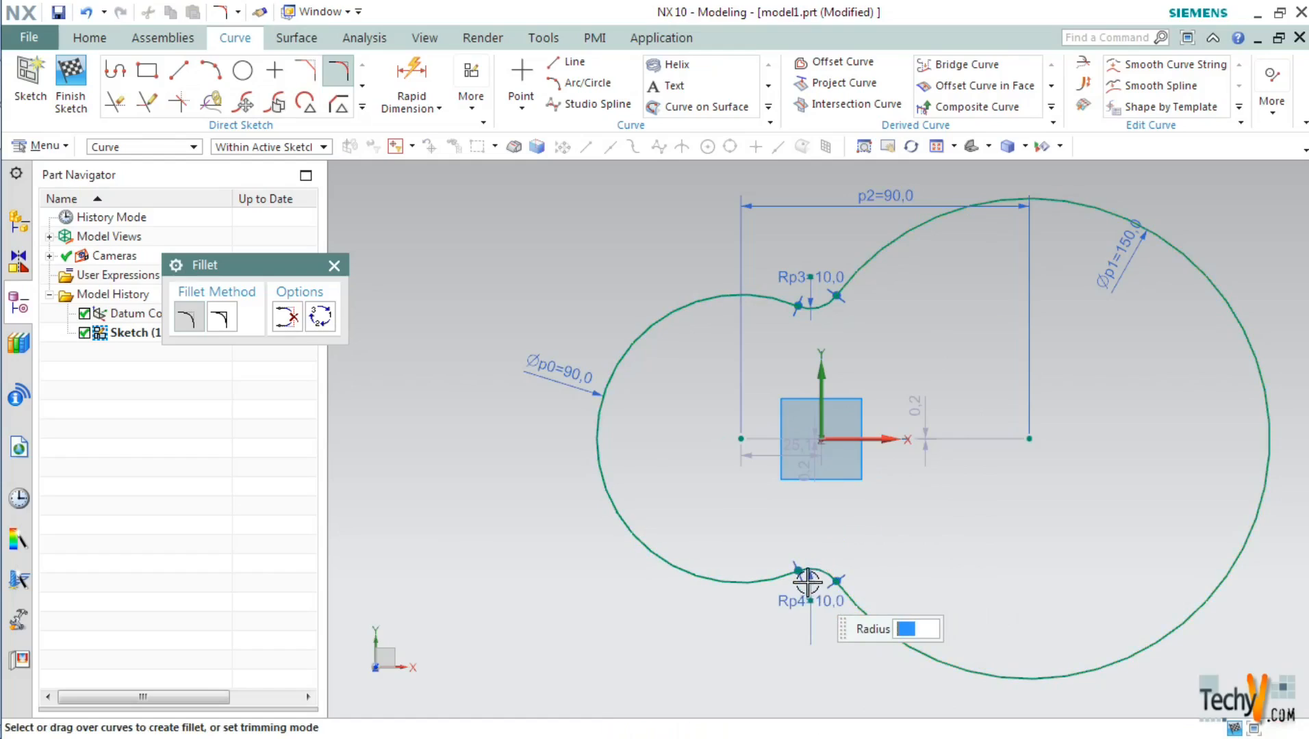
left_click(333, 265)
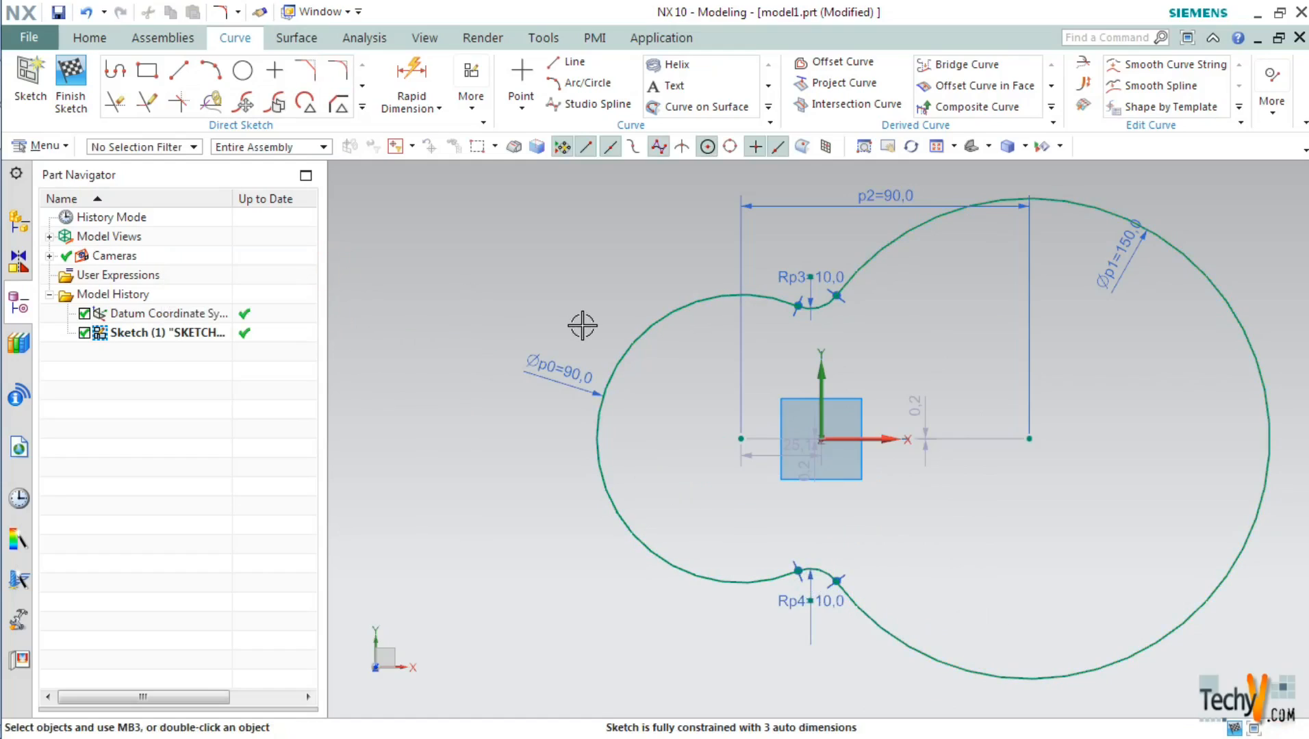
mouse_move(502, 315)
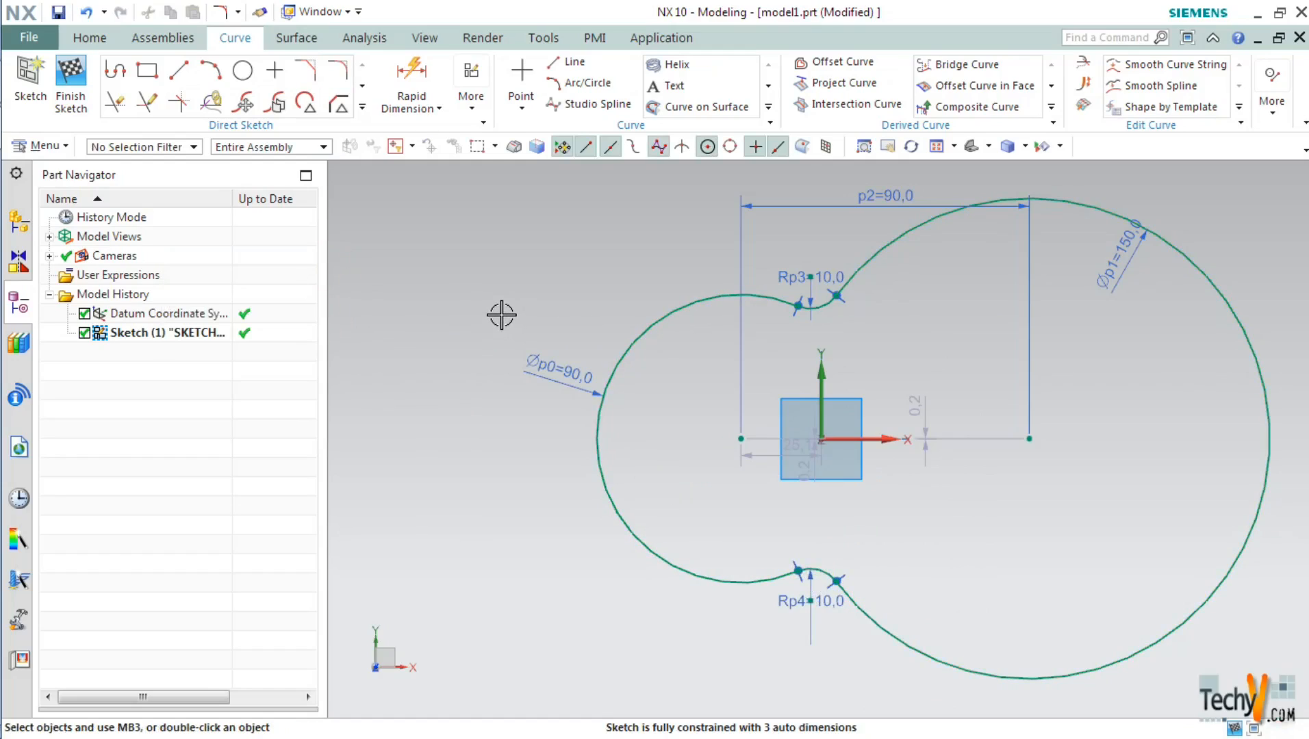
mouse_move(606, 321)
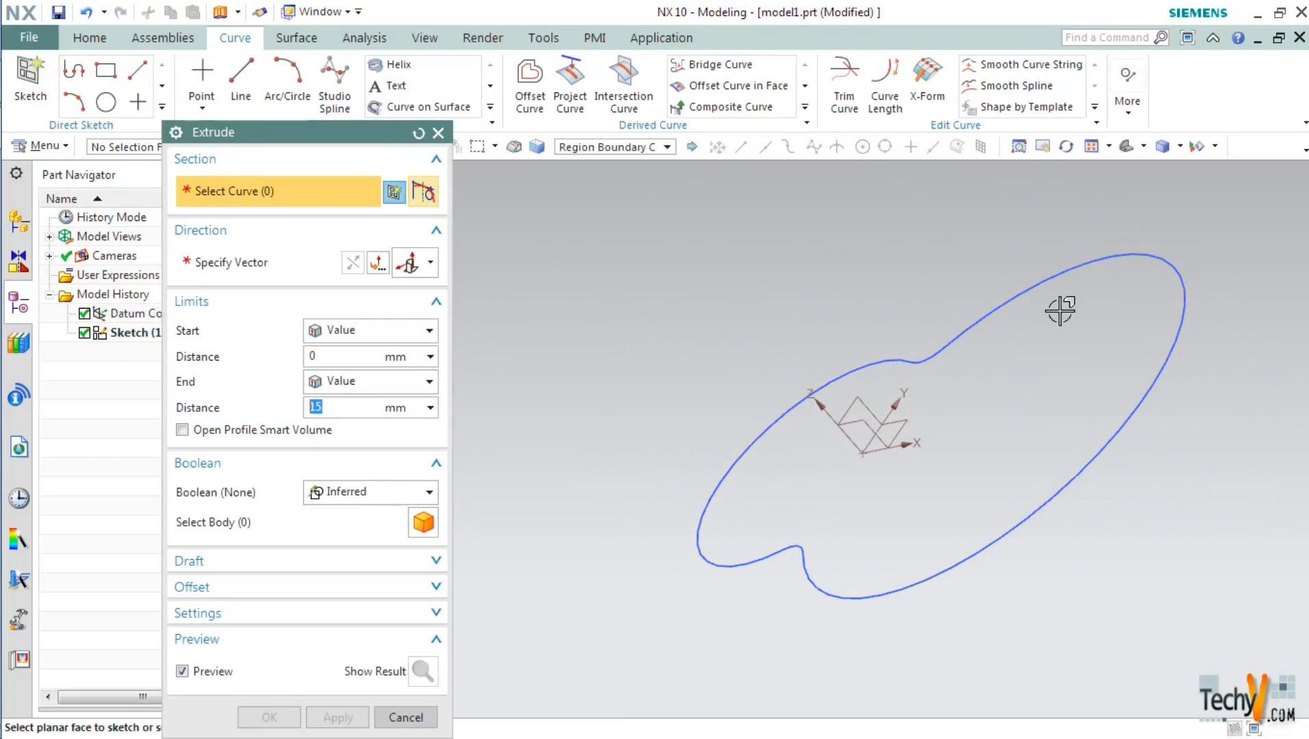
mouse_move(518, 409)
type("5")
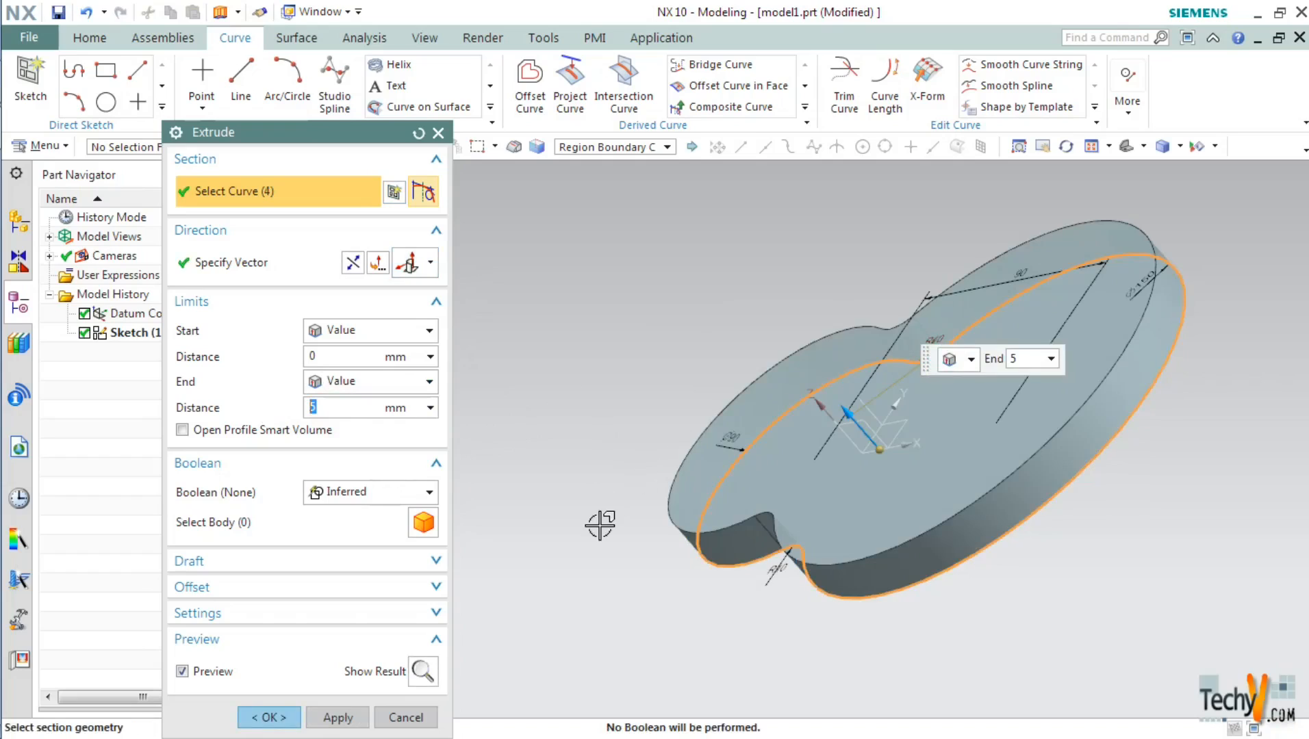
mouse_move(268, 718)
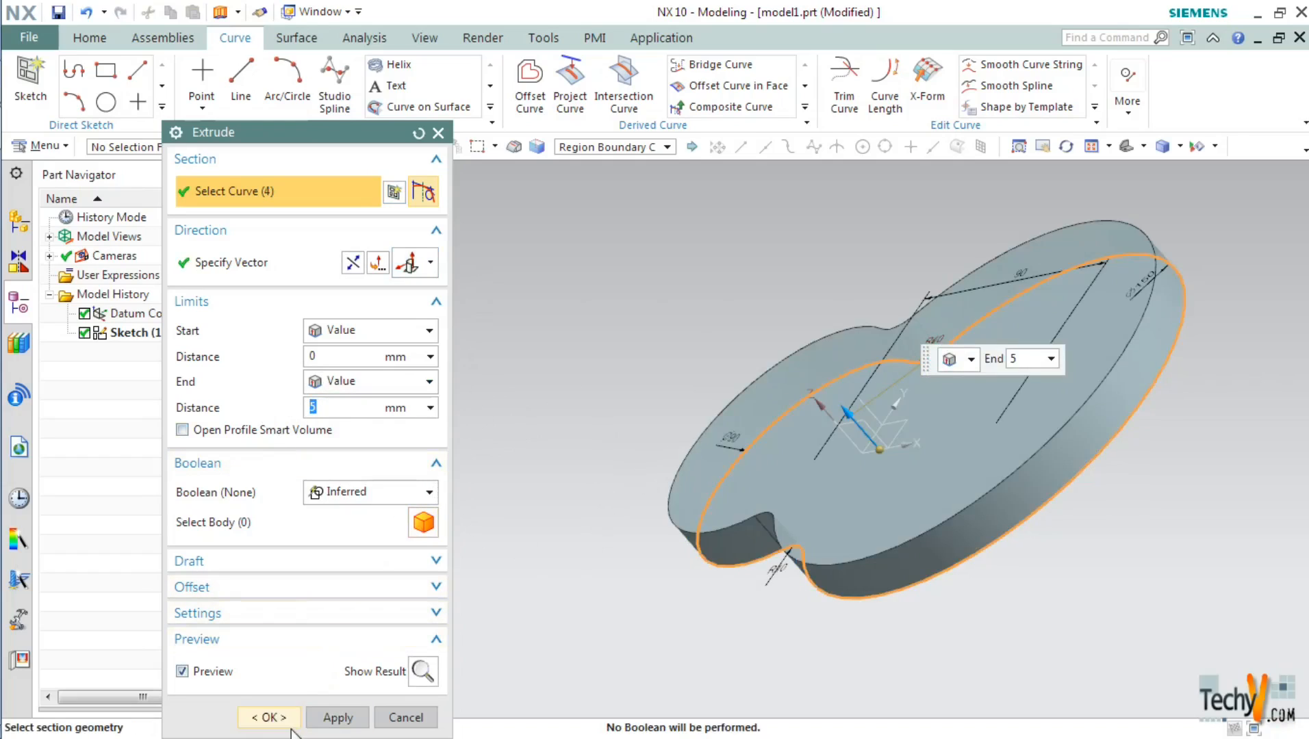
Extrude the filleted outline 5 mm into a solid plate
left_click(268, 717)
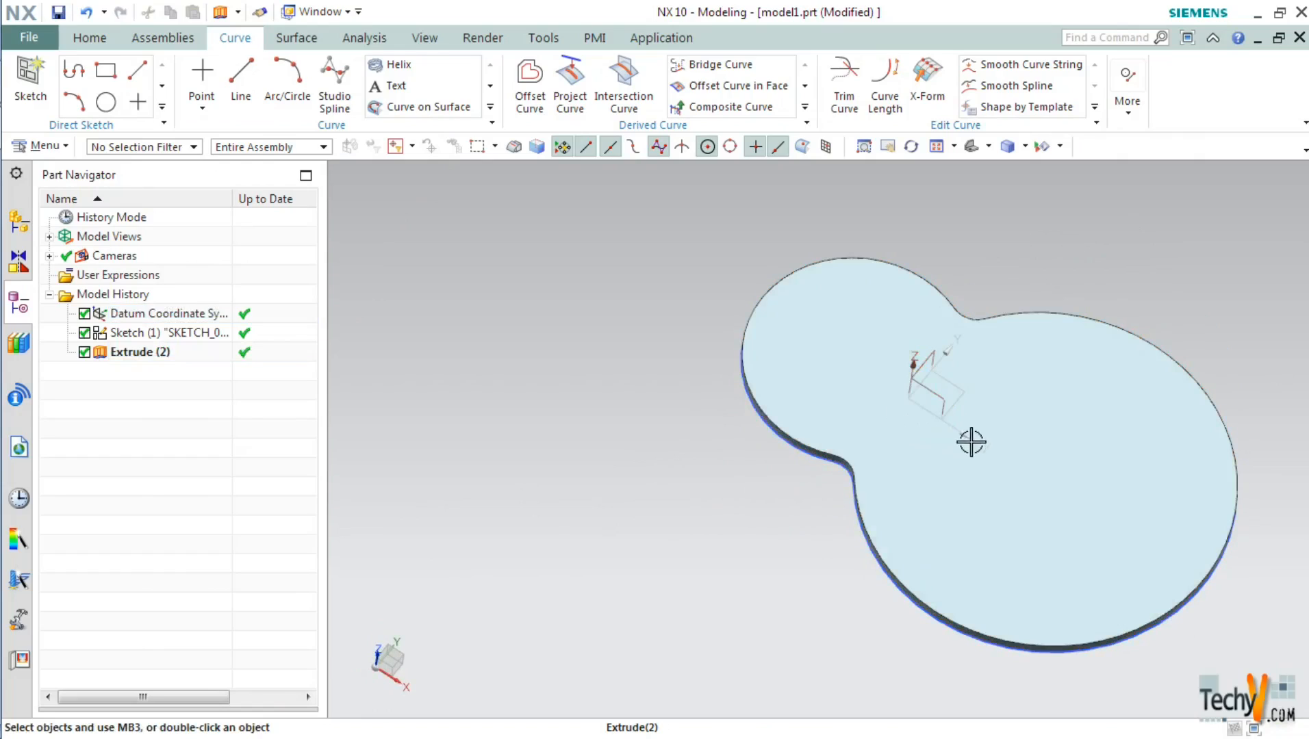
mouse_move(609, 300)
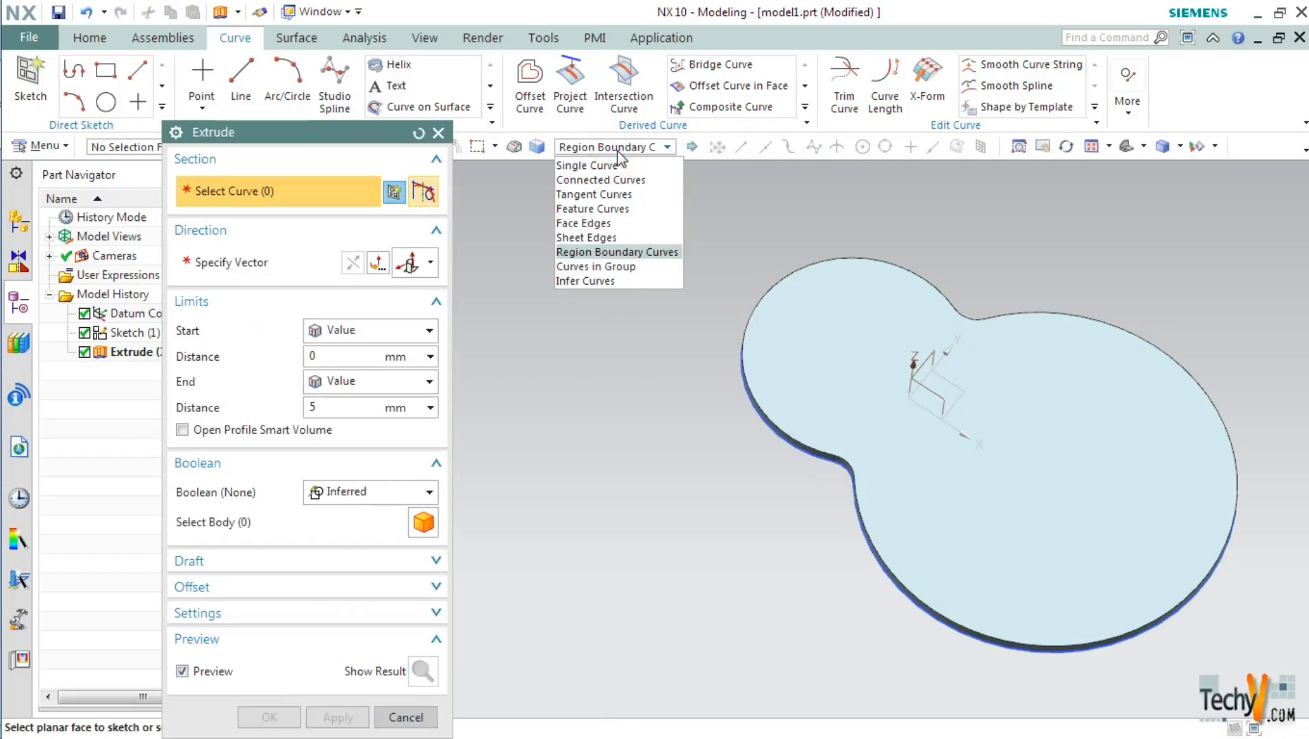
Set the Extrude curve rule and begin Sketch (3) on the plate's top face
left_click(599, 180)
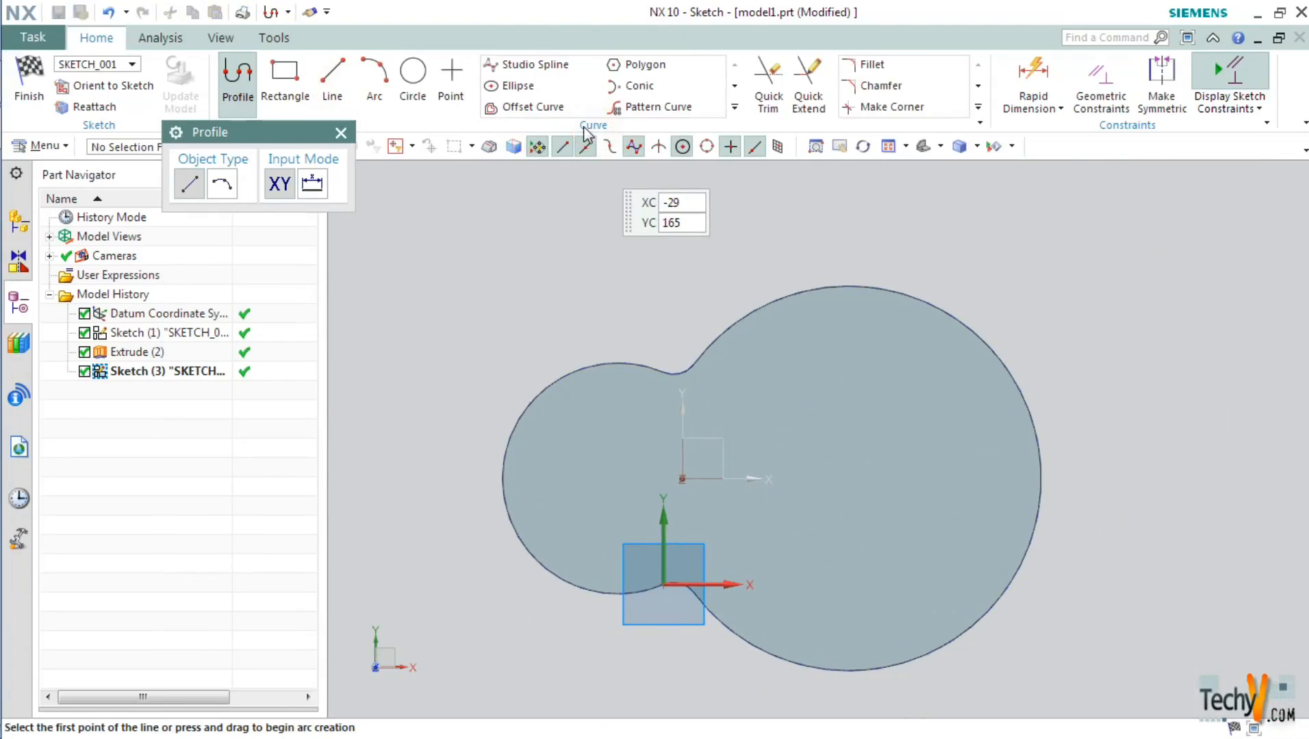
Offset the plate outline 20 mm inward as a new curve in Sketch (3)
left_click(528, 107)
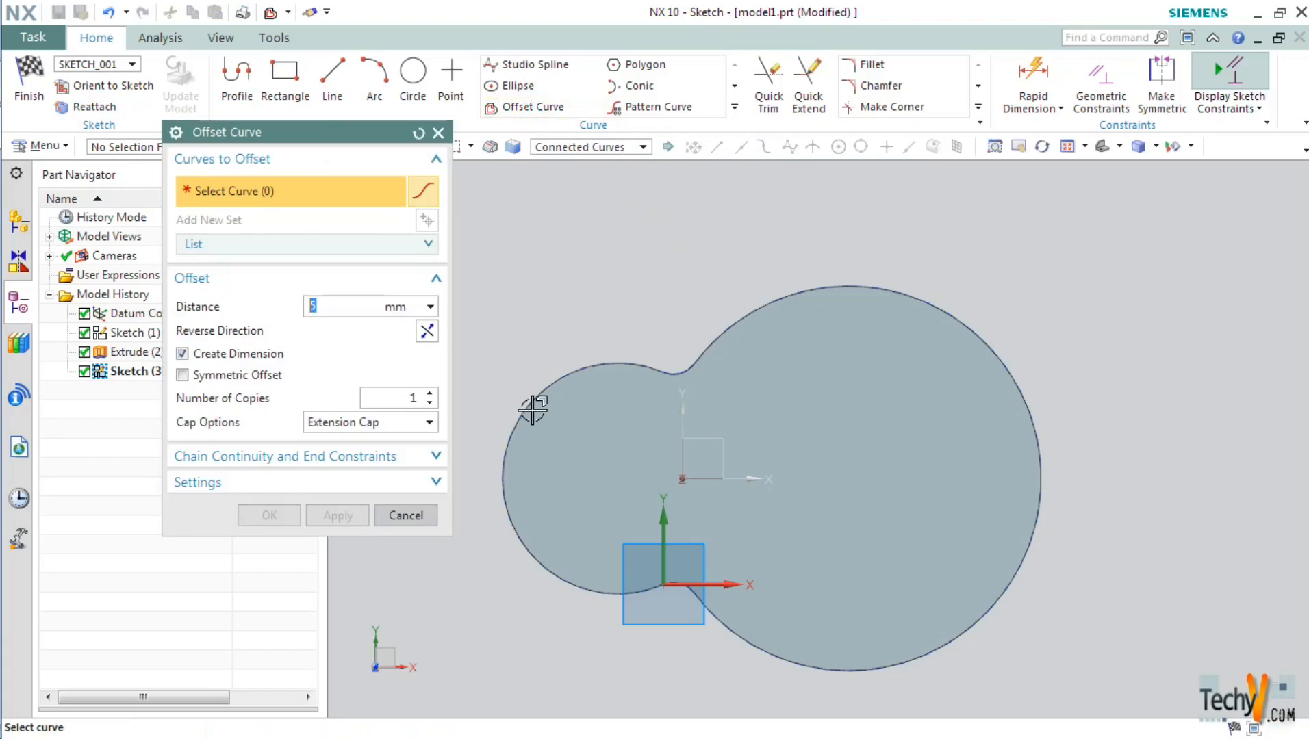
left_click(531, 410)
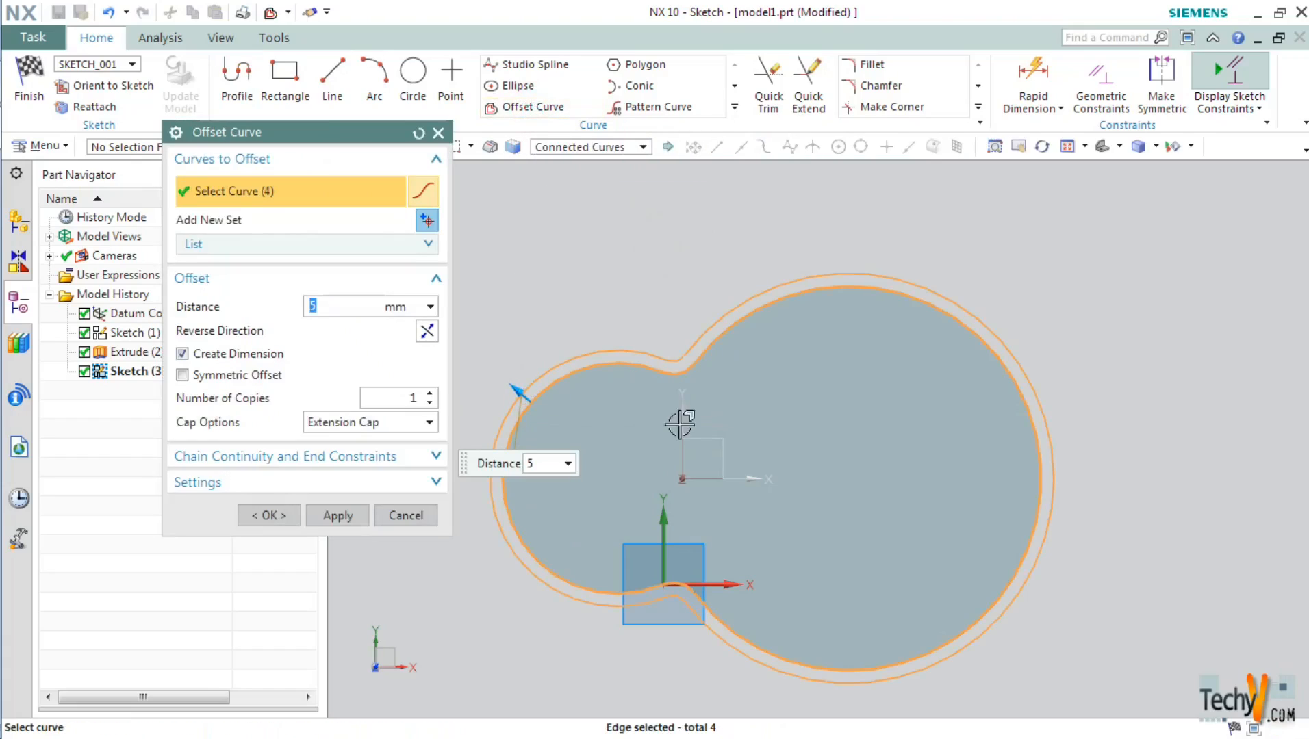
mouse_move(498, 359)
type("20")
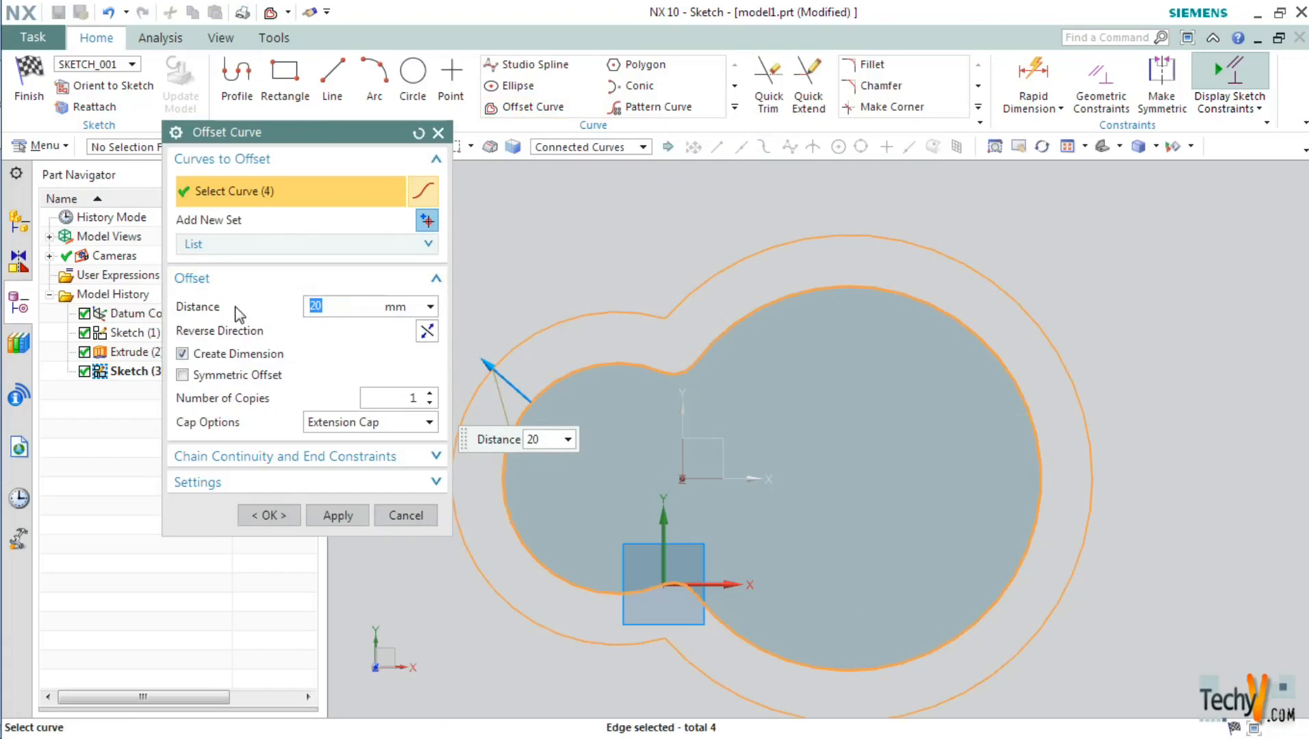
left_click(427, 332)
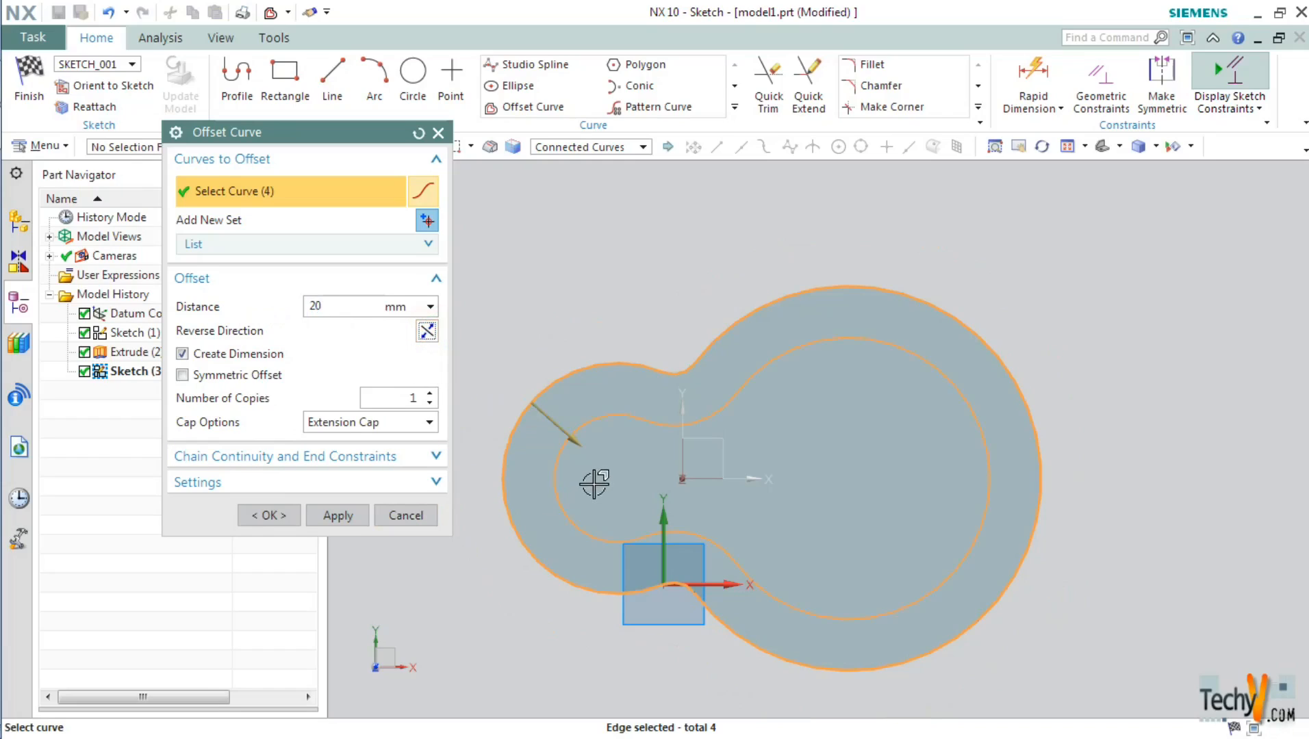
mouse_move(985, 514)
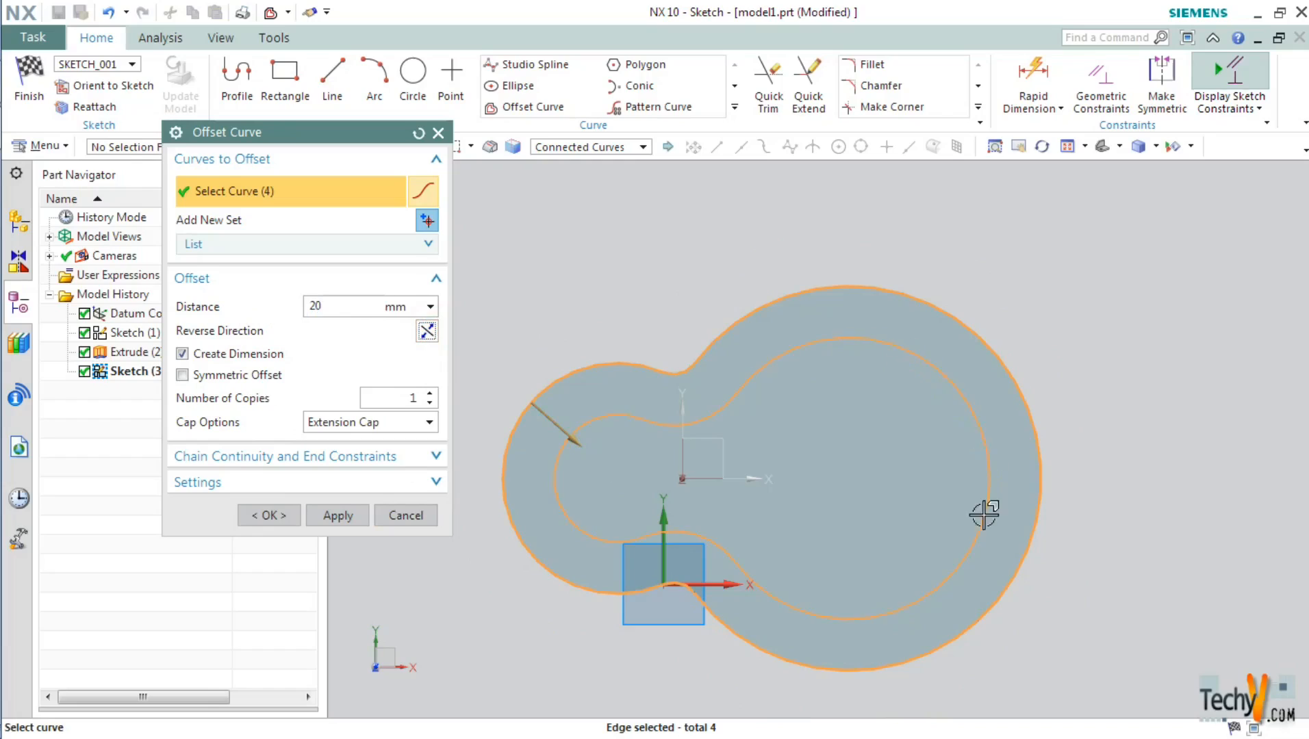
mouse_move(875, 350)
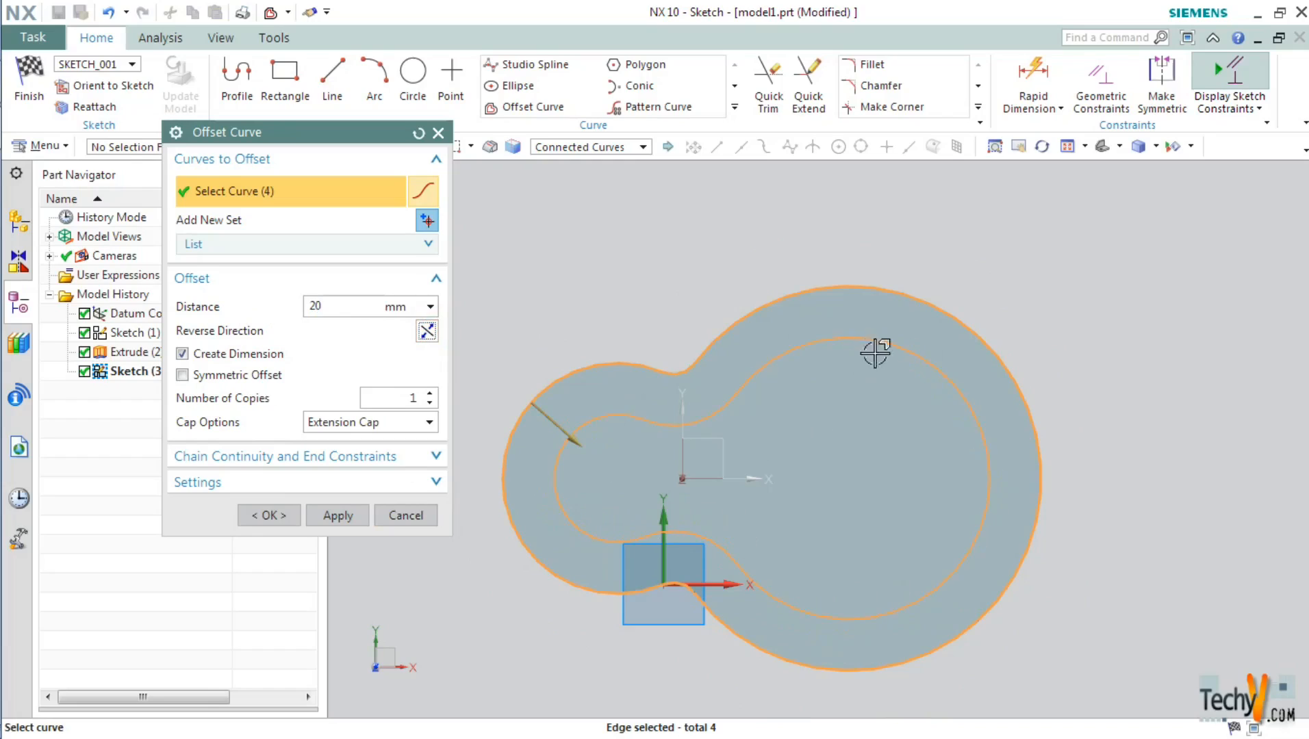
left_click(268, 515)
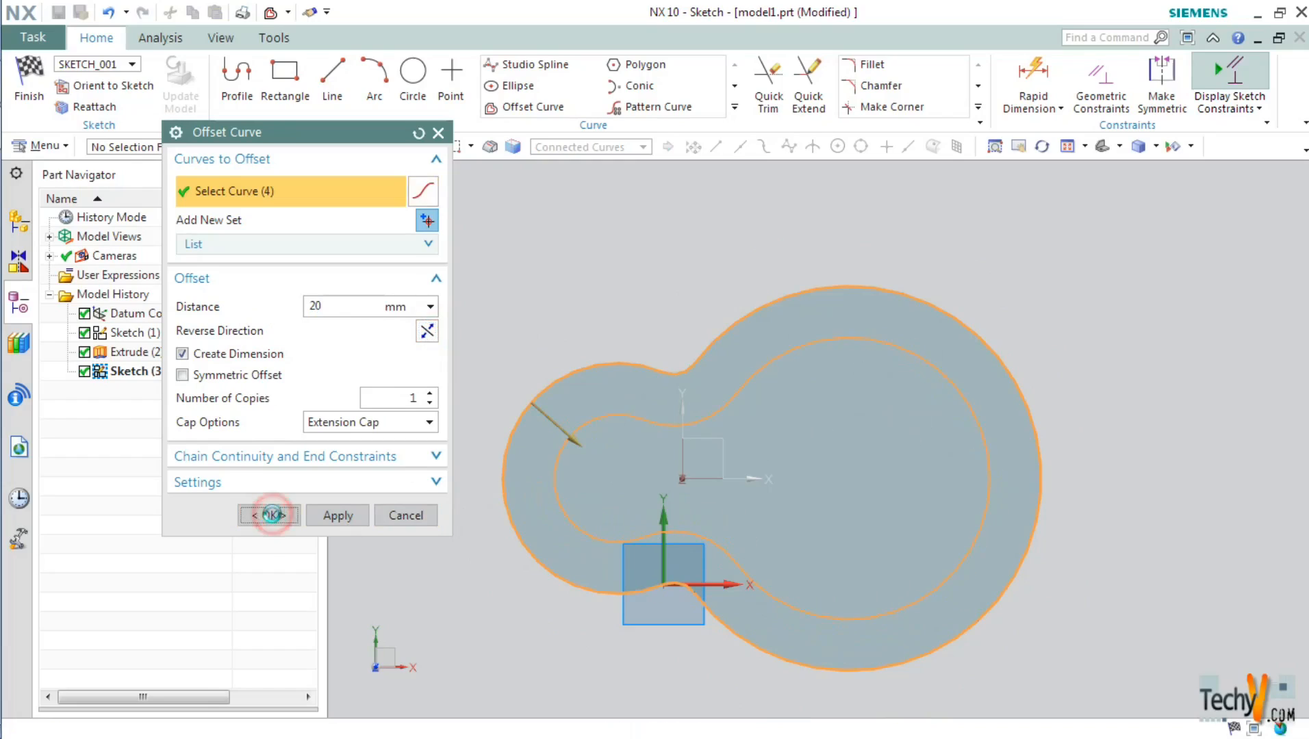
left_click(268, 515)
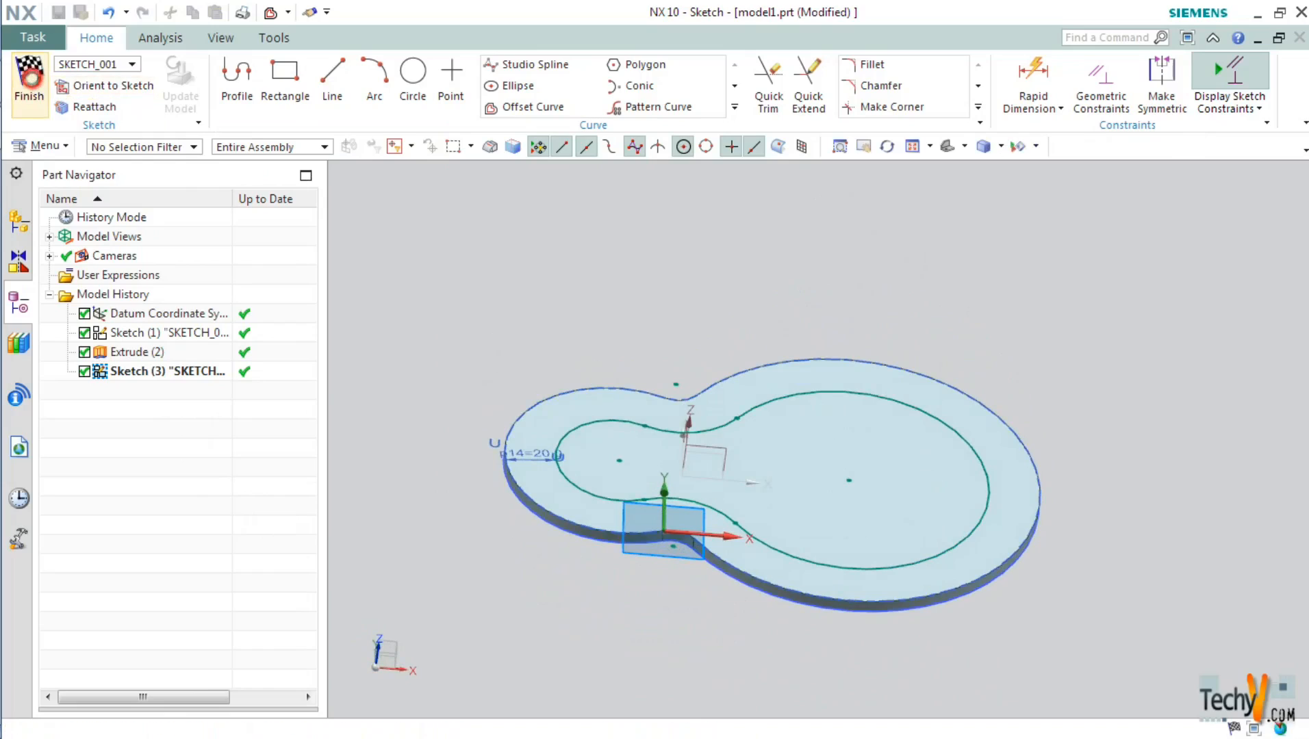
Subtract the inner outline 5 mm through the plate, leaving a hollow ring
left_click(29, 86)
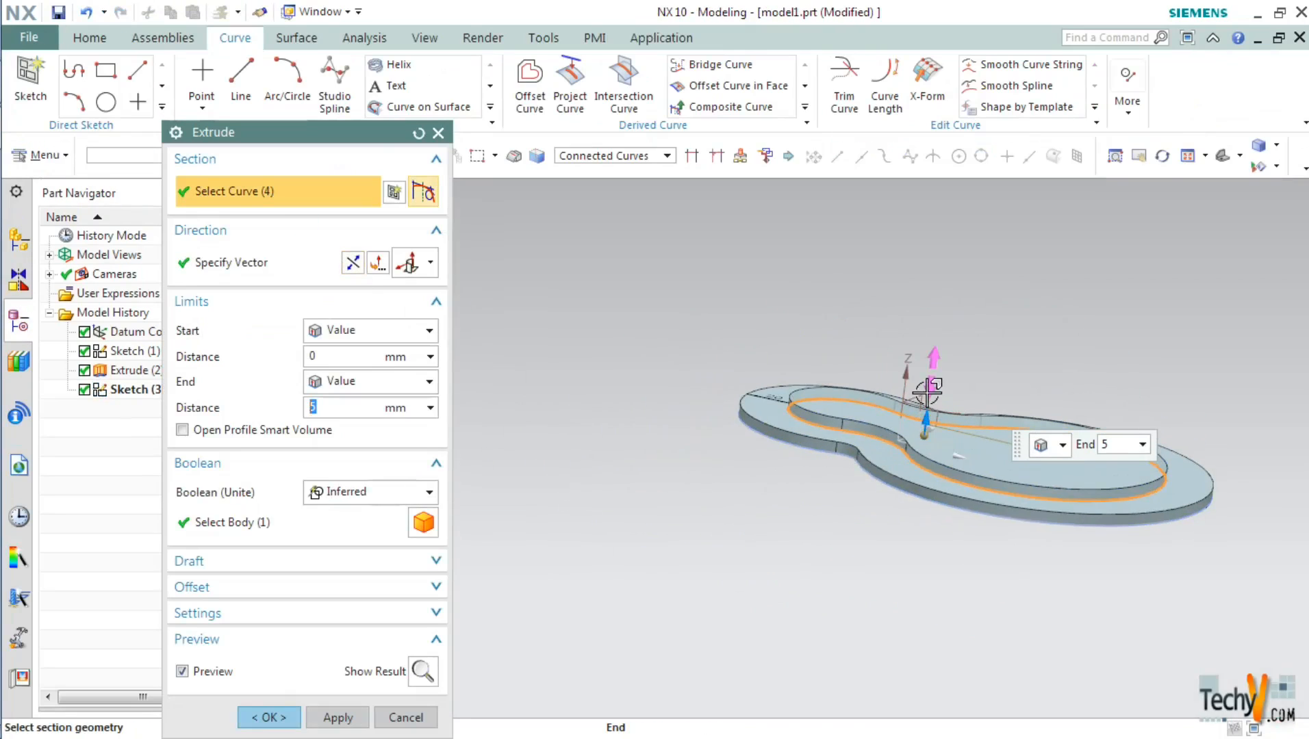
mouse_move(930, 392)
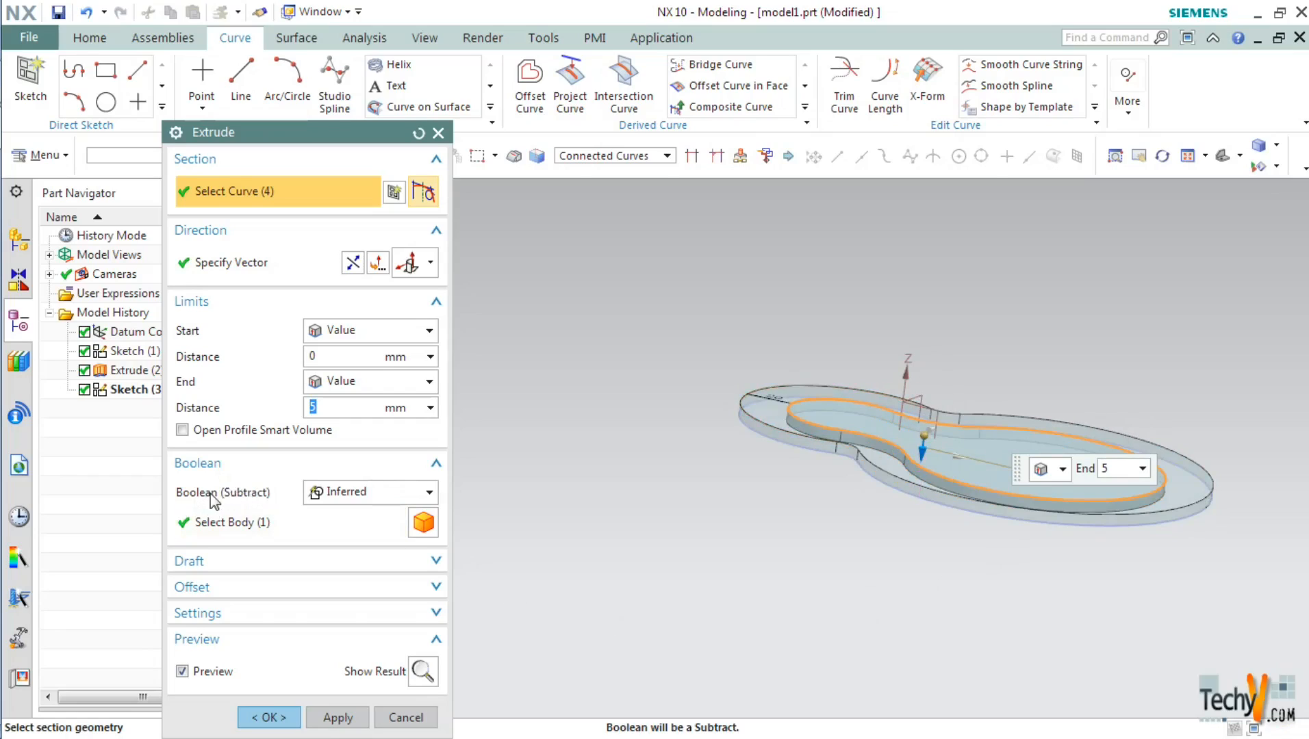
left_click(367, 491)
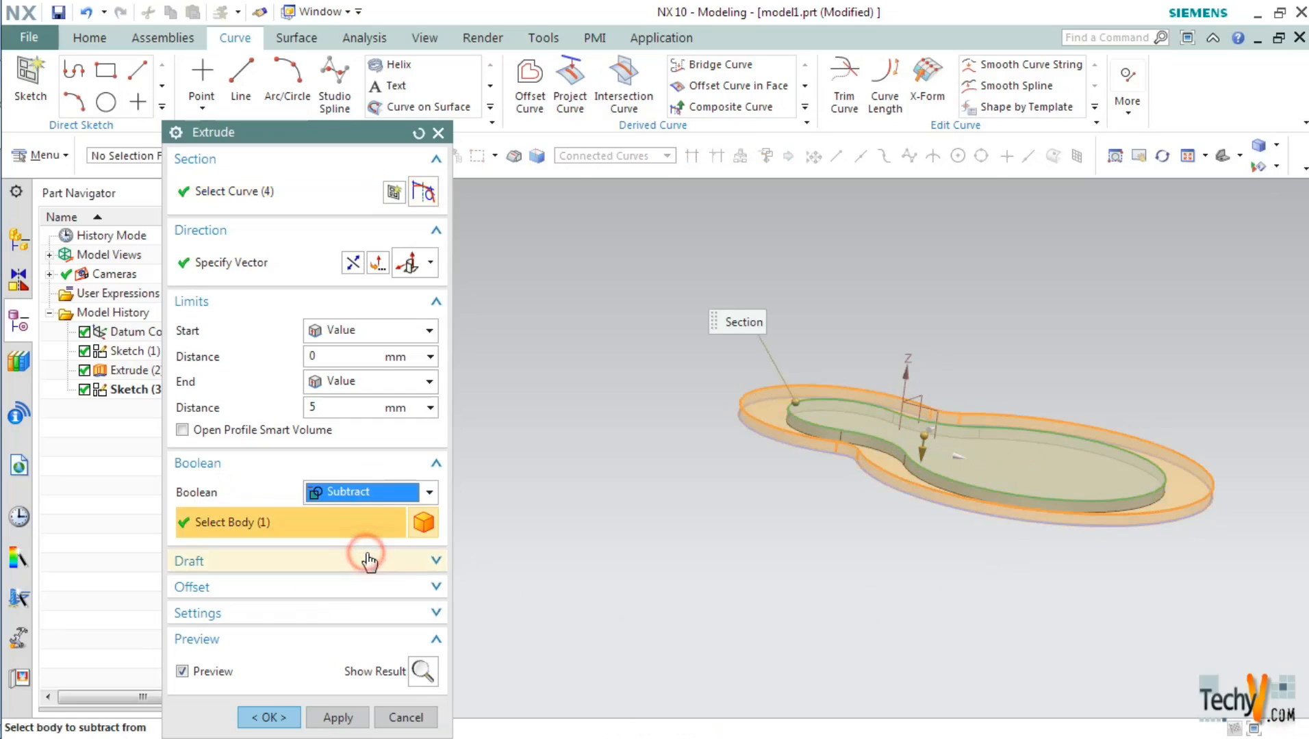
mouse_move(291, 730)
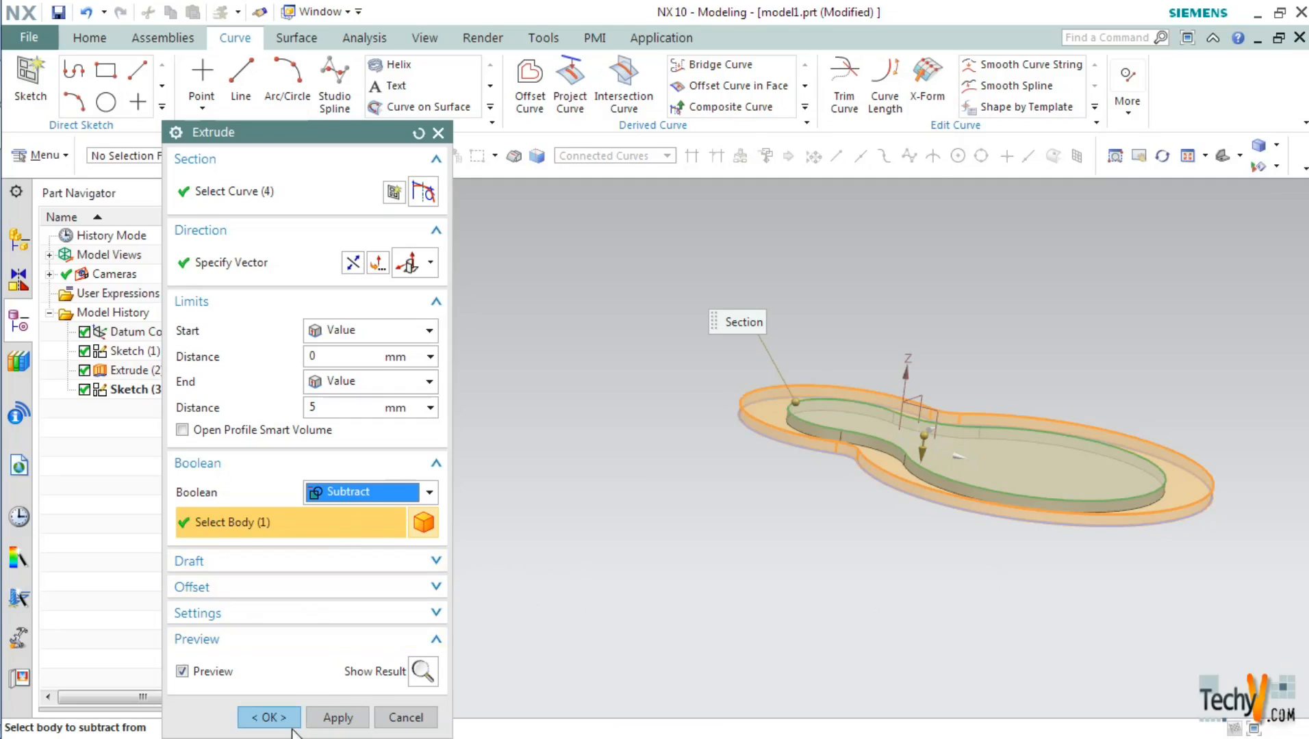
left_click(269, 717)
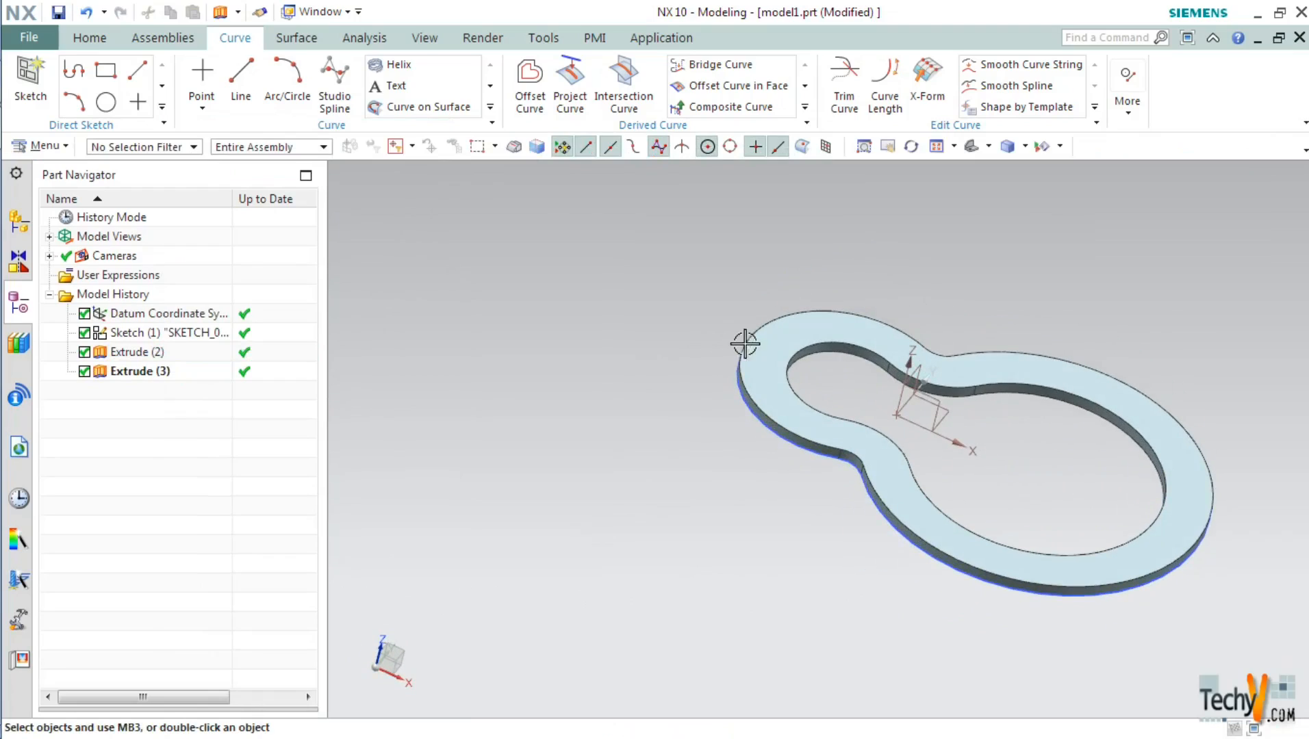
mouse_move(1049, 373)
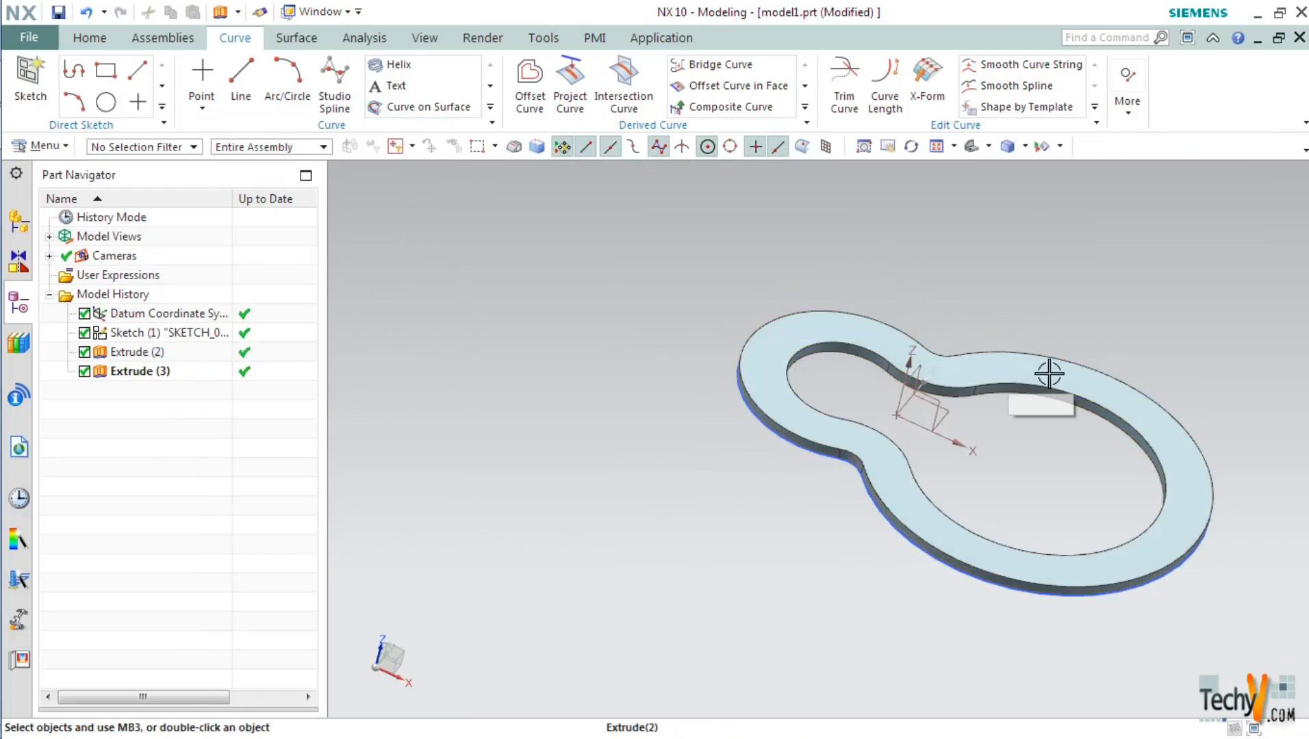
Select the Extrude(2) hollow plate body and begin a new extrusion for its sketch
left_click(130, 352)
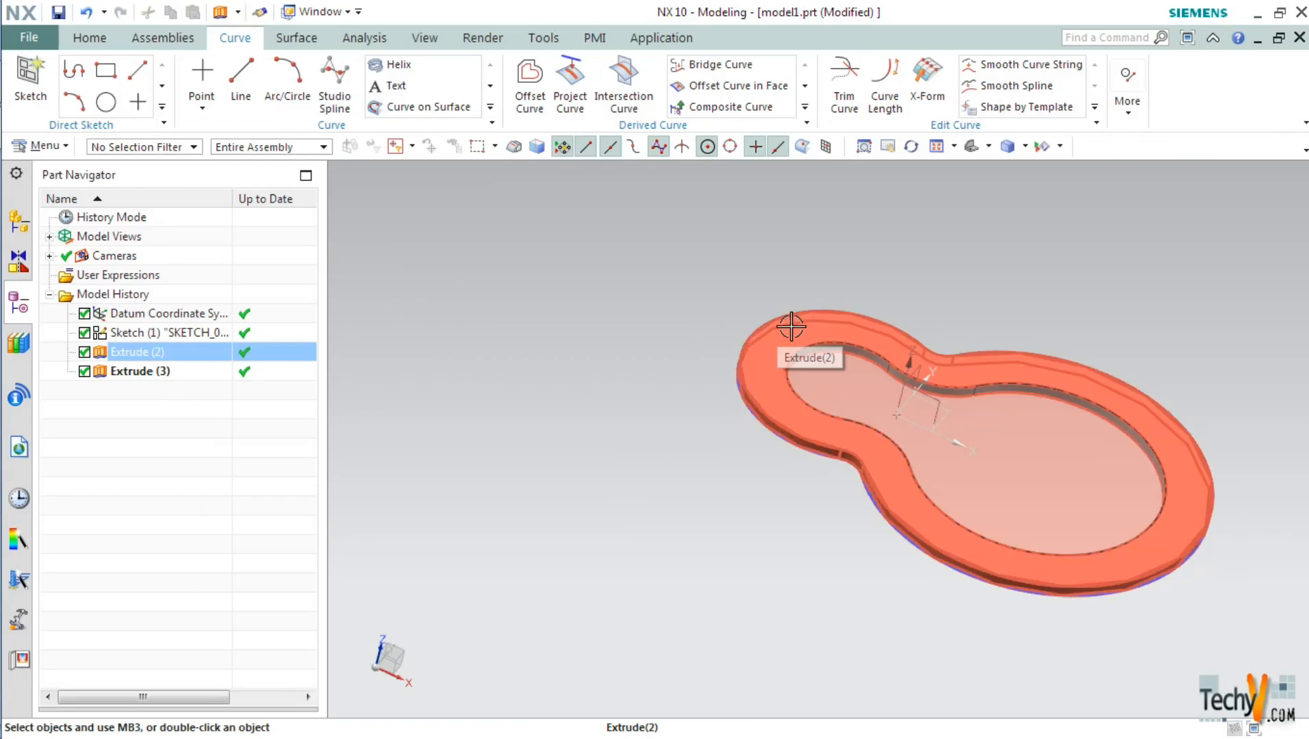
double_click(138, 351)
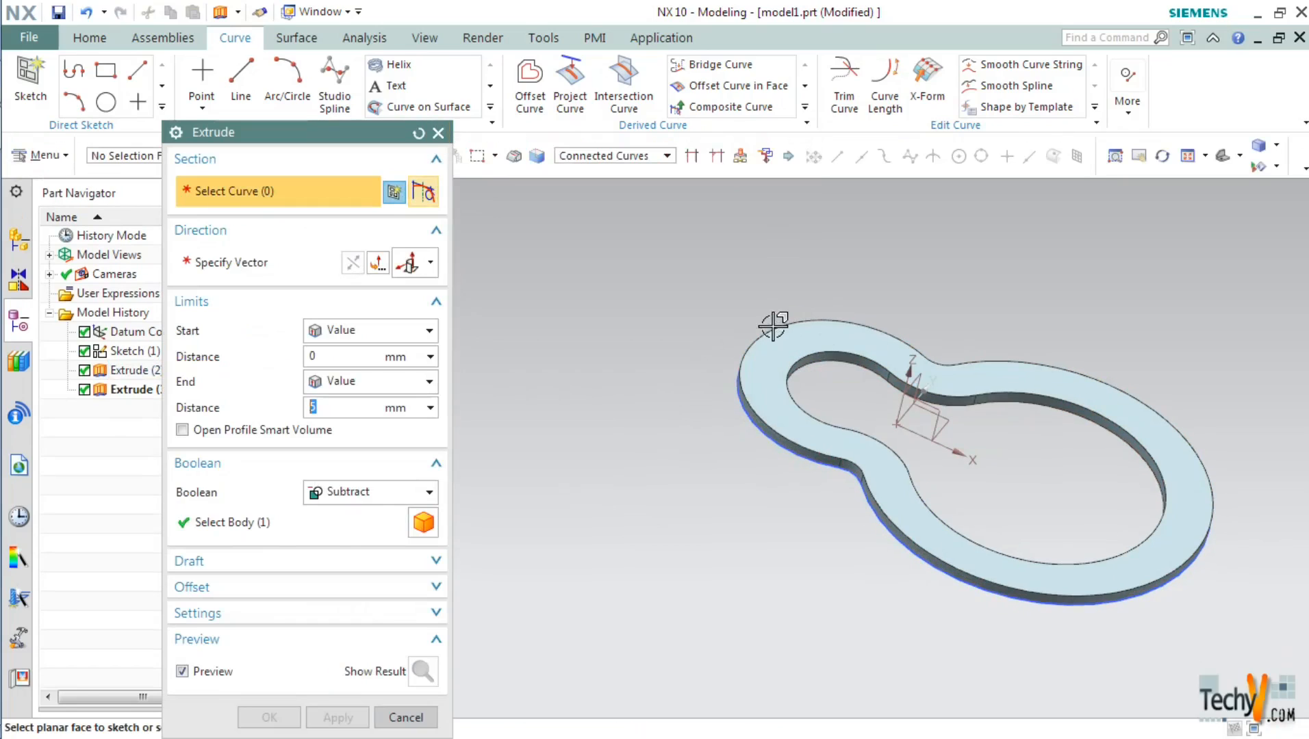
mouse_move(291, 151)
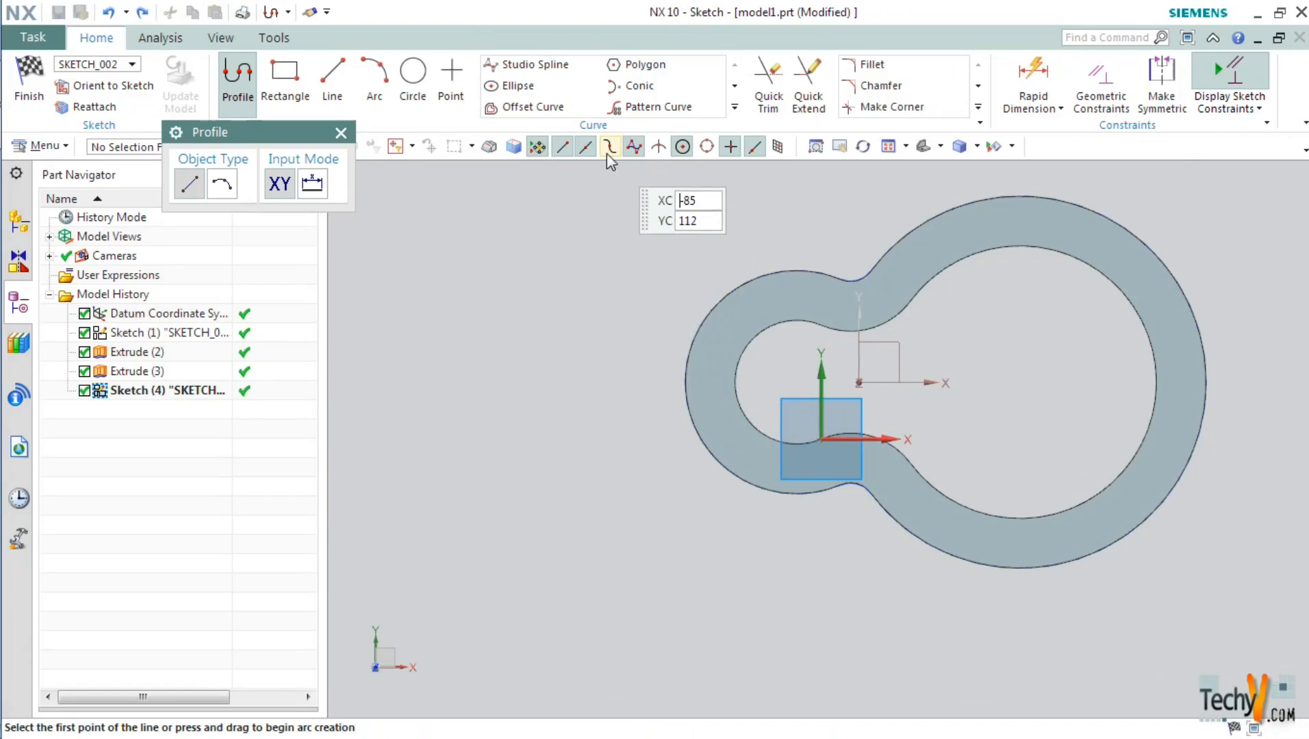
mouse_move(643, 64)
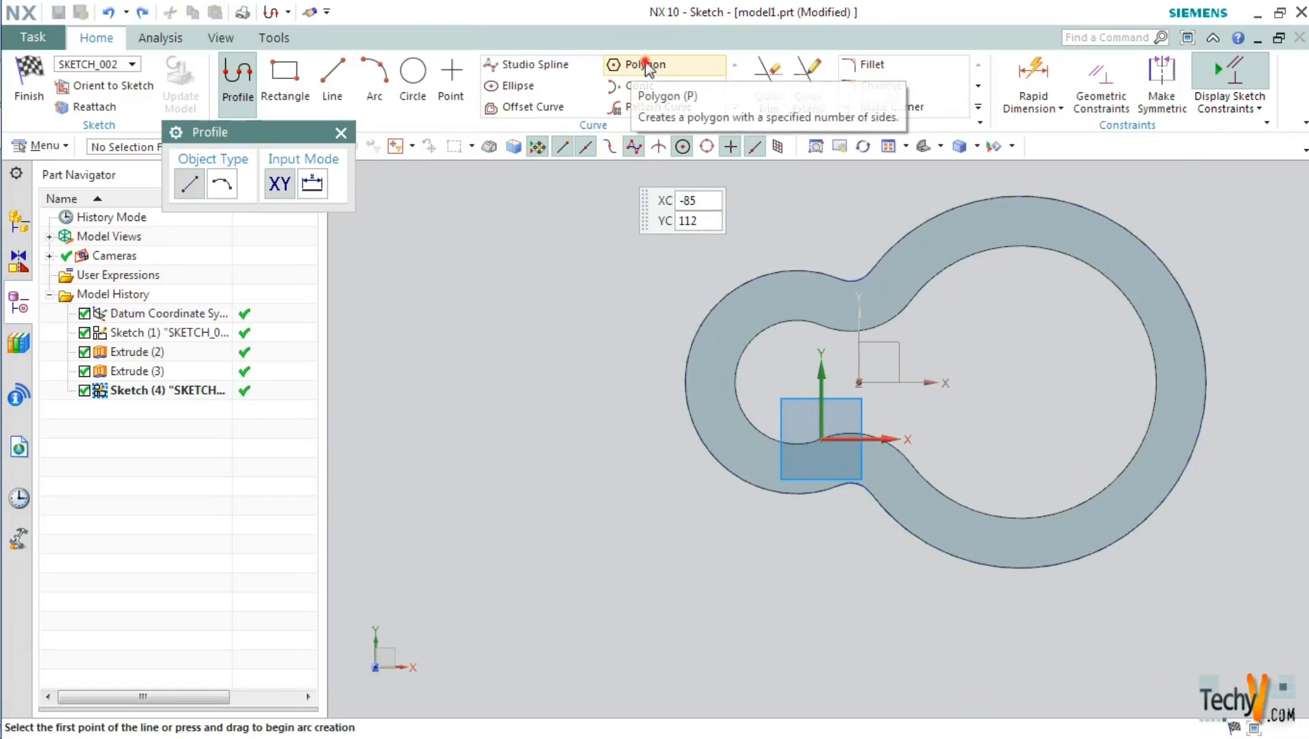
Place a 6-sided polygon of radius 4 and rotation 0, both locked, centred on the left ring
left_click(645, 66)
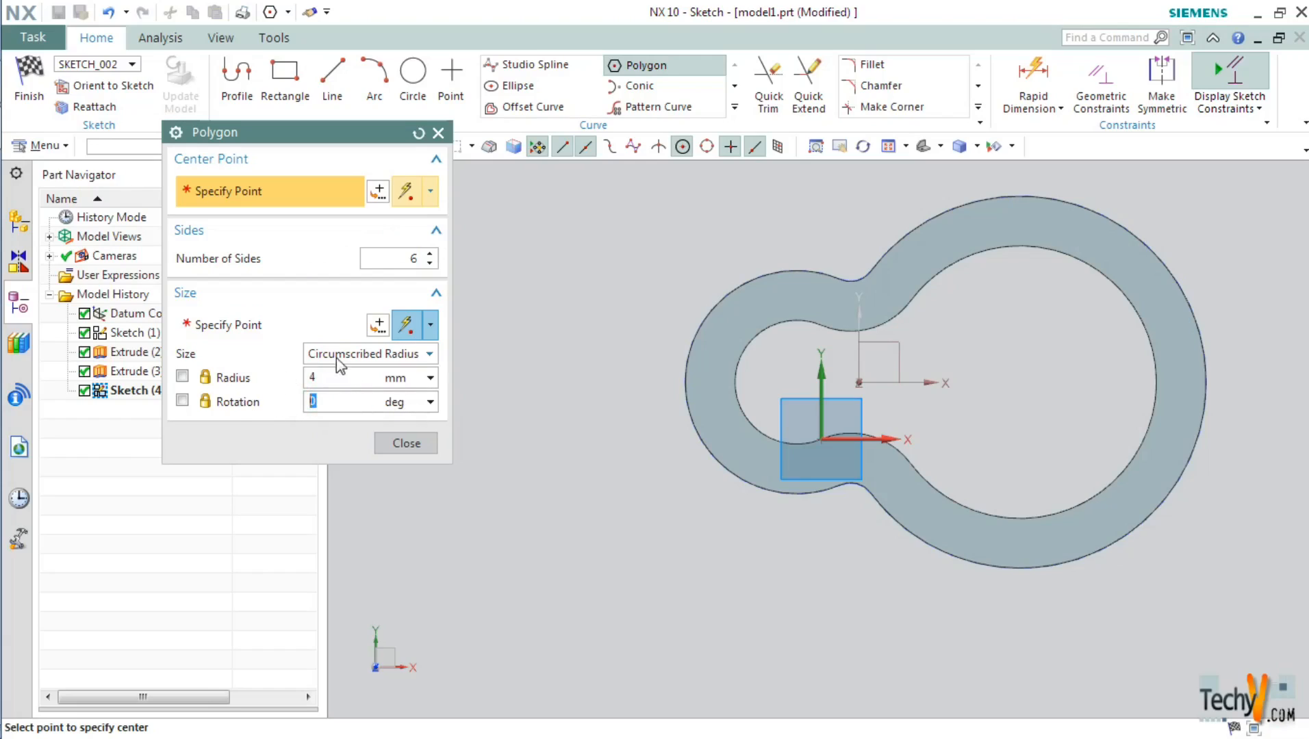
mouse_move(408, 360)
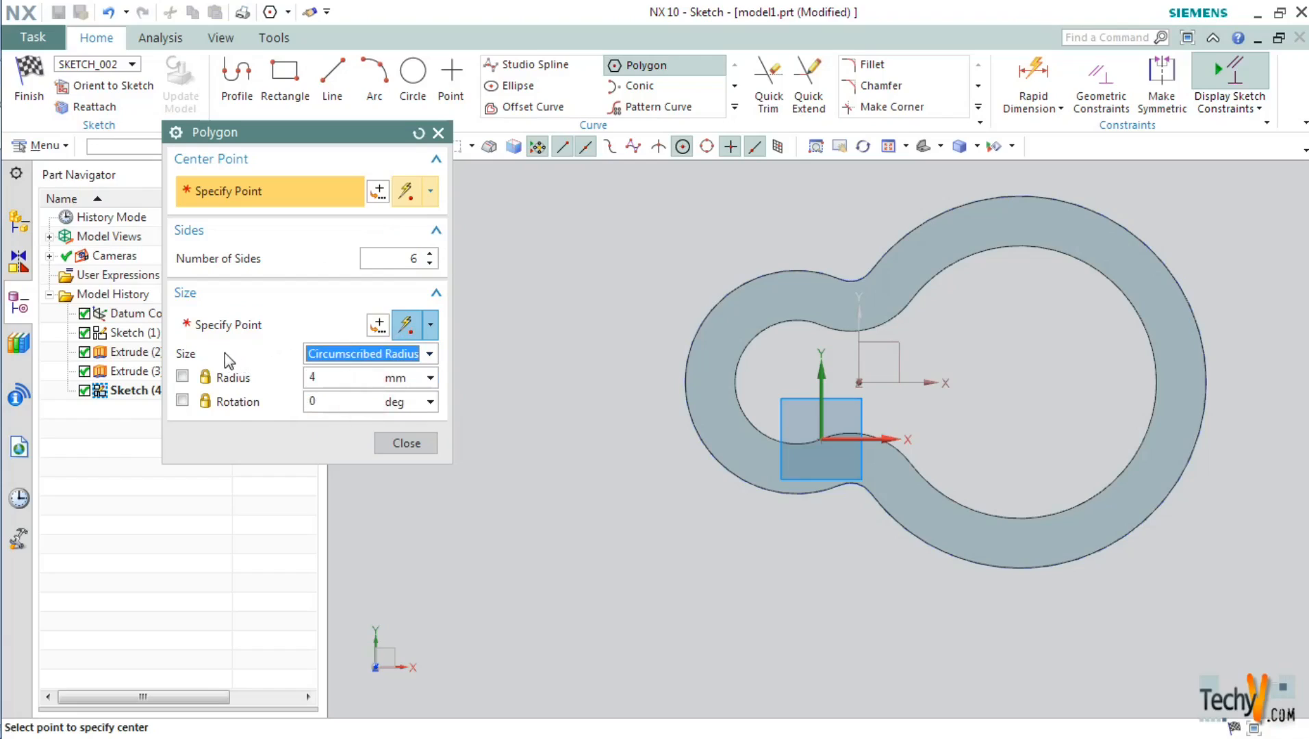
left_click(182, 377)
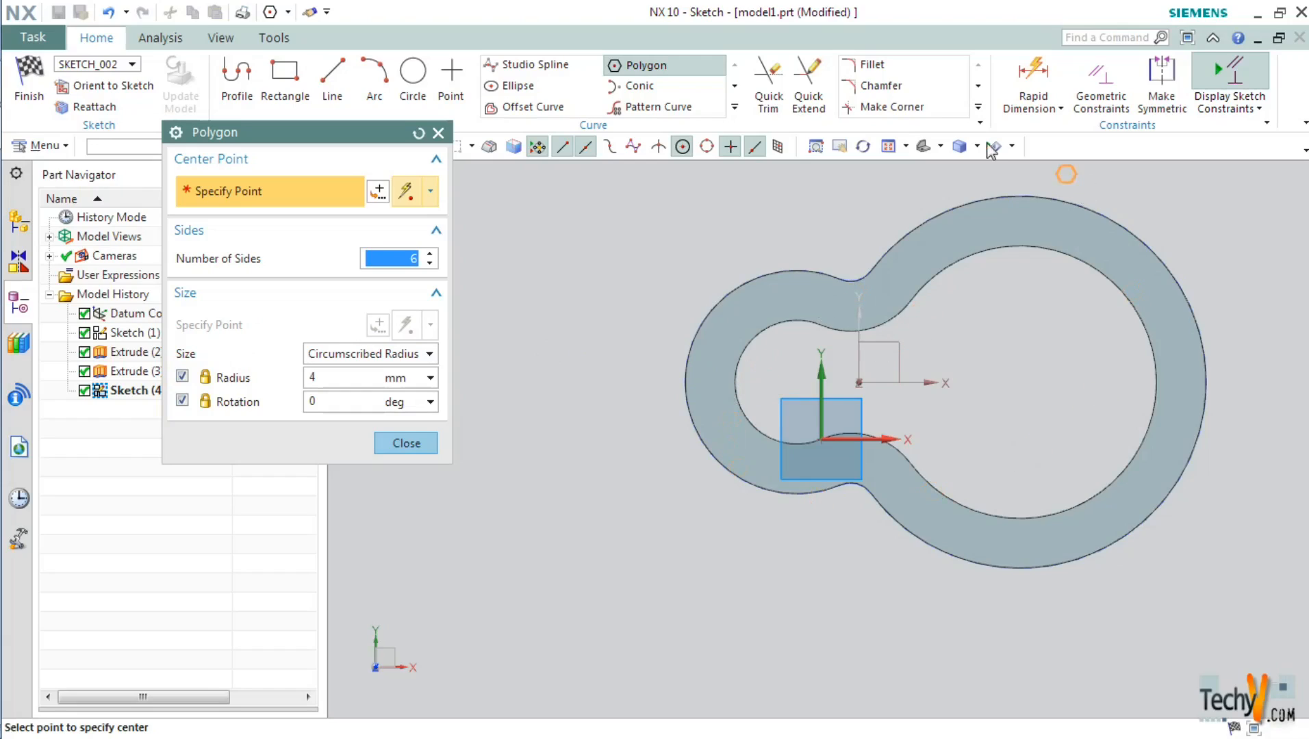
mouse_move(717, 382)
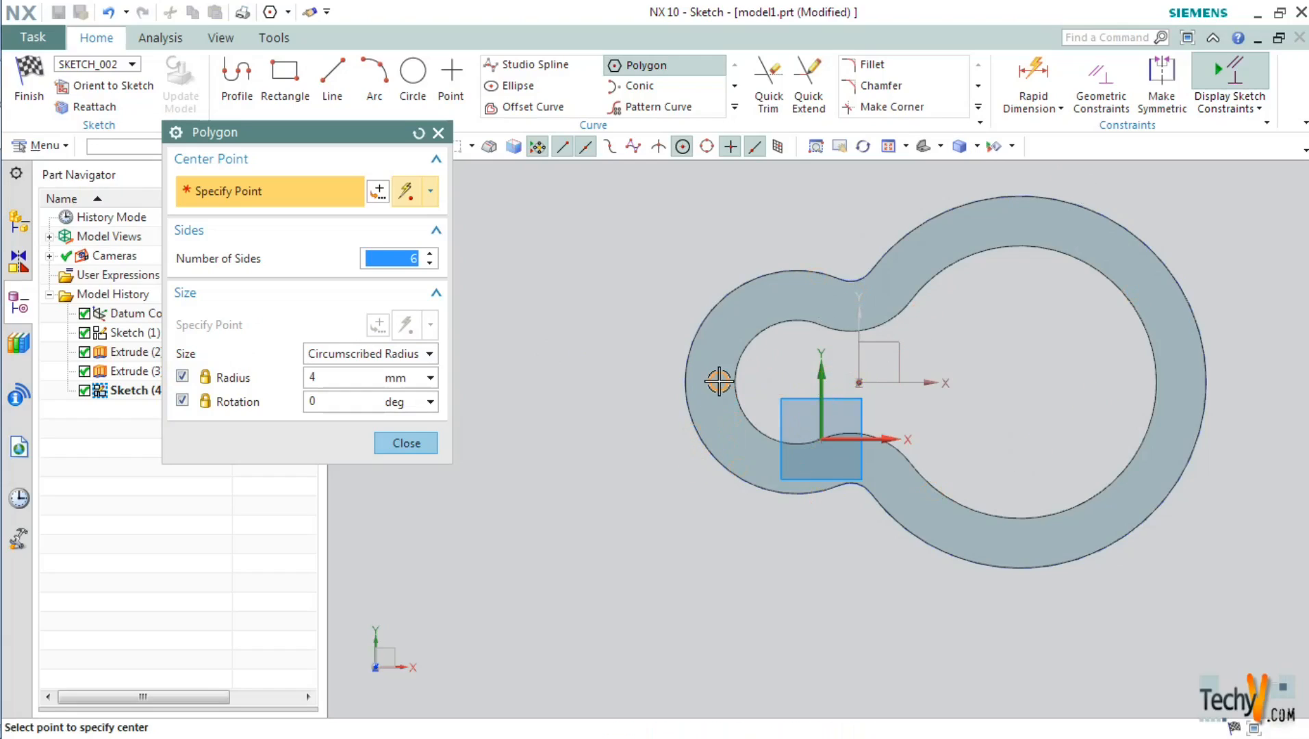
left_click(718, 381)
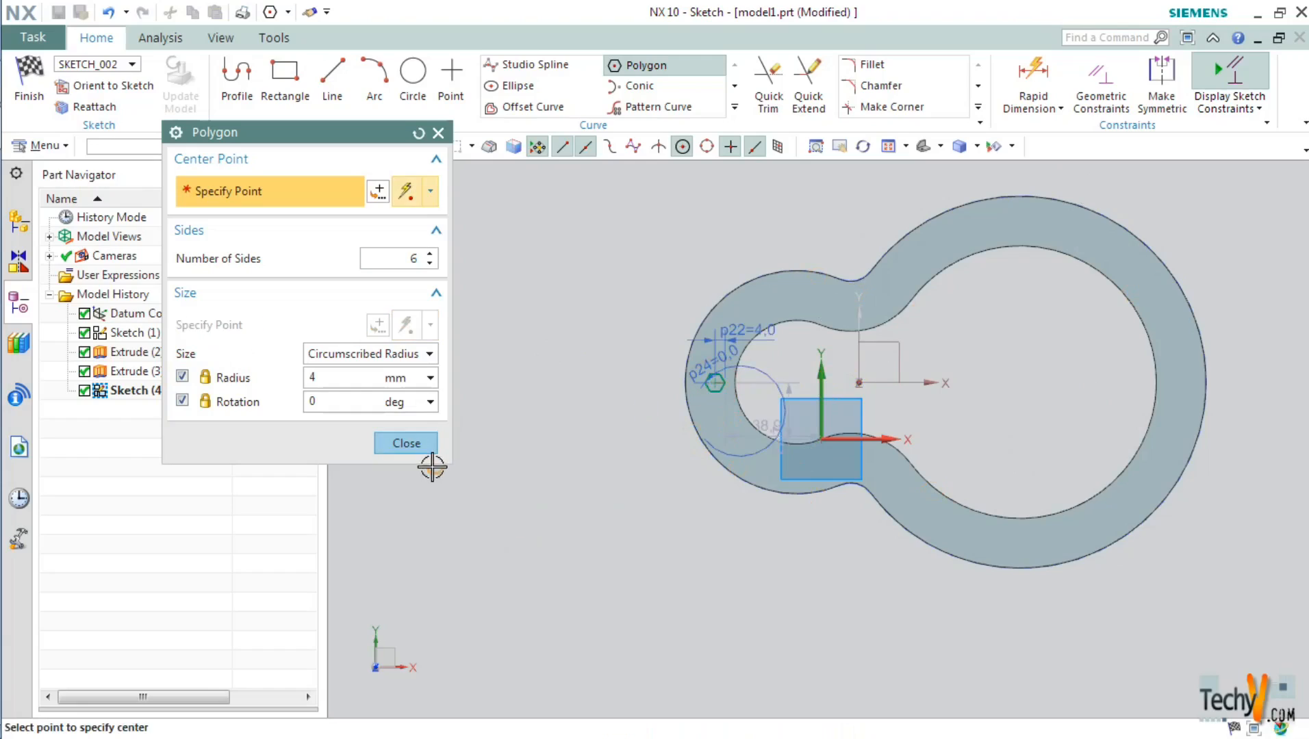
left_click(405, 444)
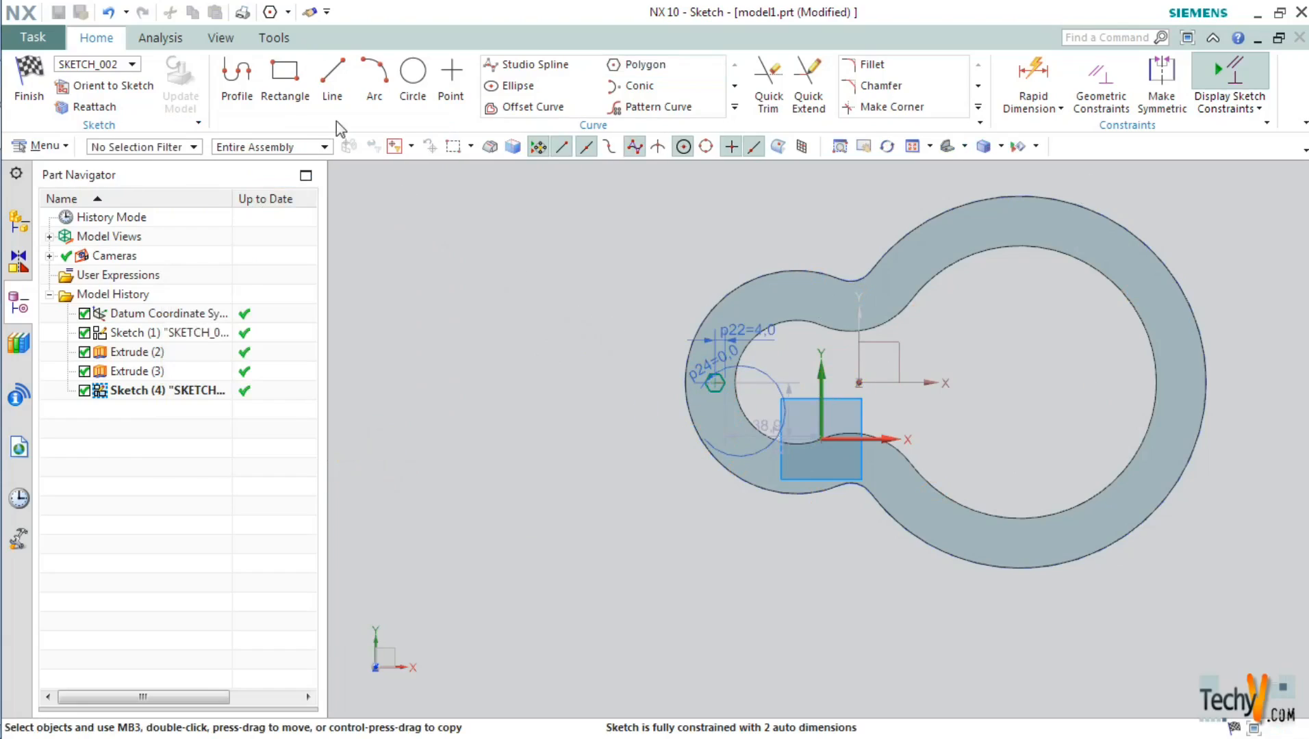
Draw a horizontal line from the hexagon centre to the datum origin and convert it to reference geometry
left_click(332, 76)
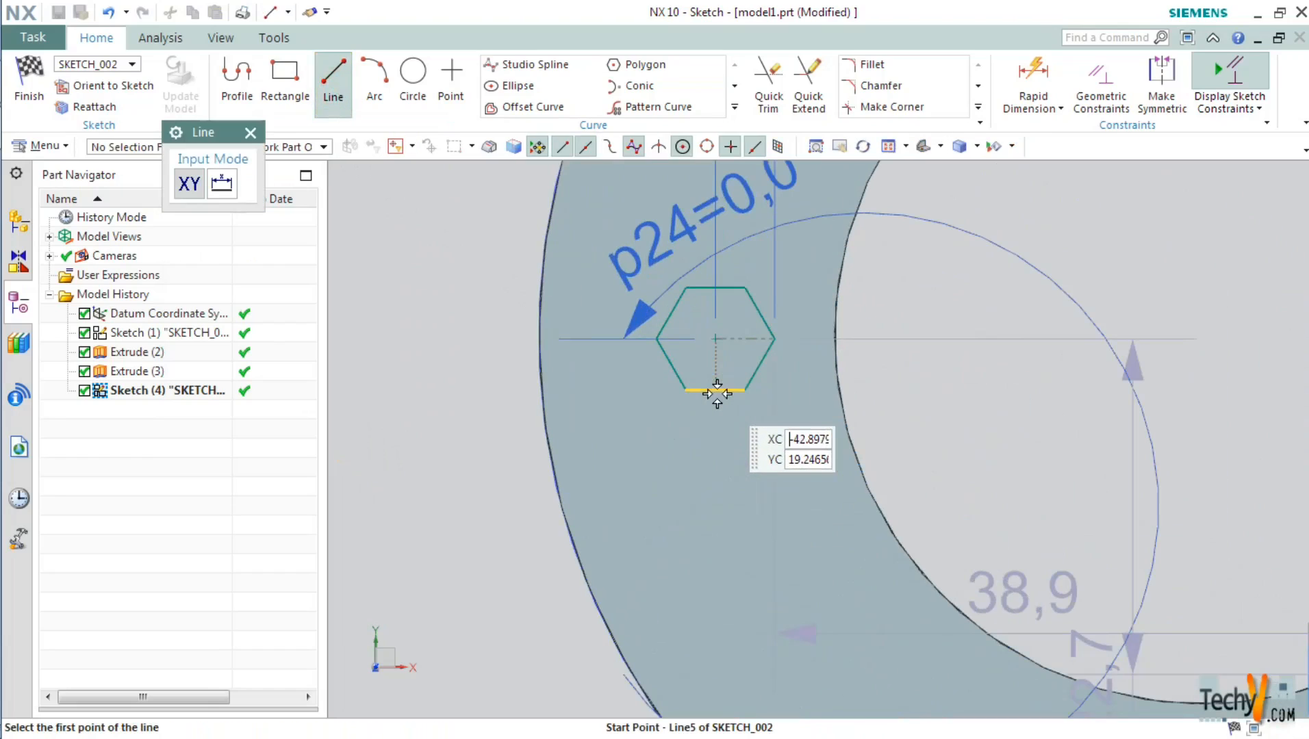
left_click(716, 392)
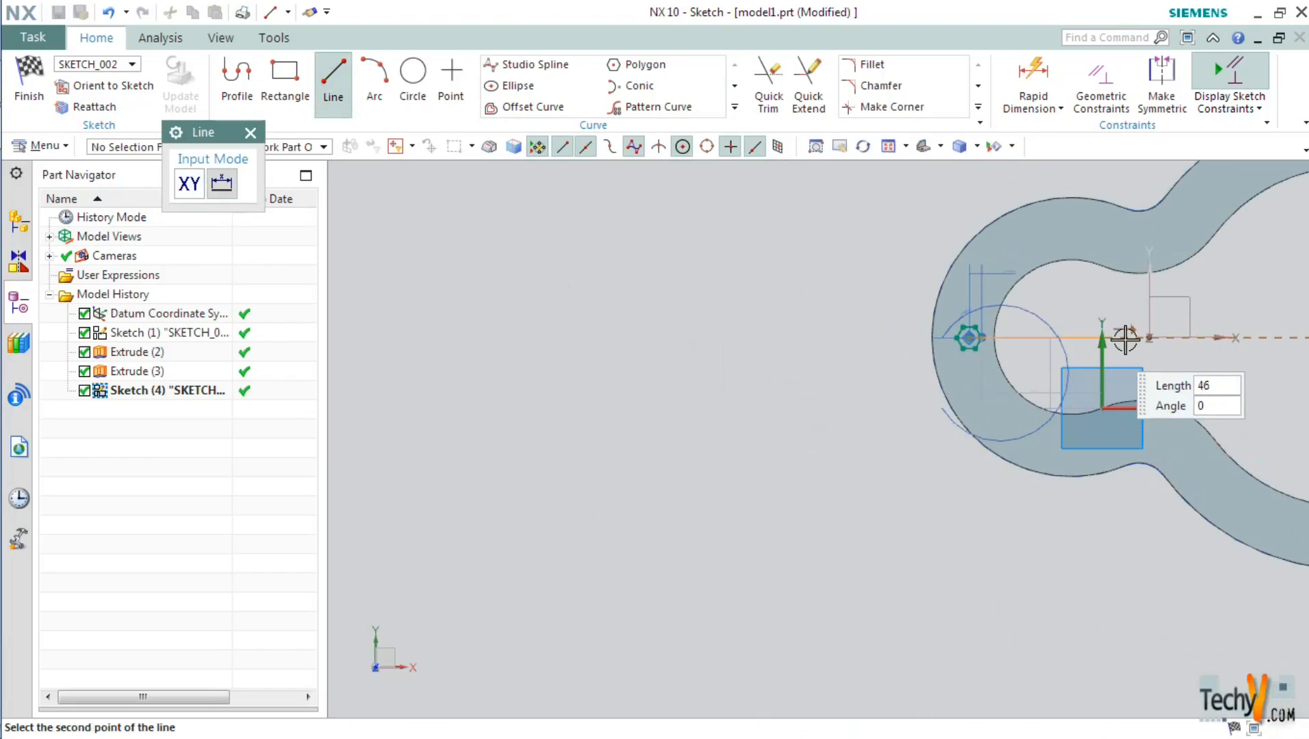
left_click(249, 133)
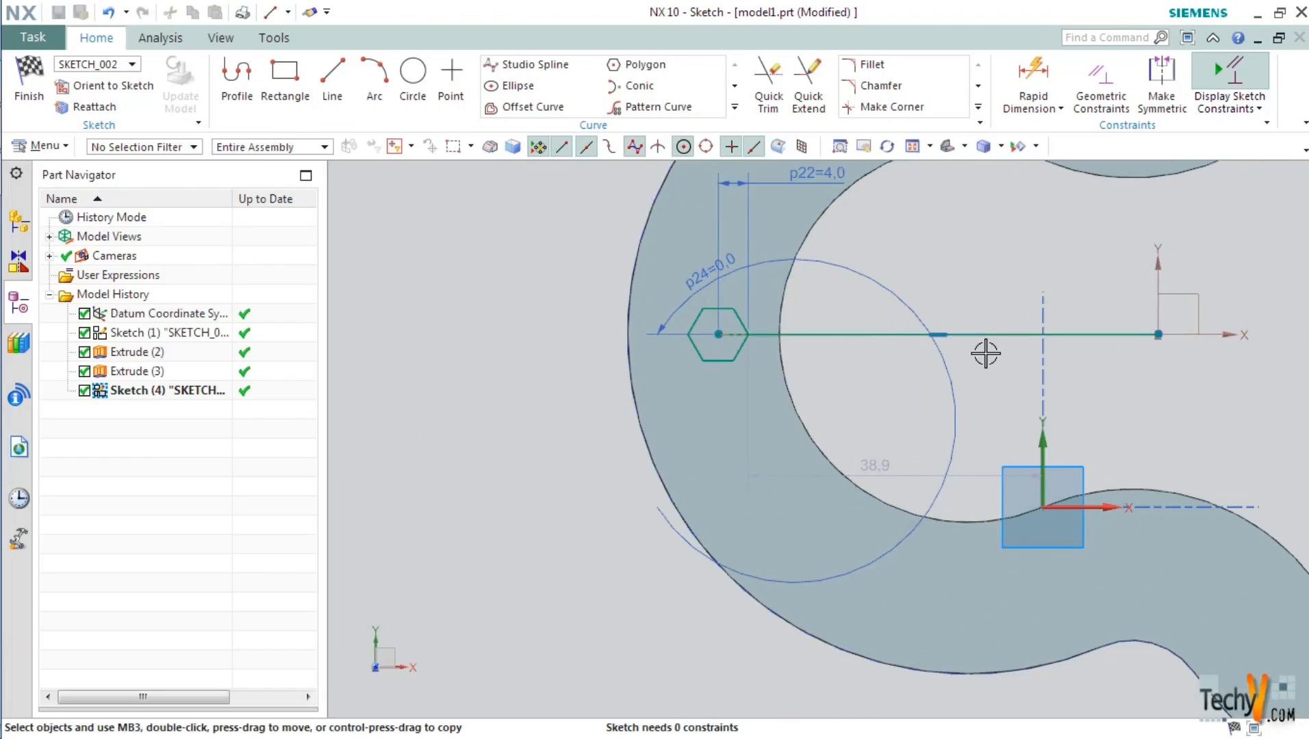
left_click(998, 335)
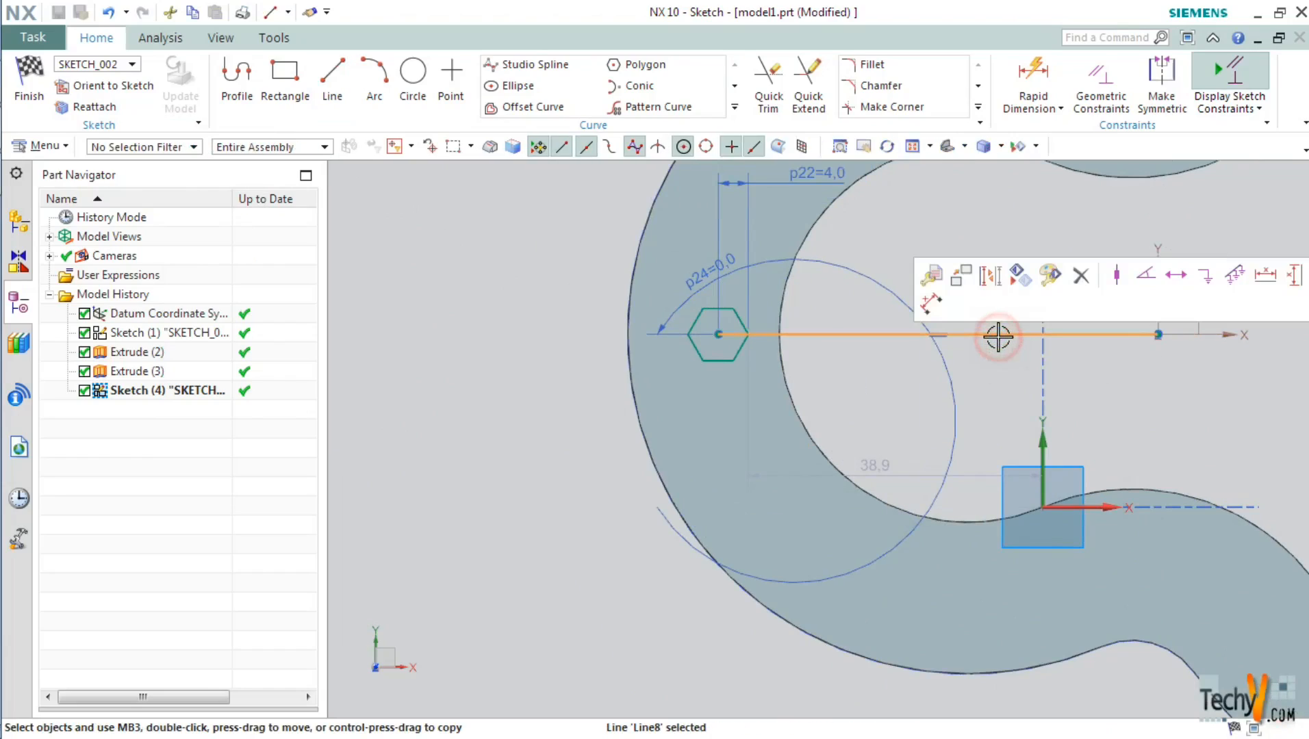
mouse_move(990, 277)
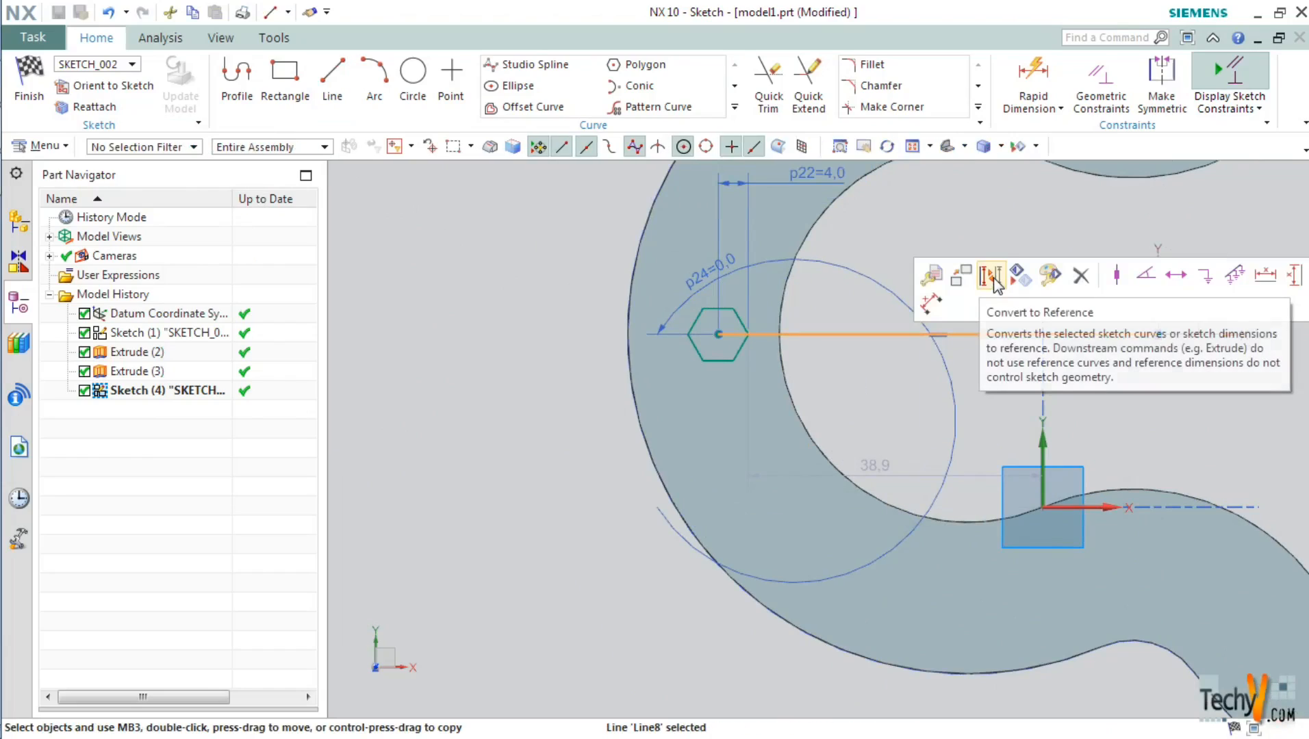
left_click(990, 275)
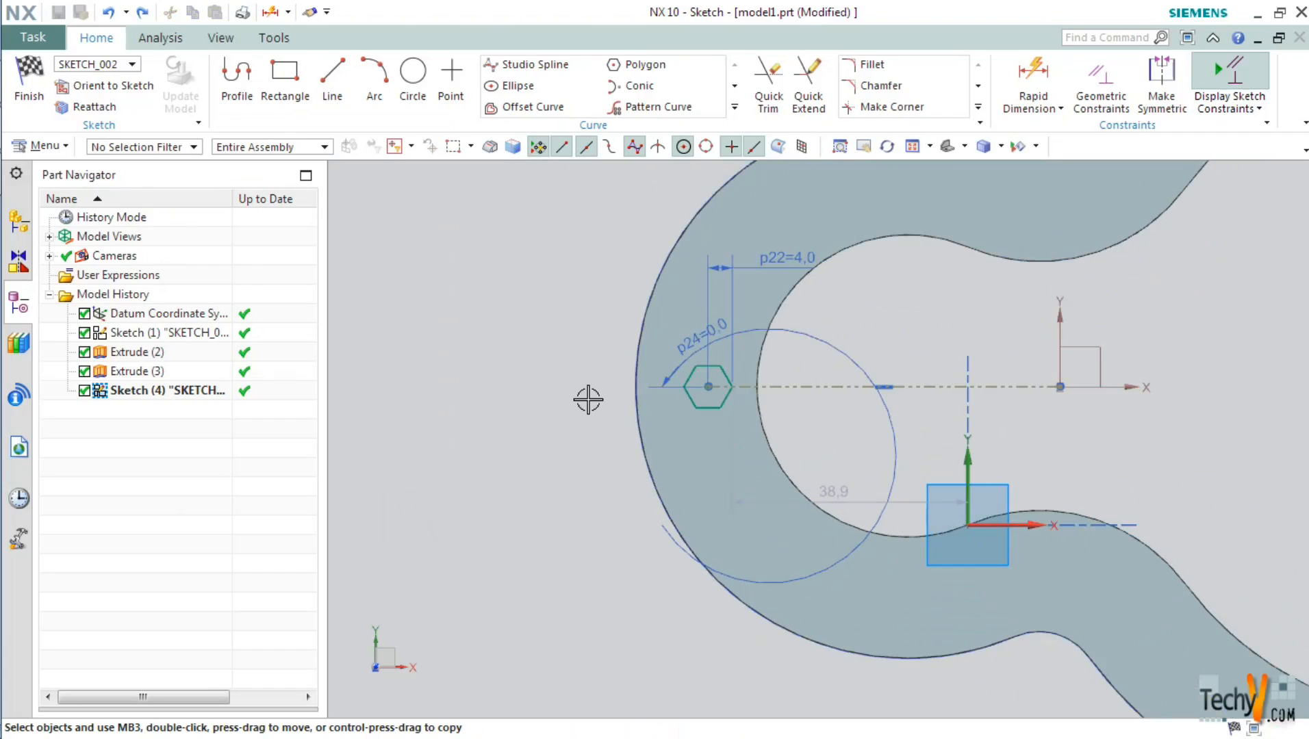
left_click(1031, 71)
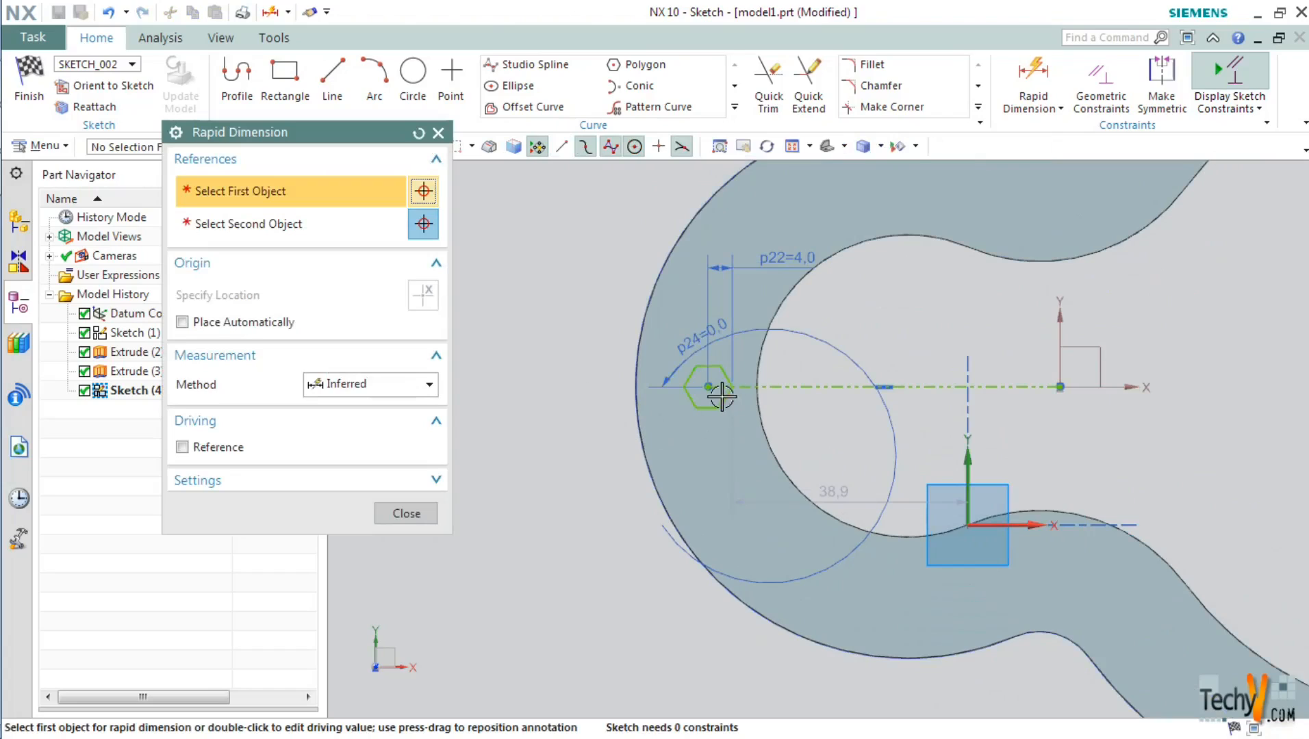
Dimension the hexagon centre 125 mm horizontally from the right circle's centre and finish the sketch
left_click(709, 386)
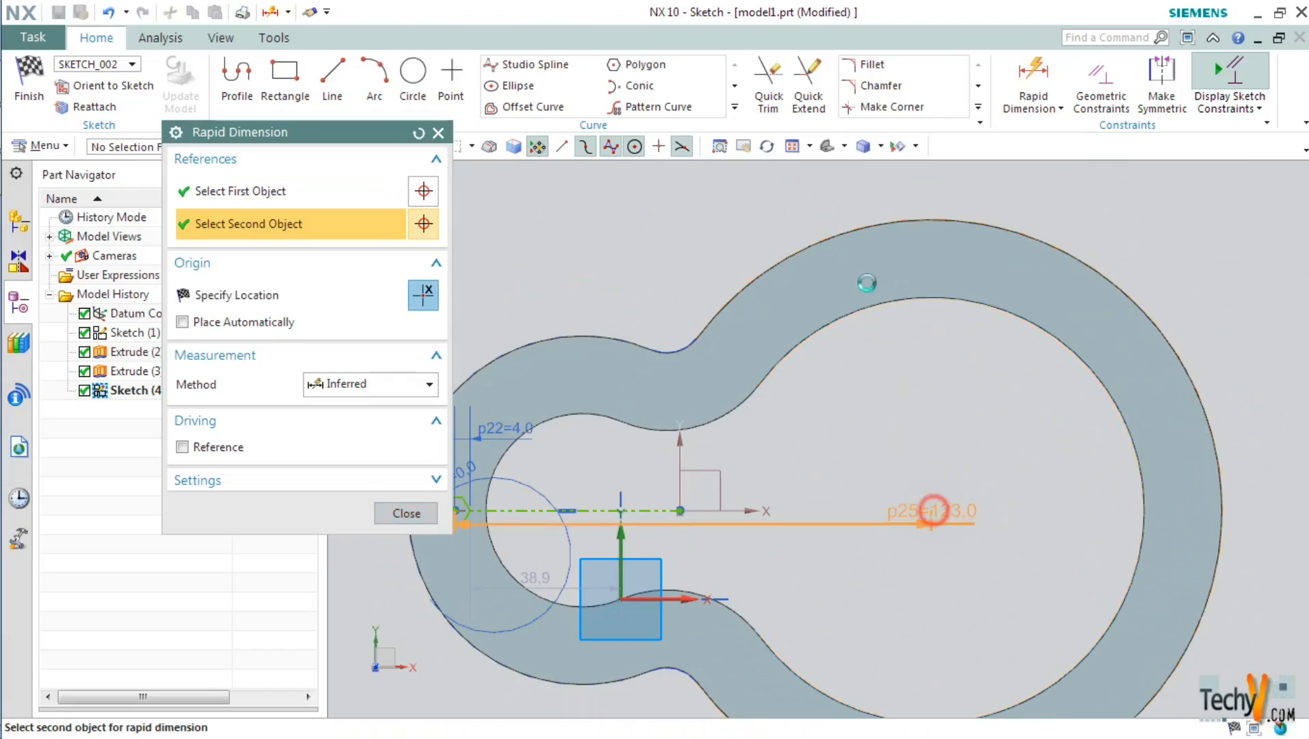
left_click(893, 257)
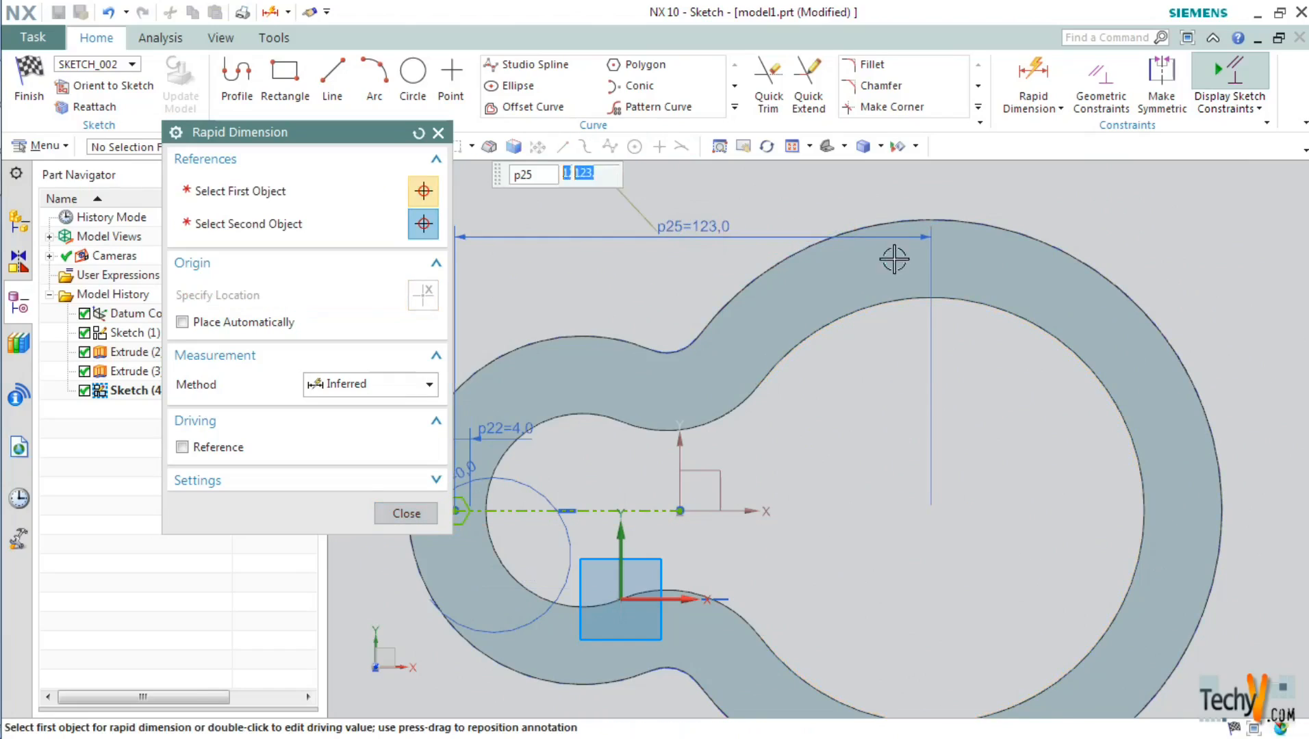
type("125")
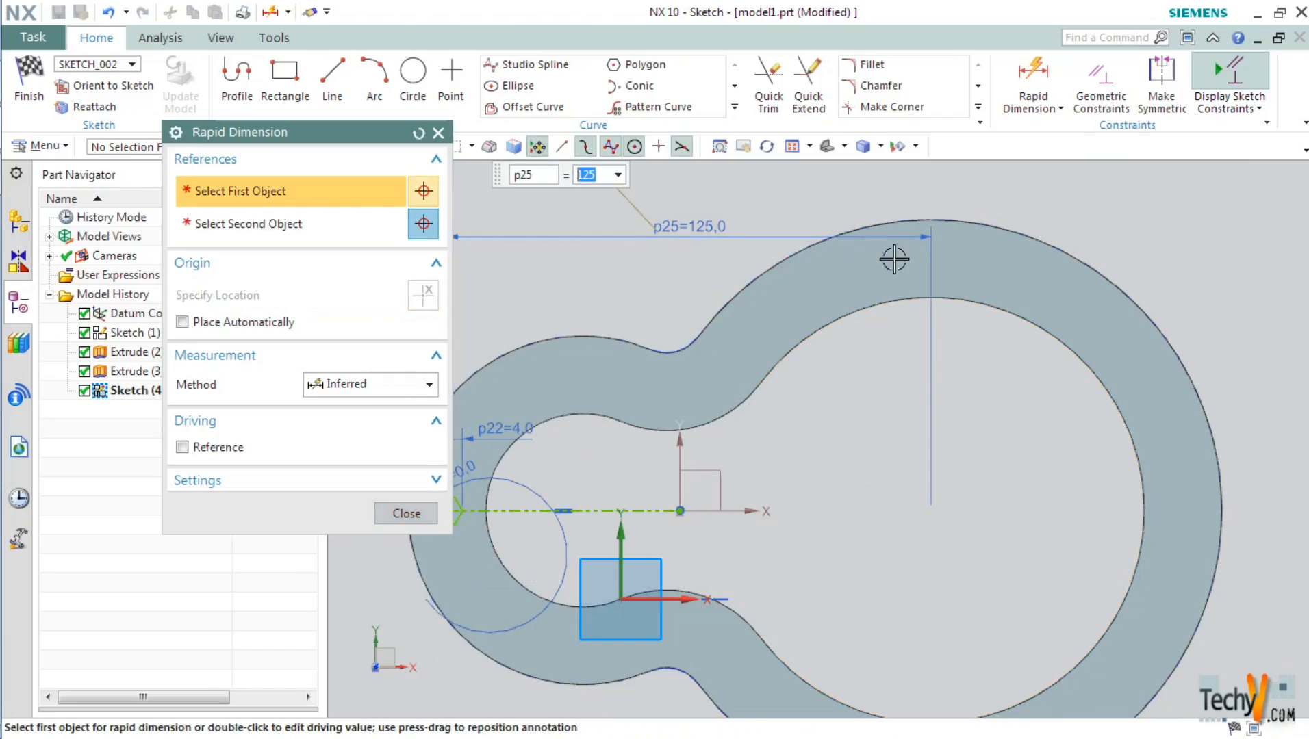
left_click(405, 512)
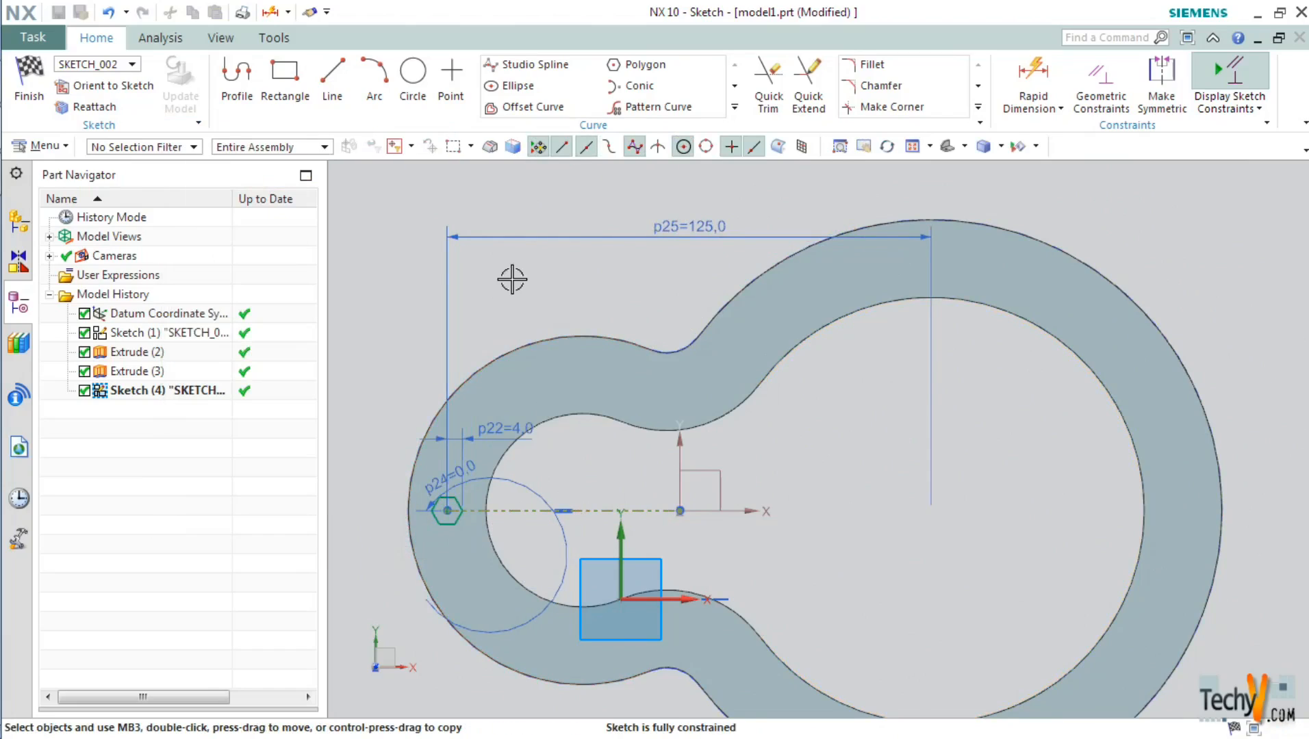
left_click(29, 80)
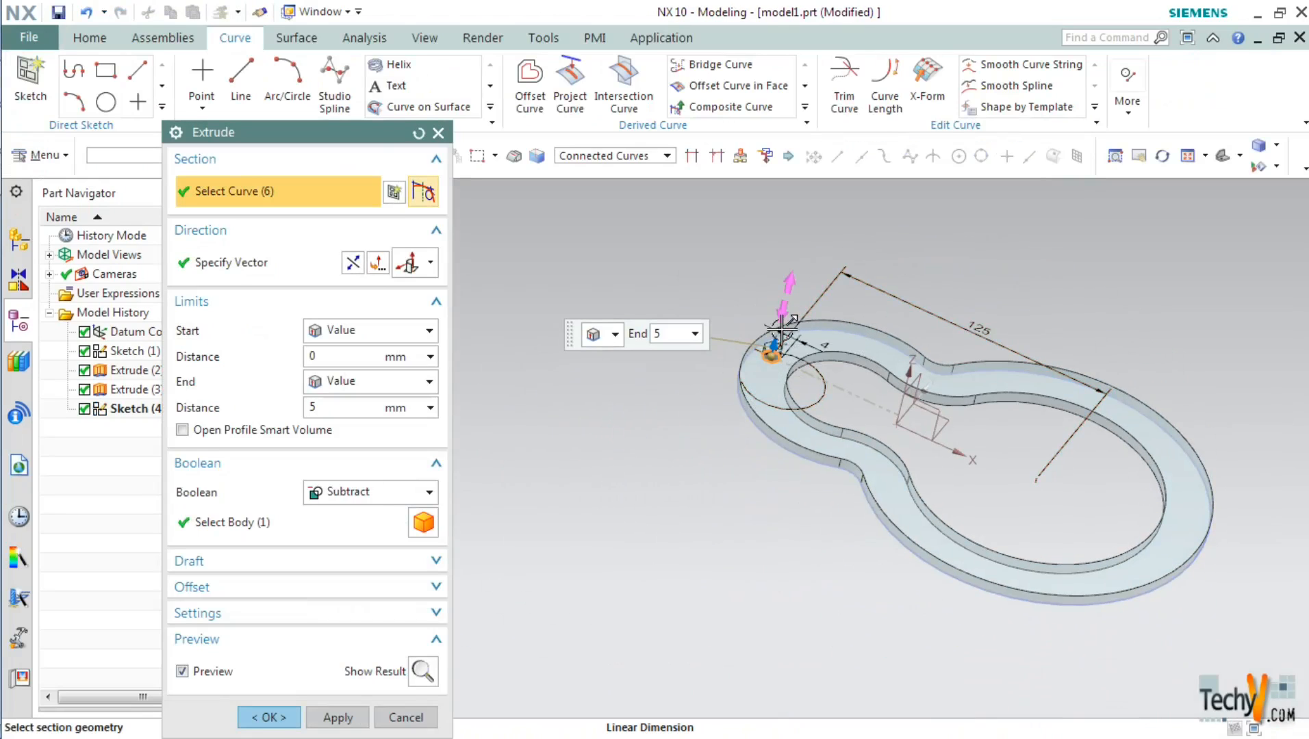
Confirm the 5 mm Subtract extrusion cutting the hexagonal hole through the ring
scroll("up", 3)
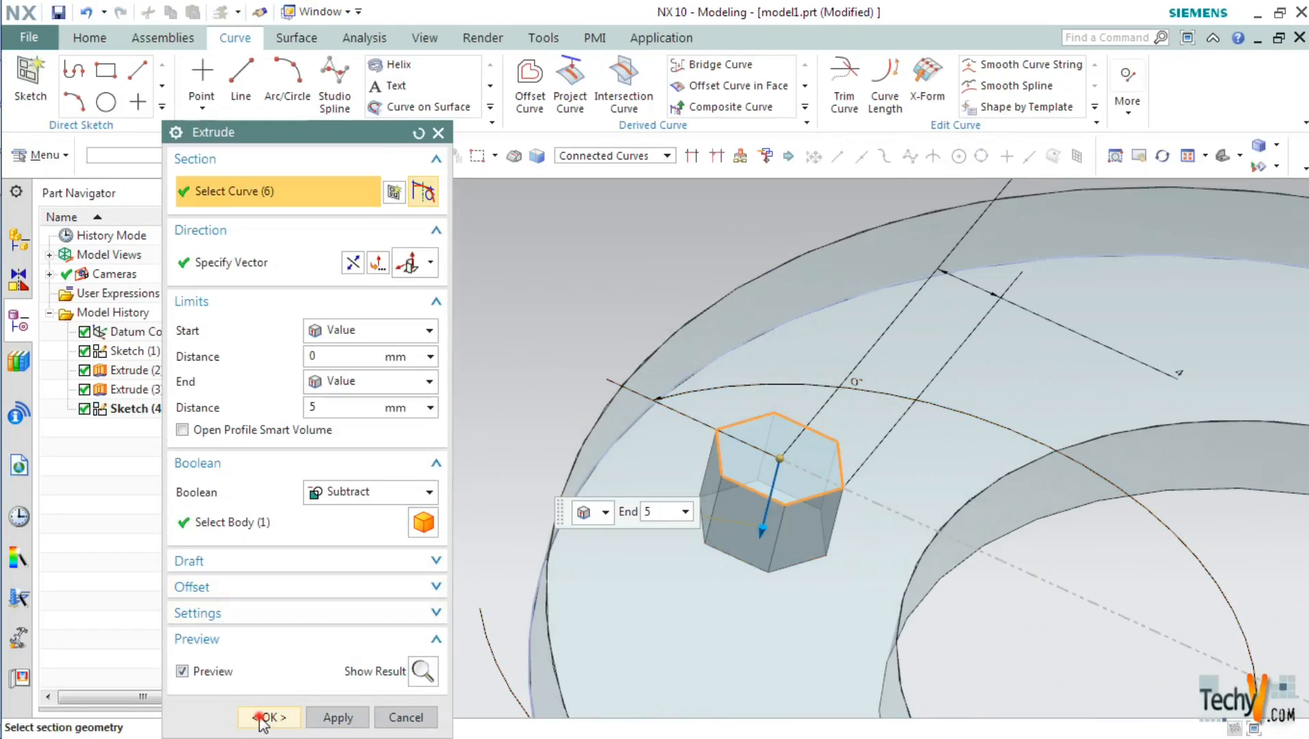
left_click(267, 718)
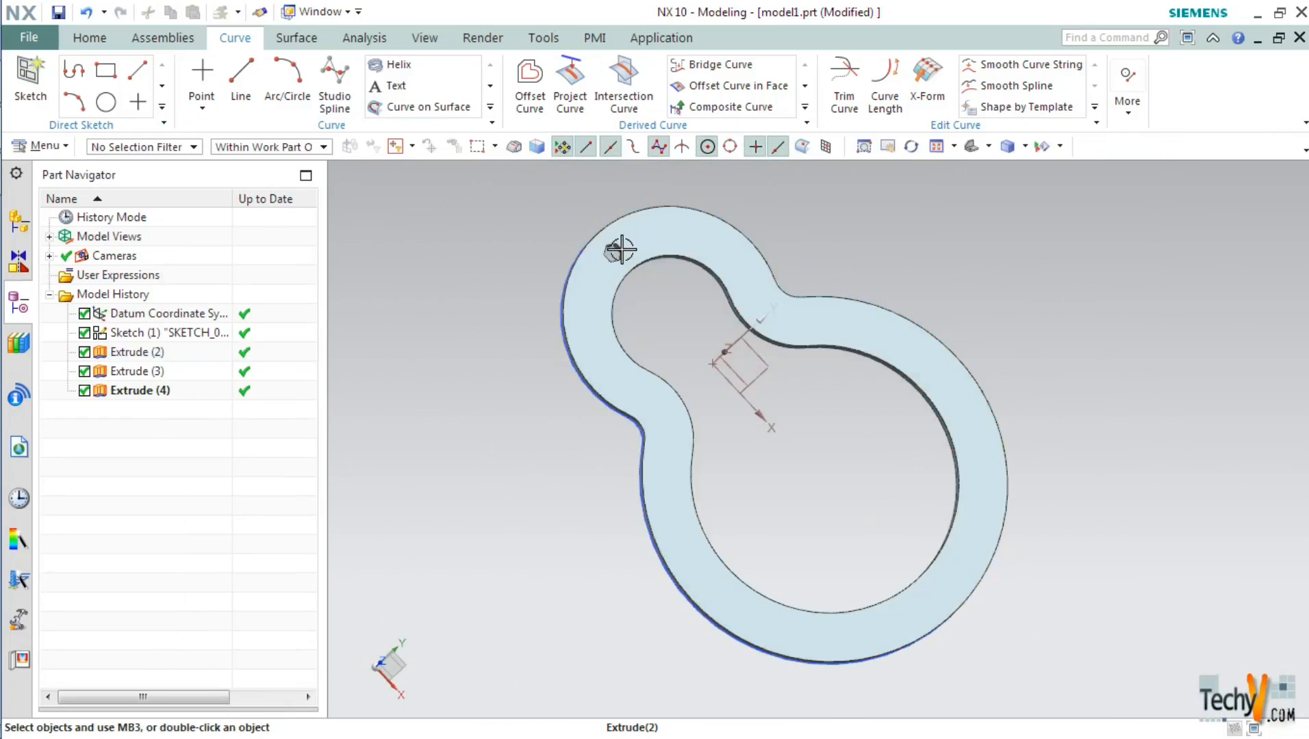
Select the plate body and launch Pattern Feature from the Home commands
left_click(136, 352)
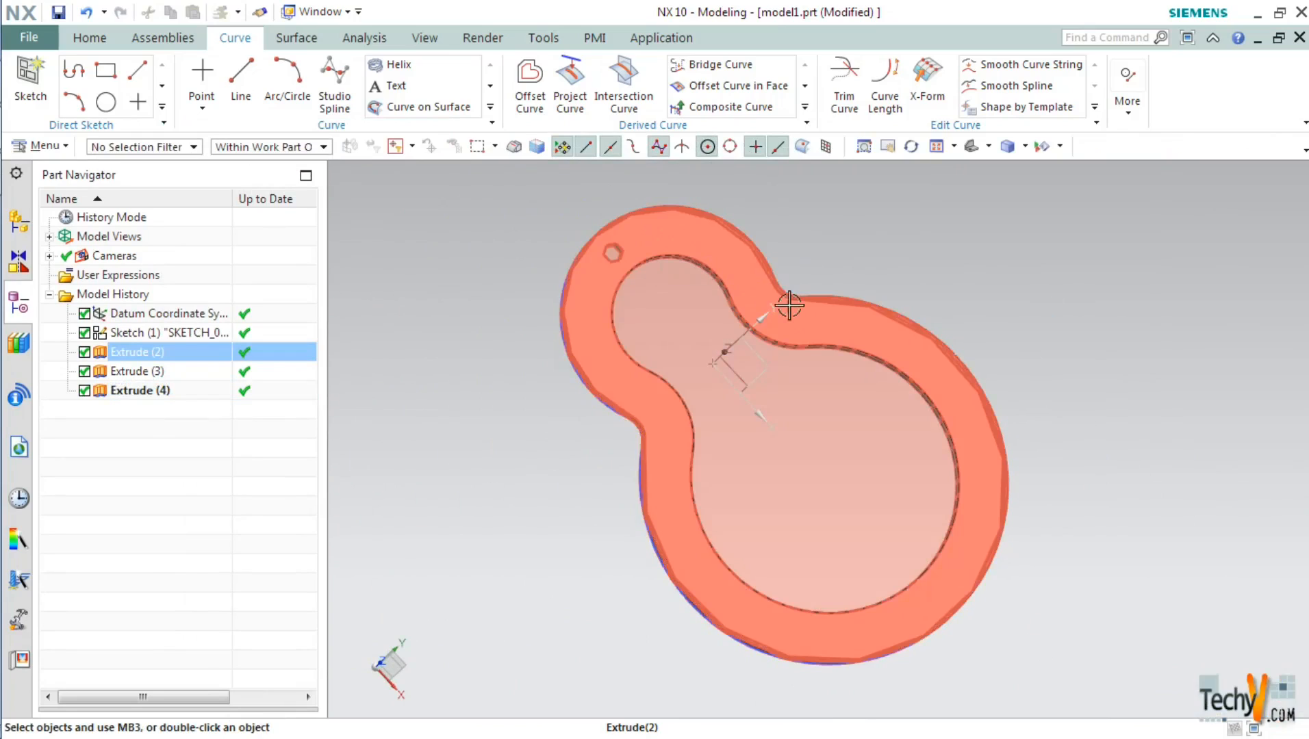
mouse_move(648, 207)
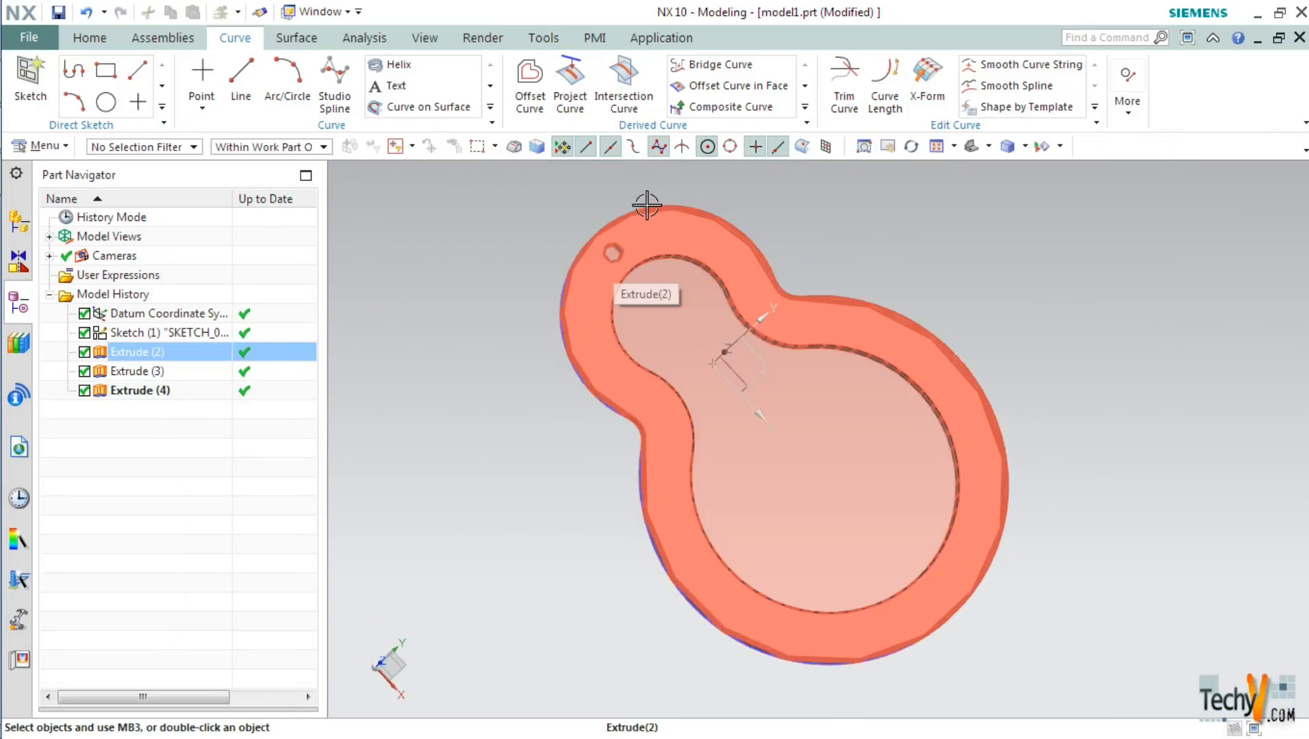
left_click(89, 37)
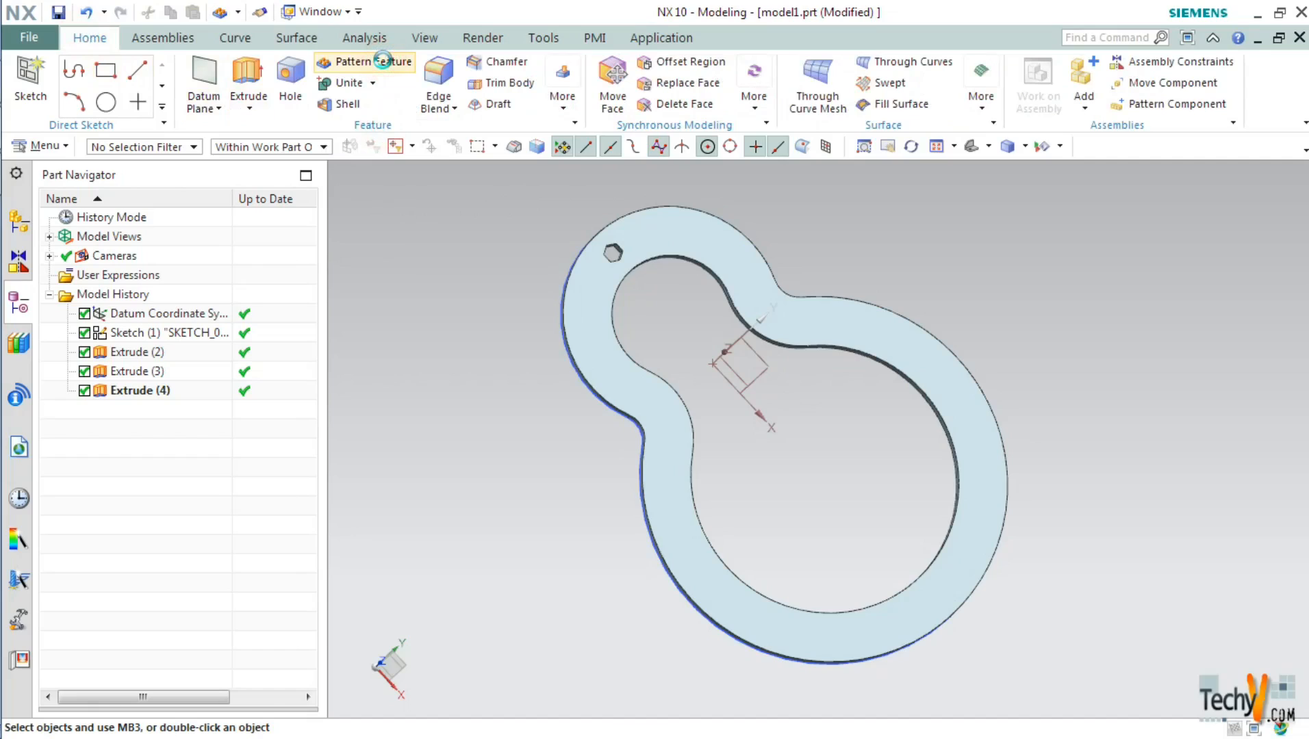
left_click(352, 62)
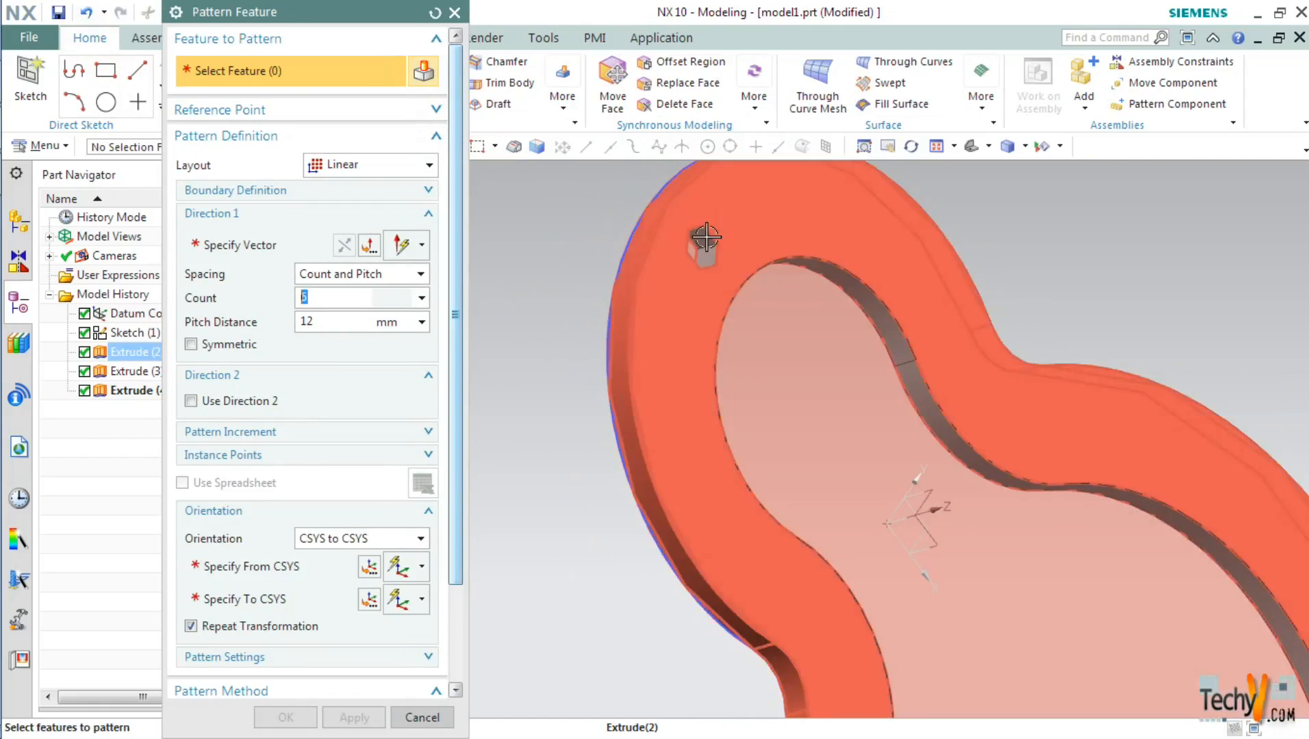
Choose the hexagonal hole to pattern, set Layout to Along with Tangent Curves selection
left_click(705, 242)
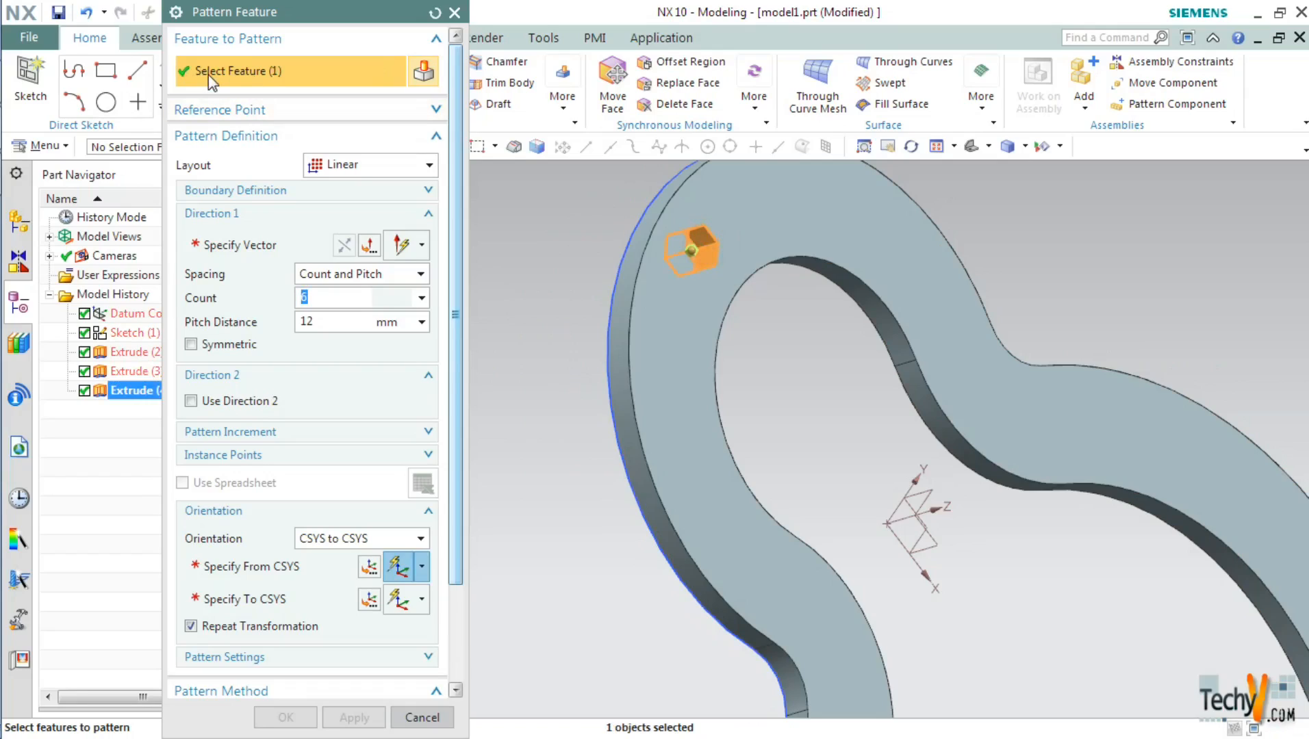
mouse_move(255, 78)
type("auto")
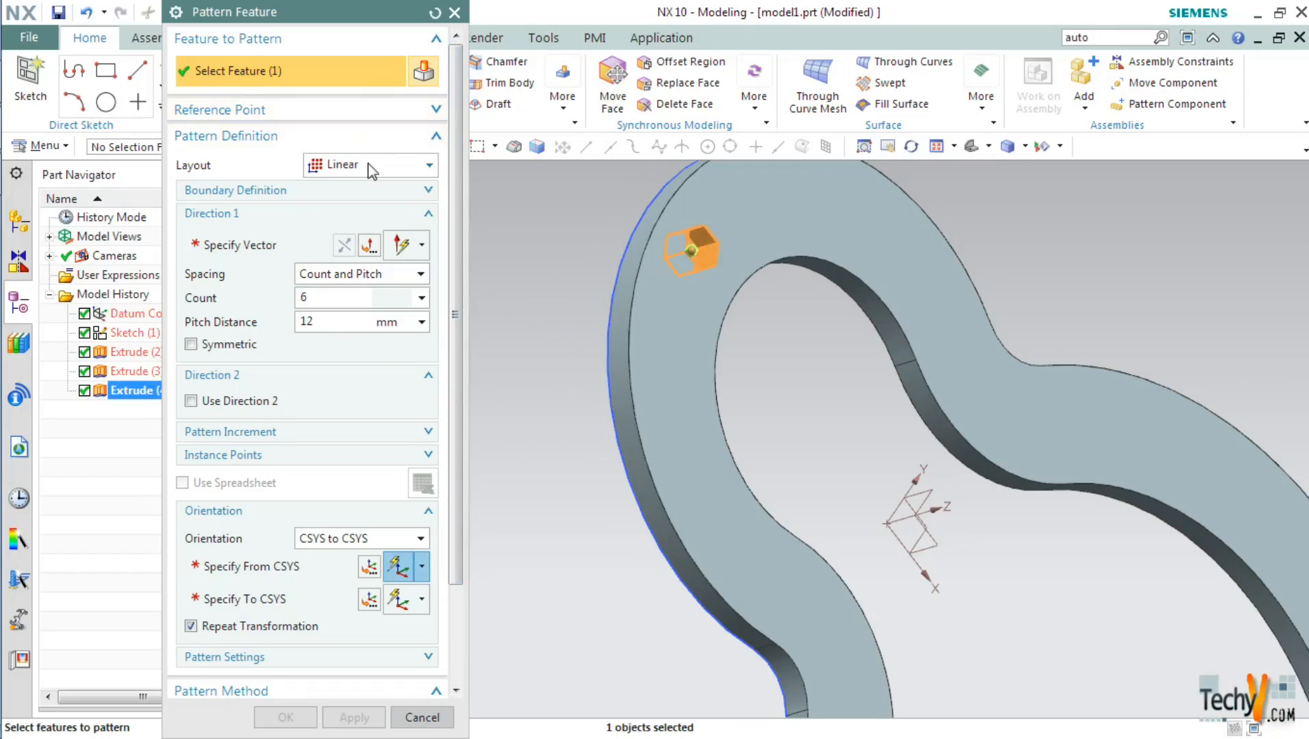
left_click(368, 164)
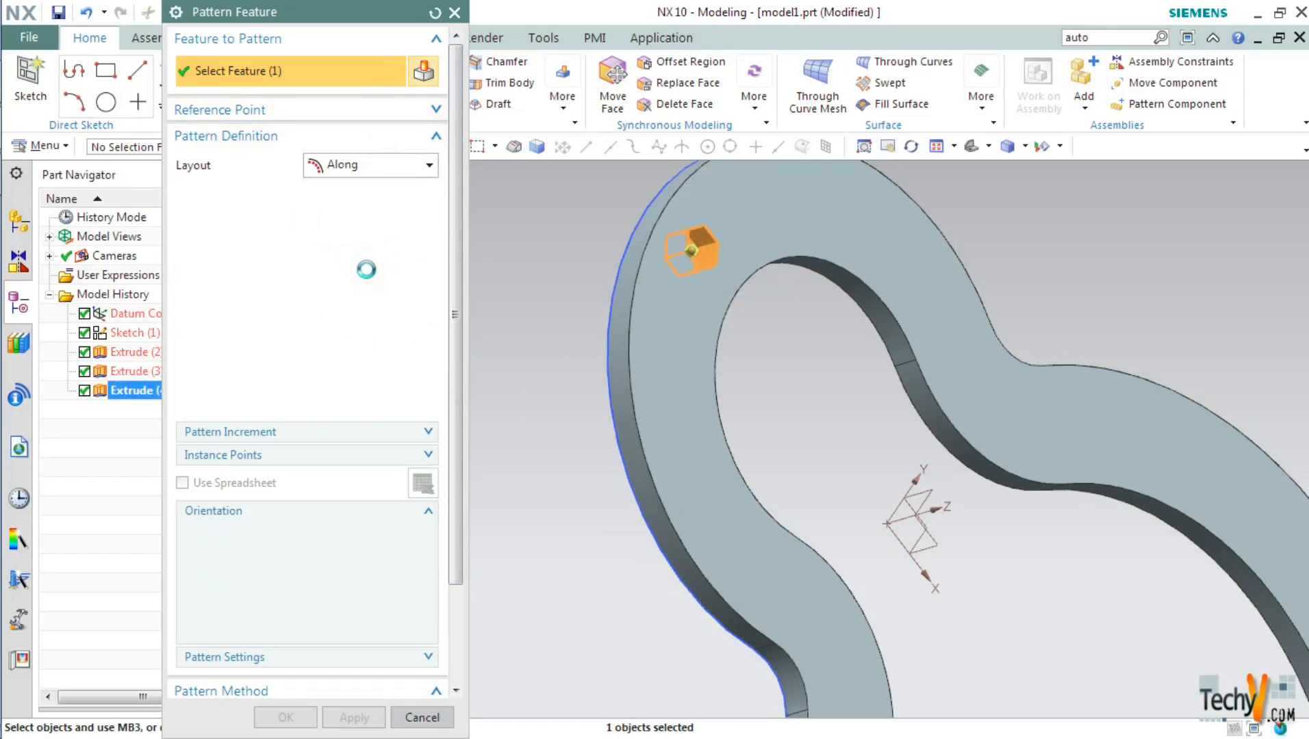
left_click(369, 164)
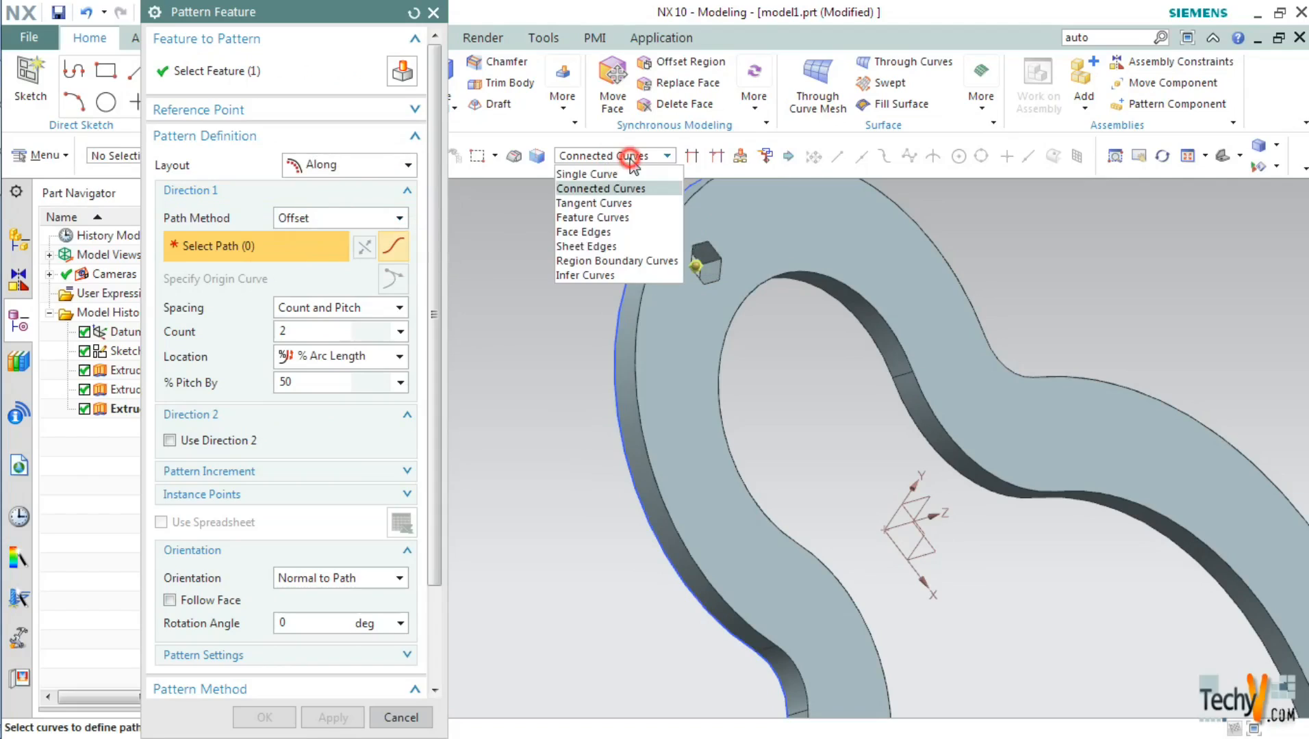
mouse_move(592, 202)
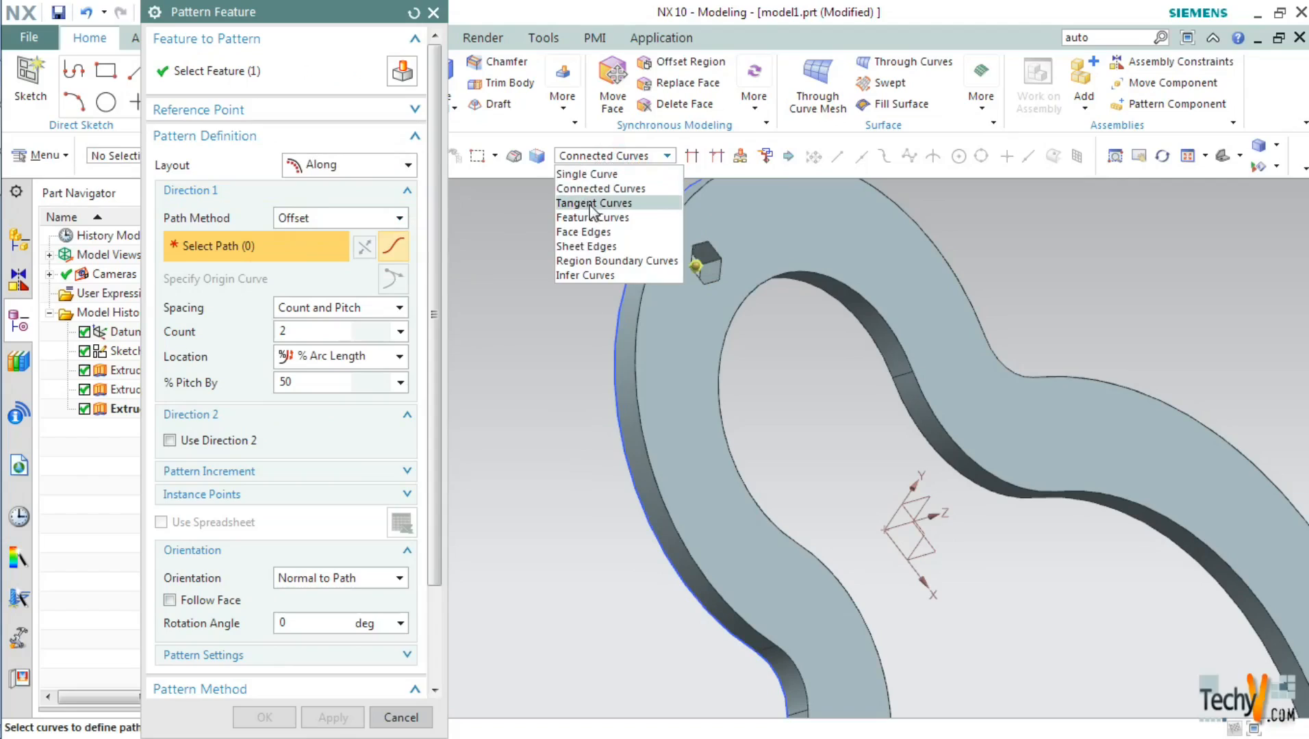
left_click(593, 202)
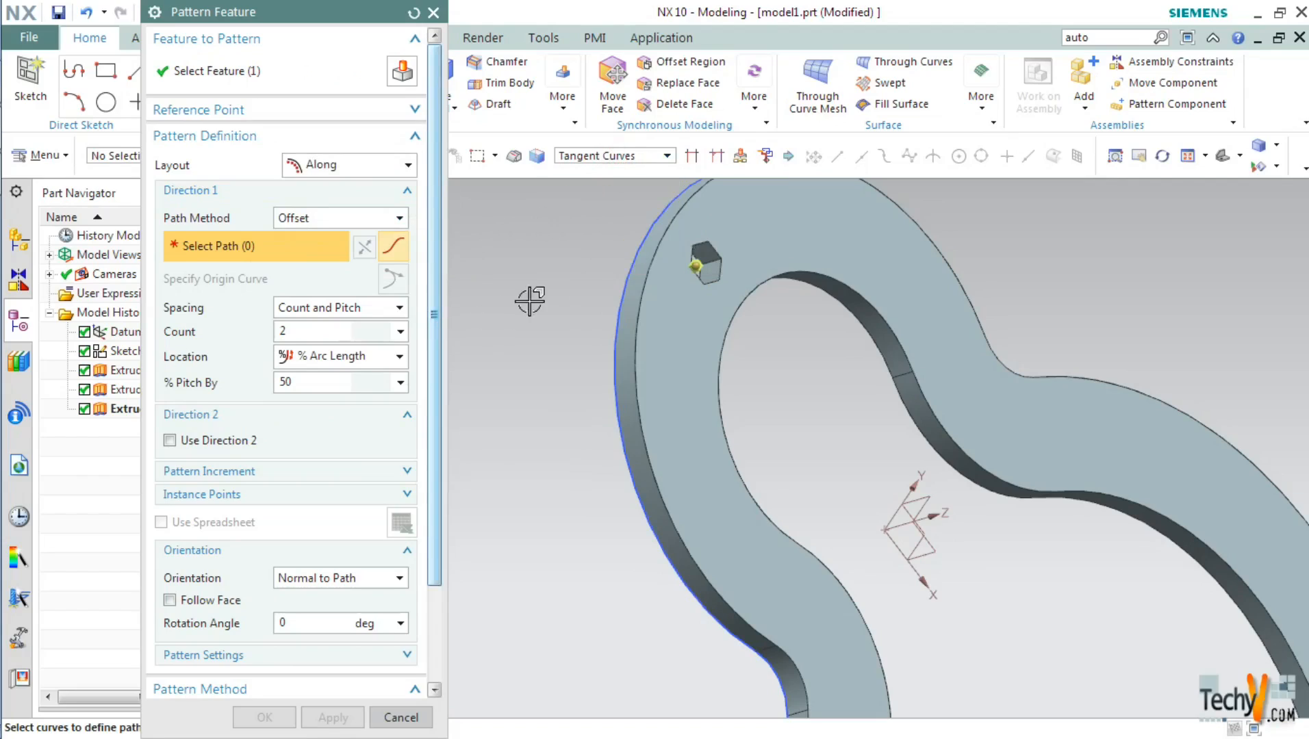
mouse_move(658, 245)
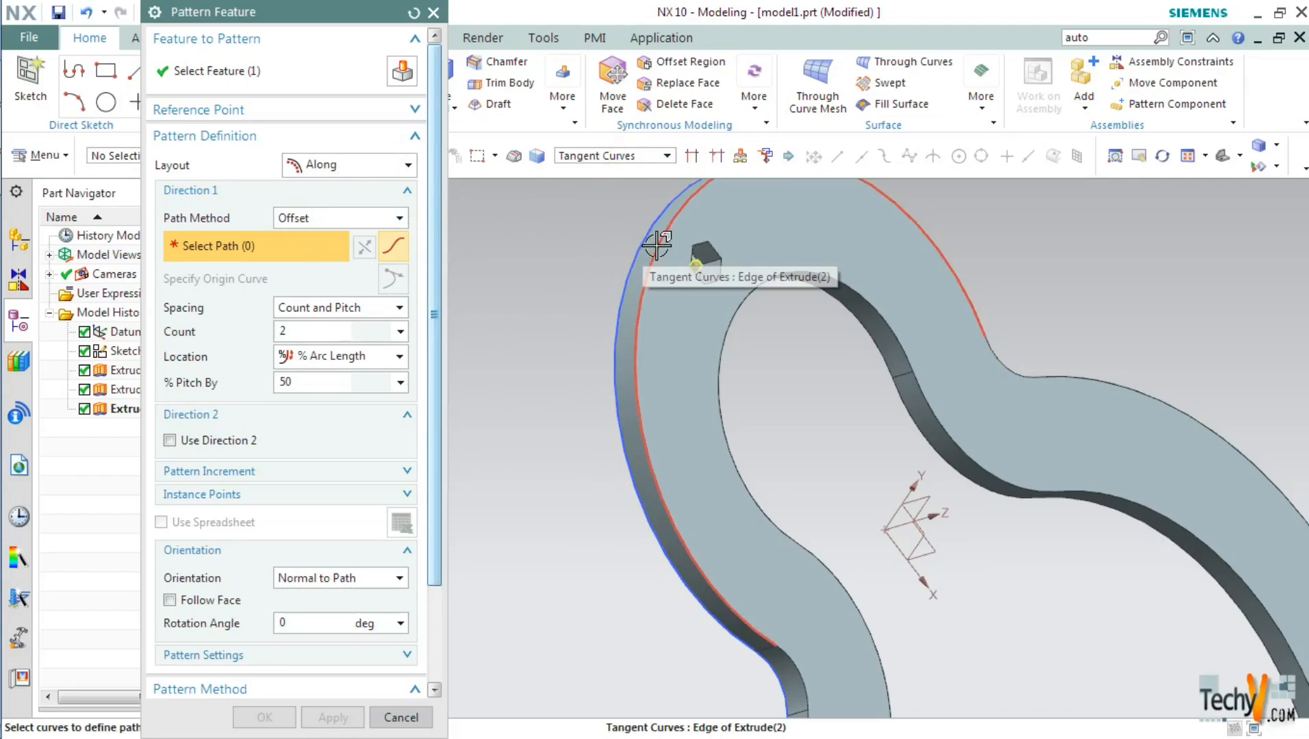
Pattern along the outer edge by Count and Span: Count 10, 100% span, Normal to Path, then confirm
left_click(658, 242)
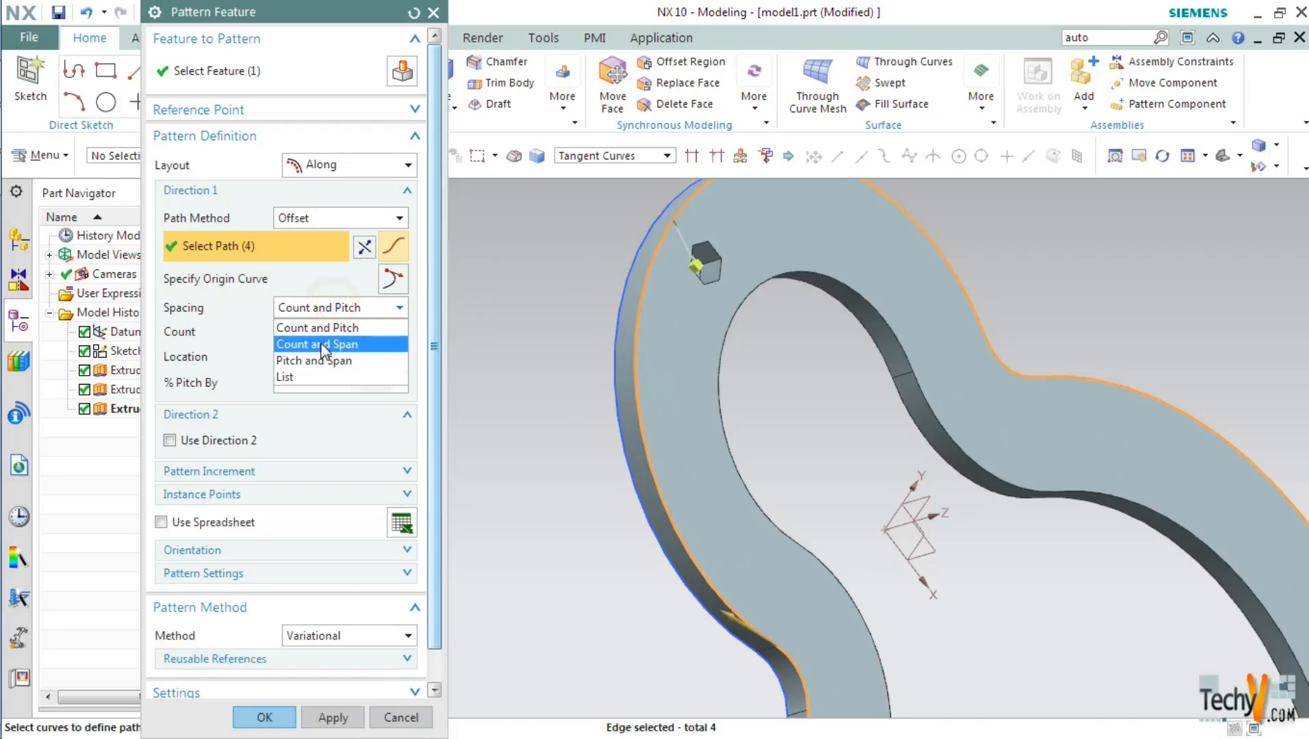
left_click(316, 344)
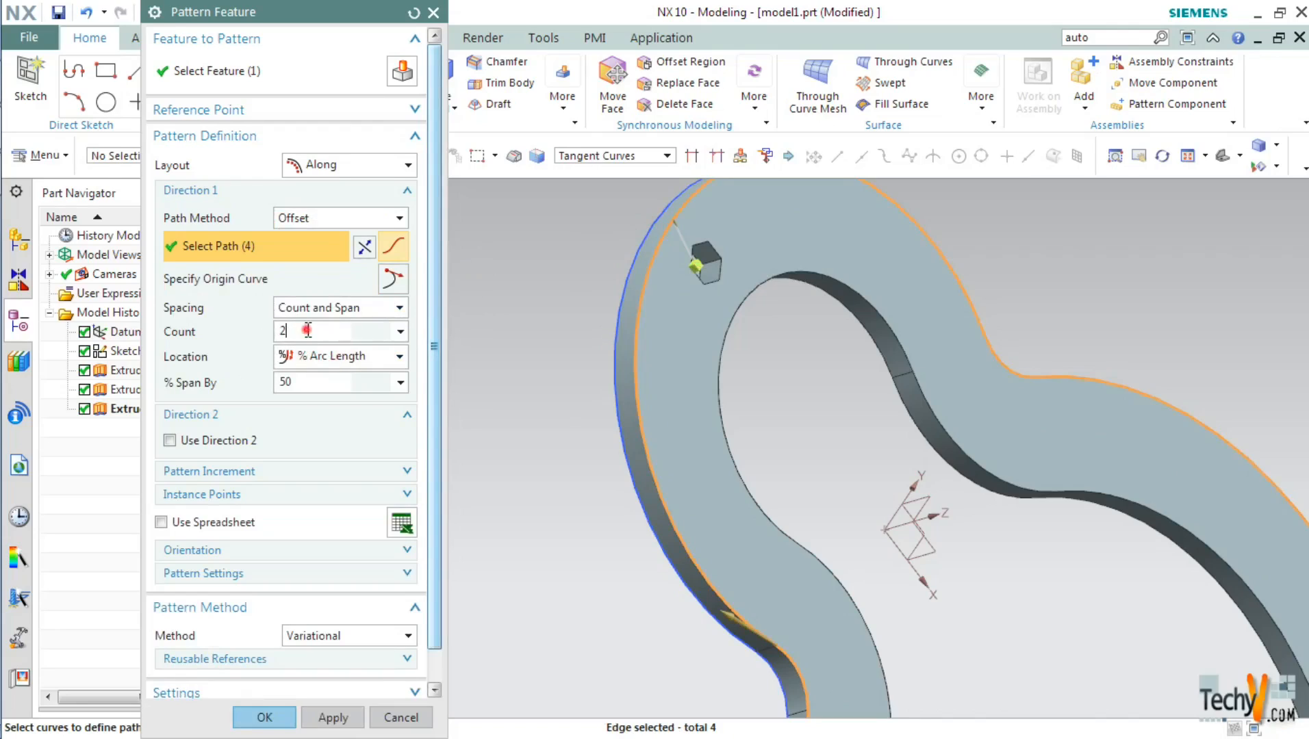
type("10")
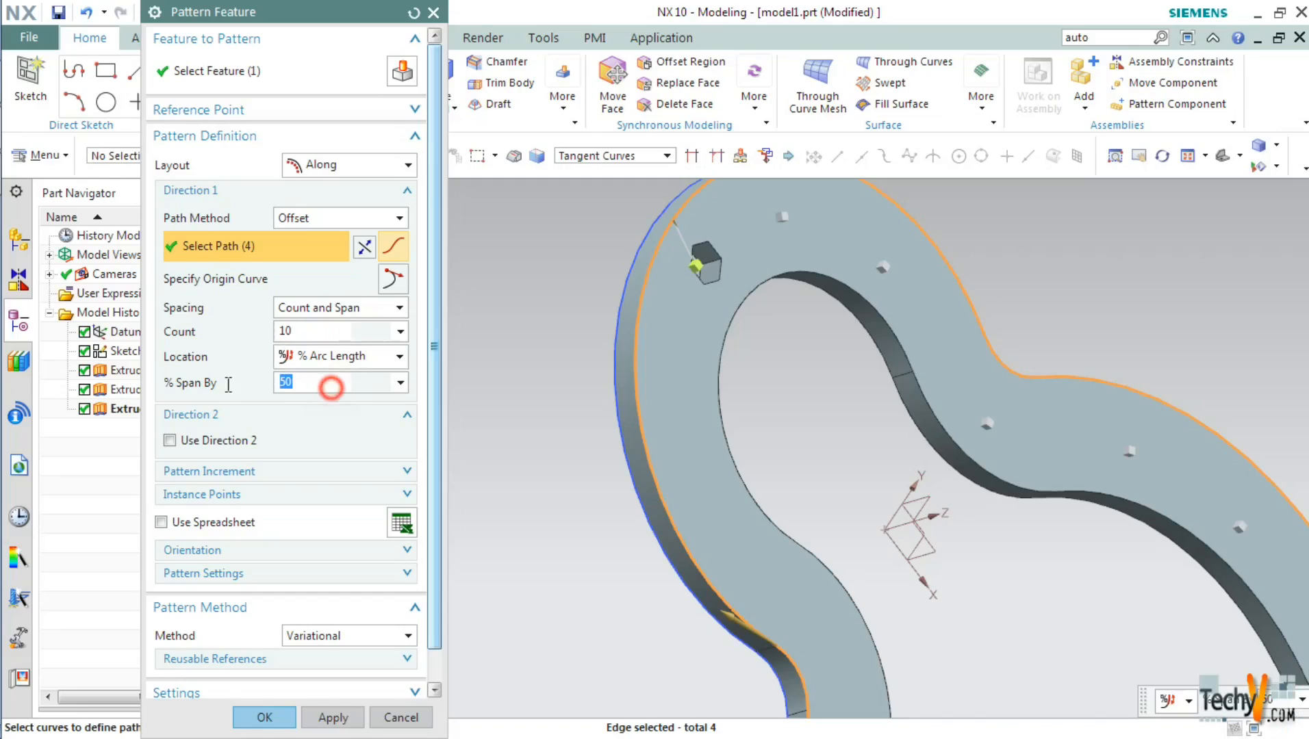
type("100")
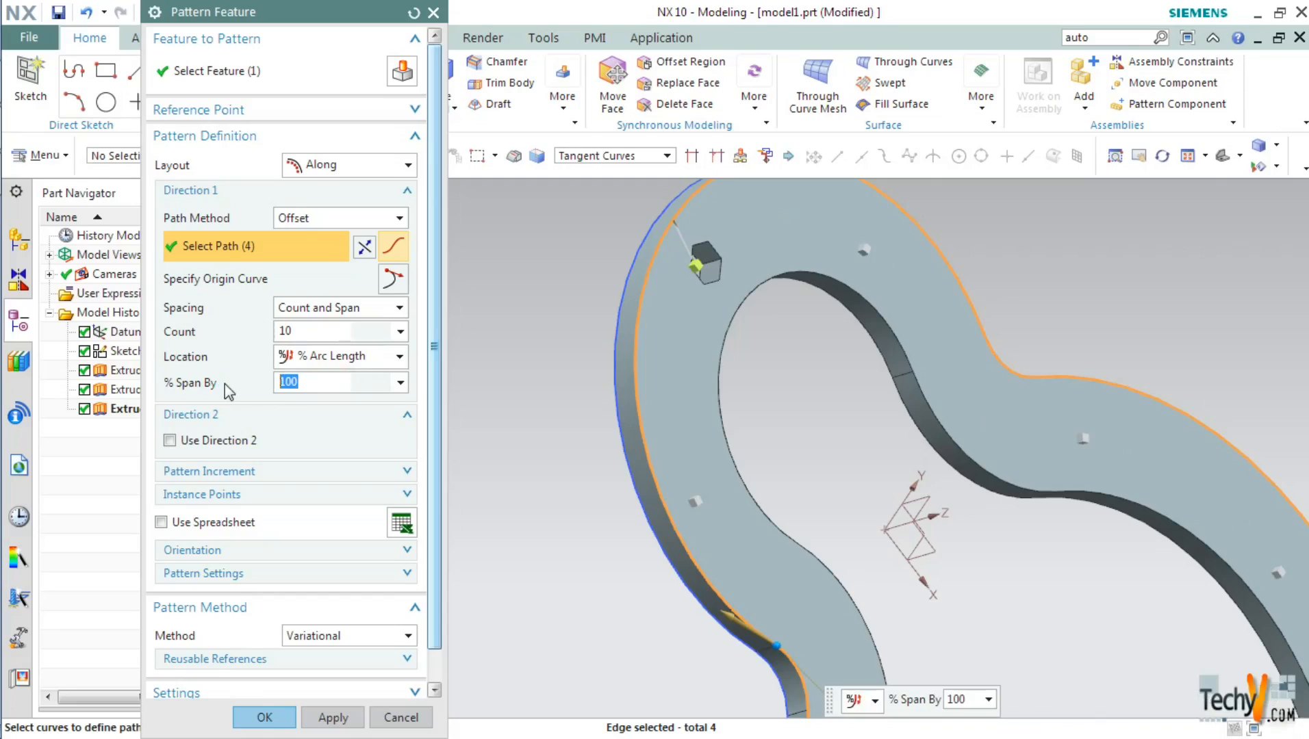
mouse_move(245, 550)
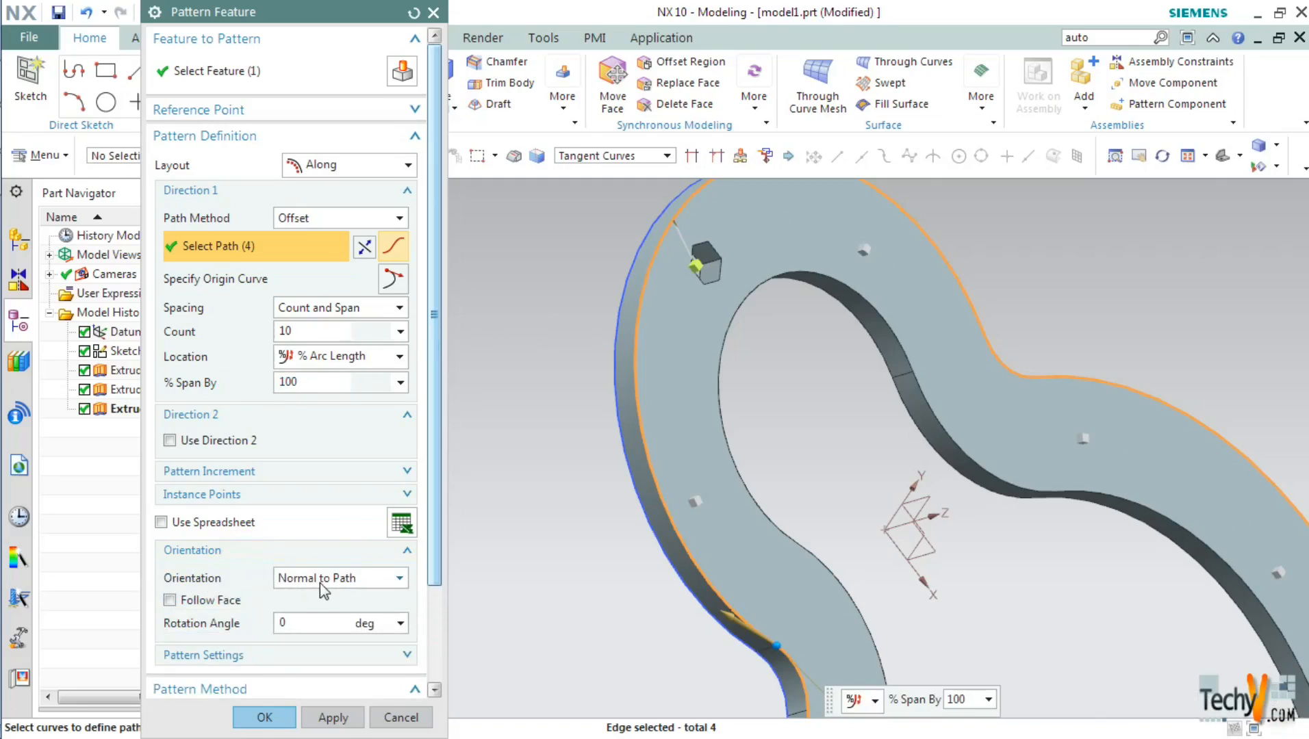
left_click(334, 577)
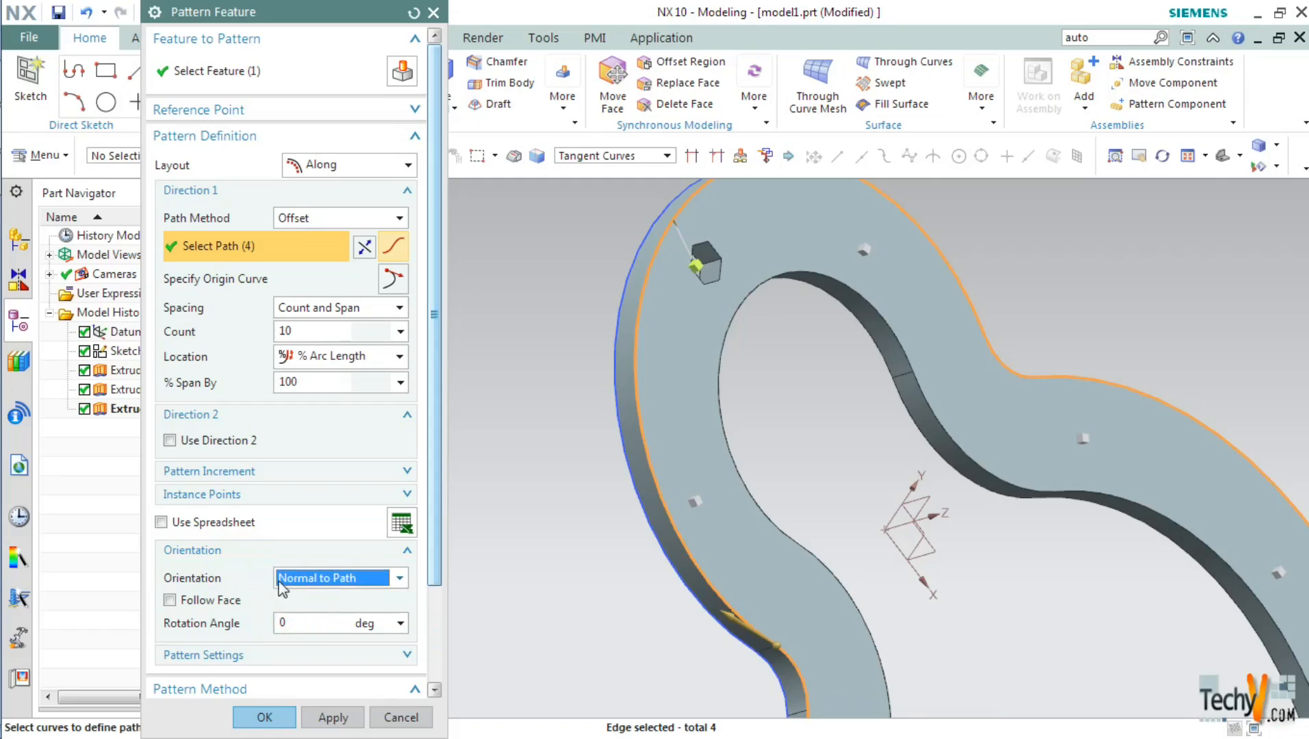
left_click(264, 718)
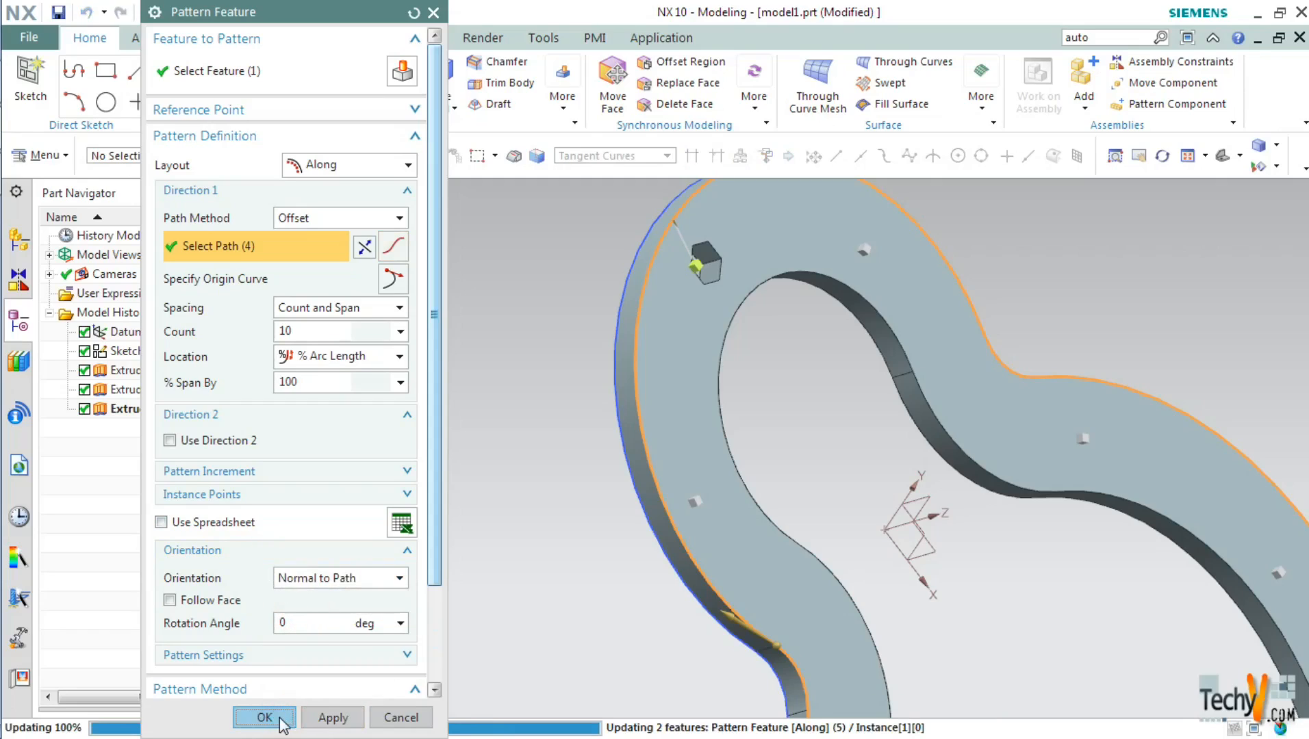
left_click(264, 718)
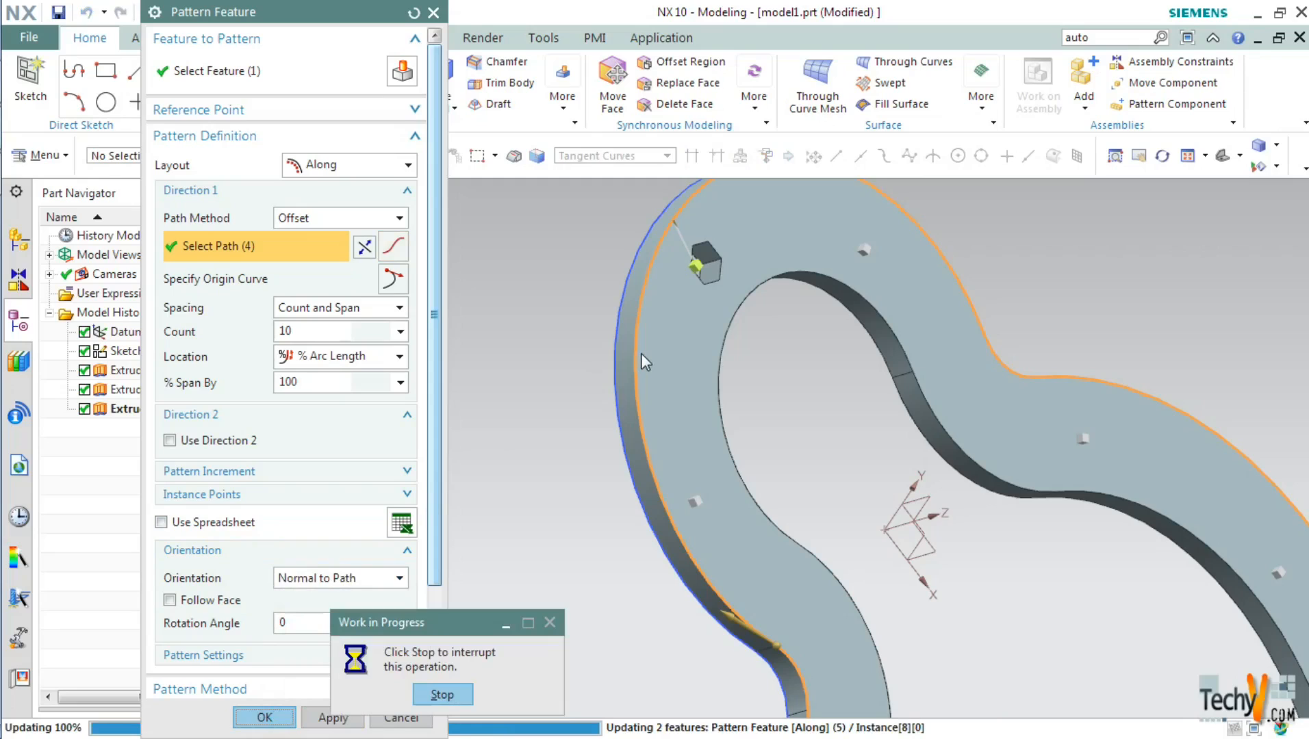
Finish the pattern update, giving ten evenly spaced hexagonal holes around the ring's outer edge
left_click(264, 718)
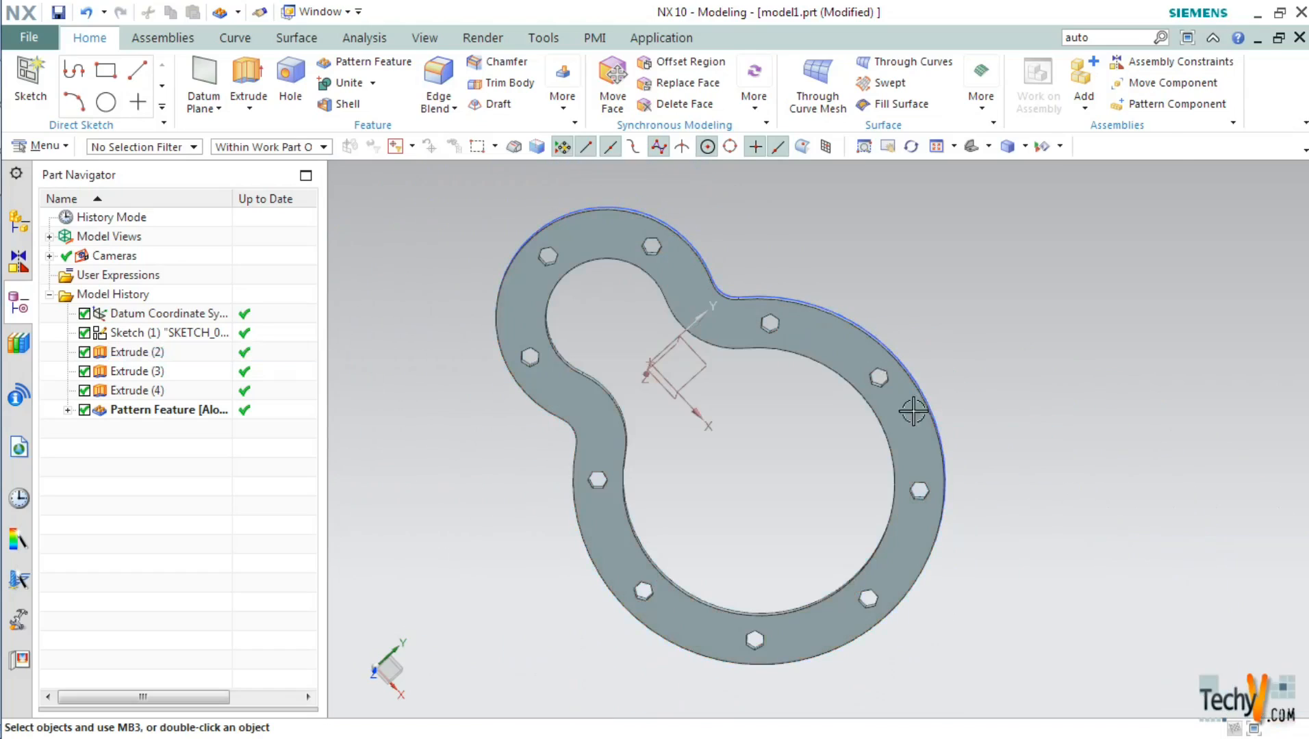
mouse_move(783, 414)
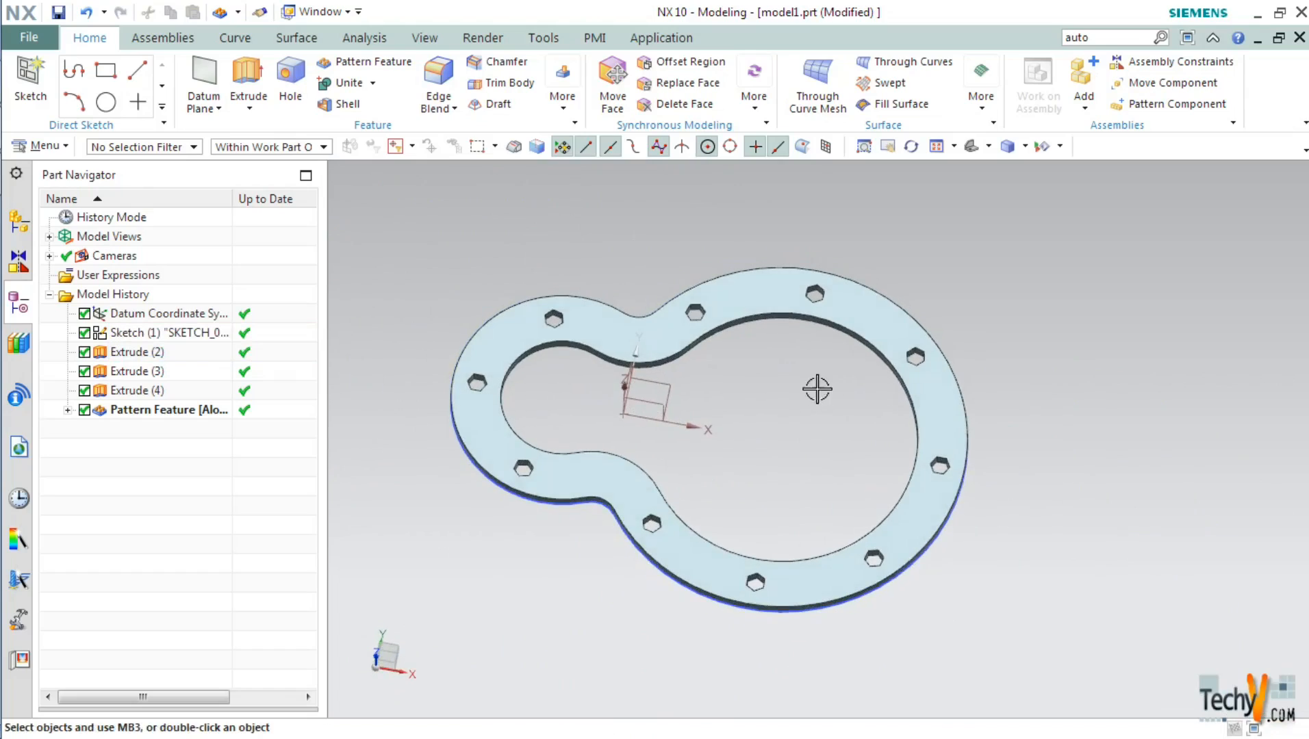
mouse_move(746, 322)
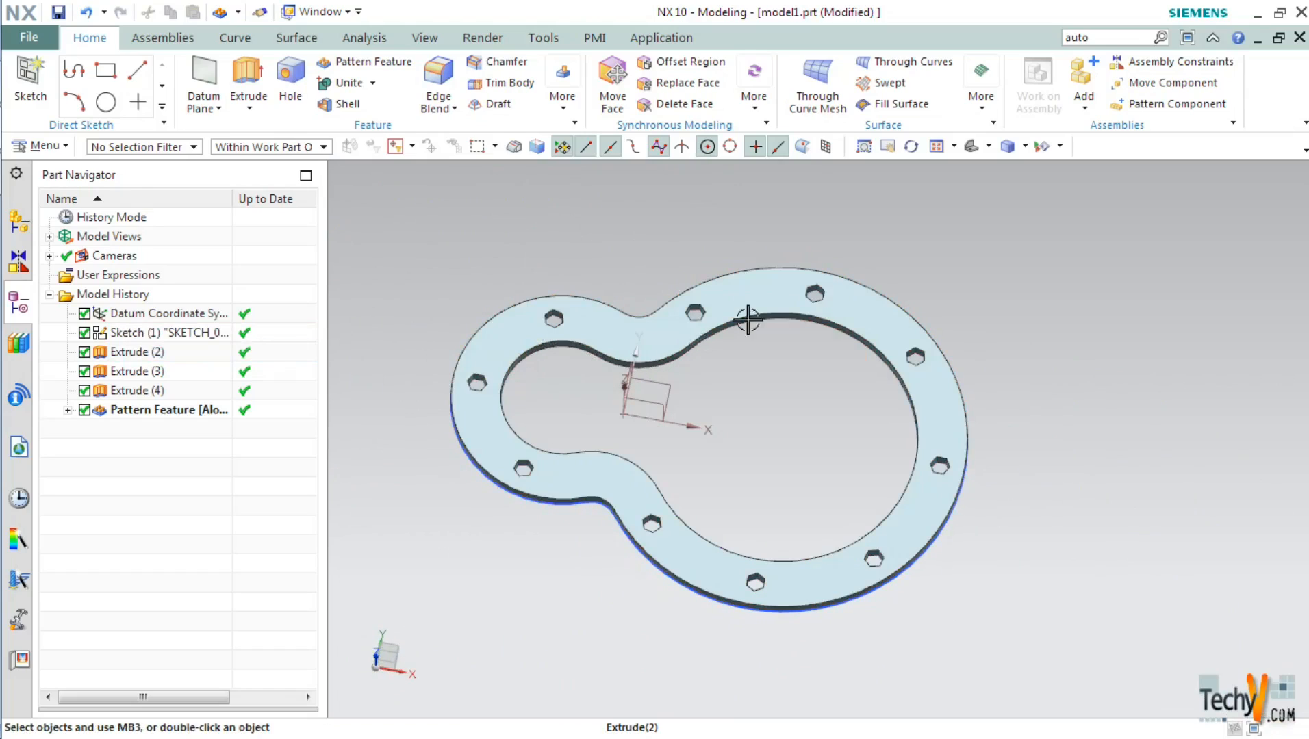